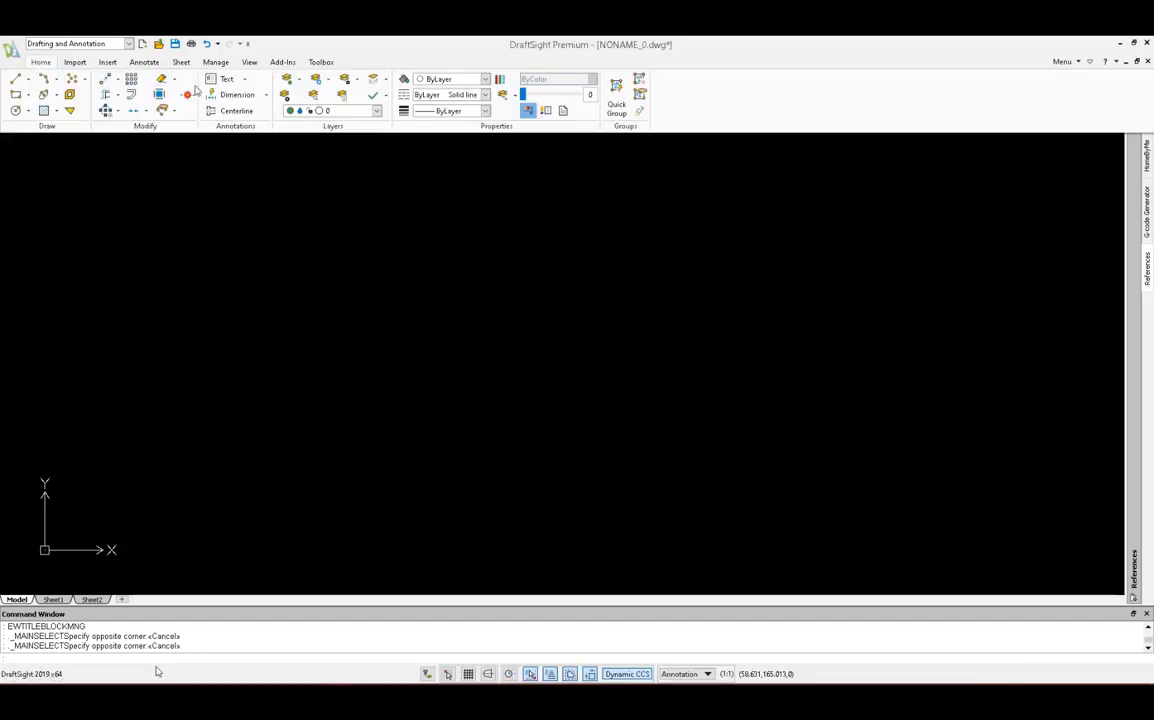
mouse_move(208, 191)
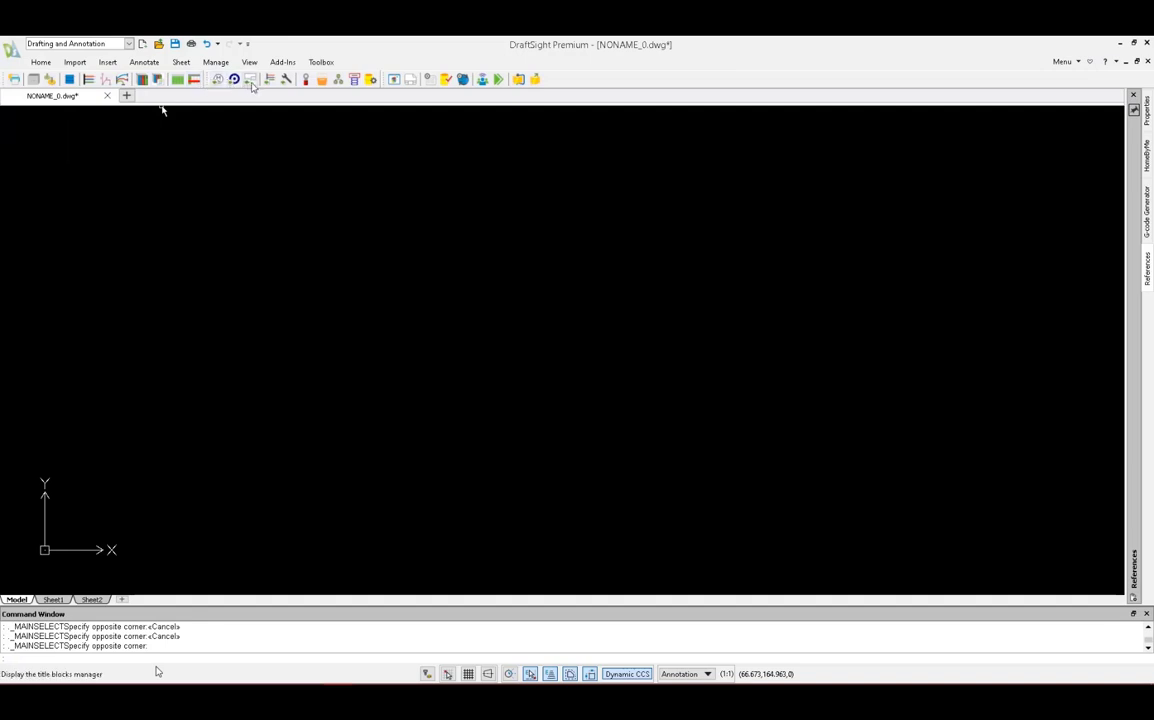
Step: Launch the Title Blocks Manager from the electrical toolbar
left_click(251, 79)
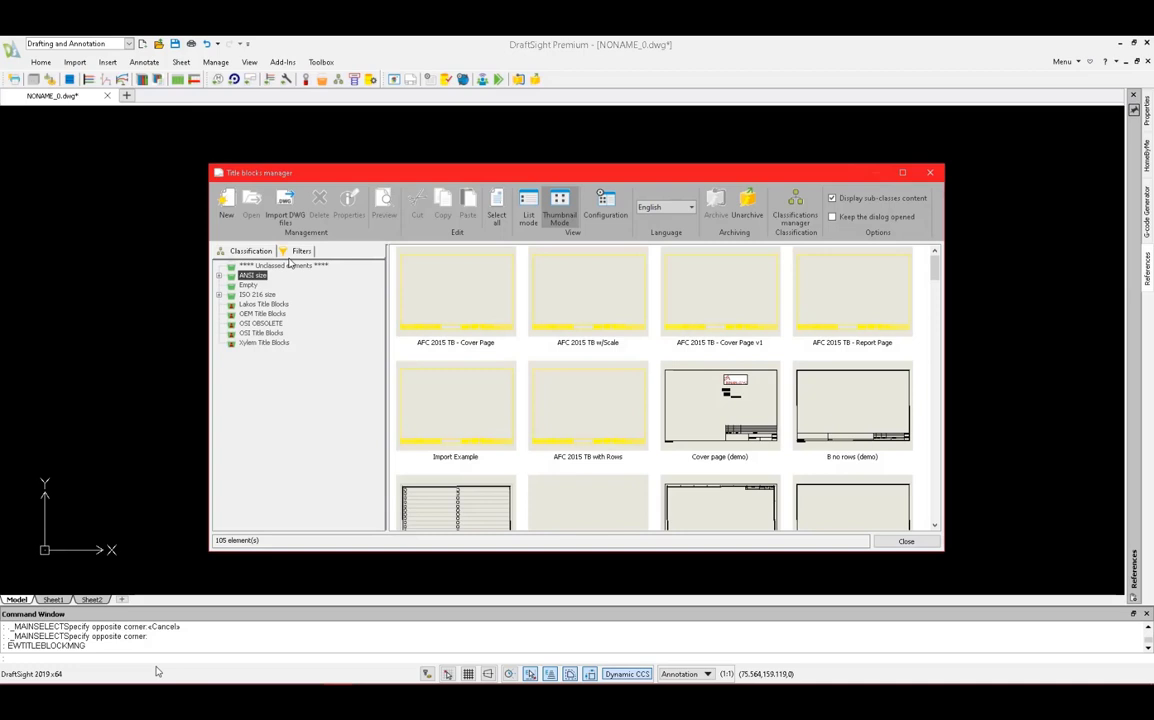
mouse_move(847, 414)
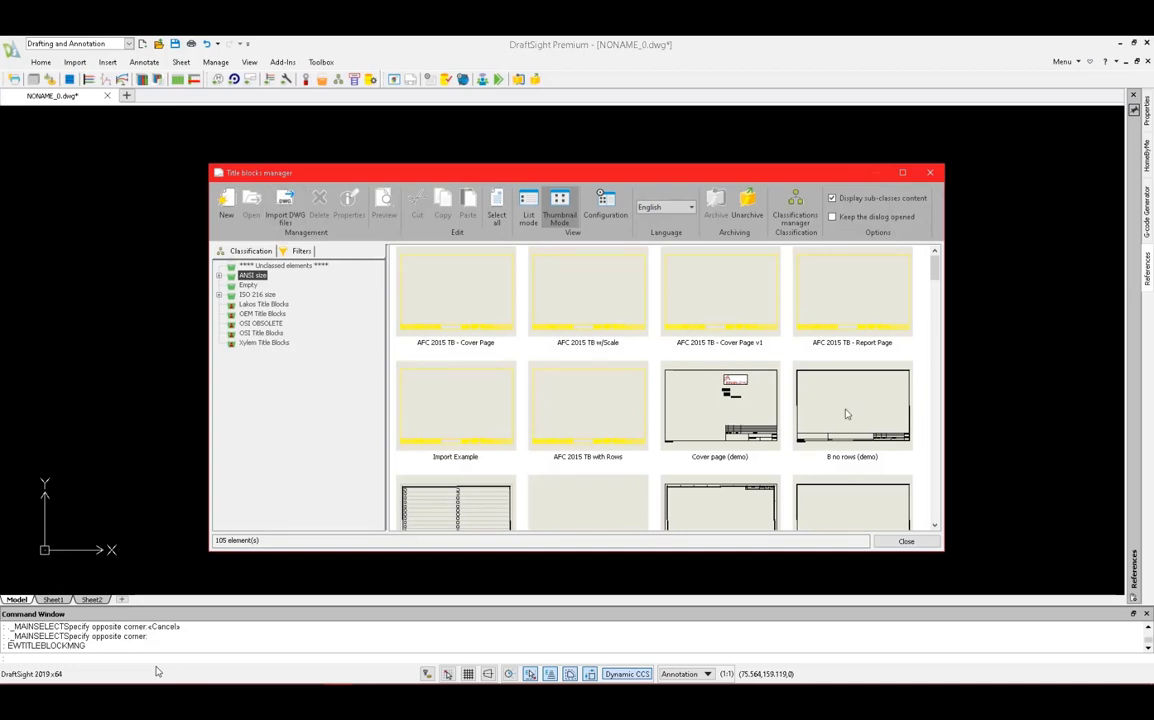
Step: Open the 'B no rows (demo)' title block as ANSI_B_EN_demo.dwg and close the manager
left_click(851, 405)
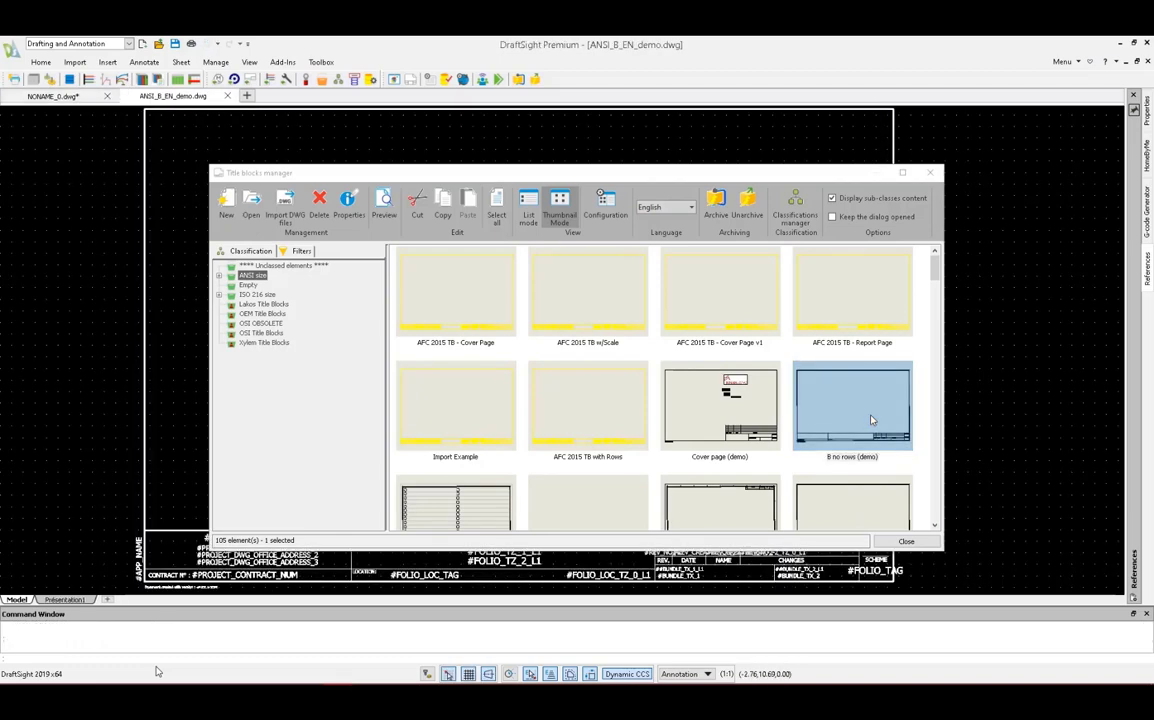
left_click(906, 541)
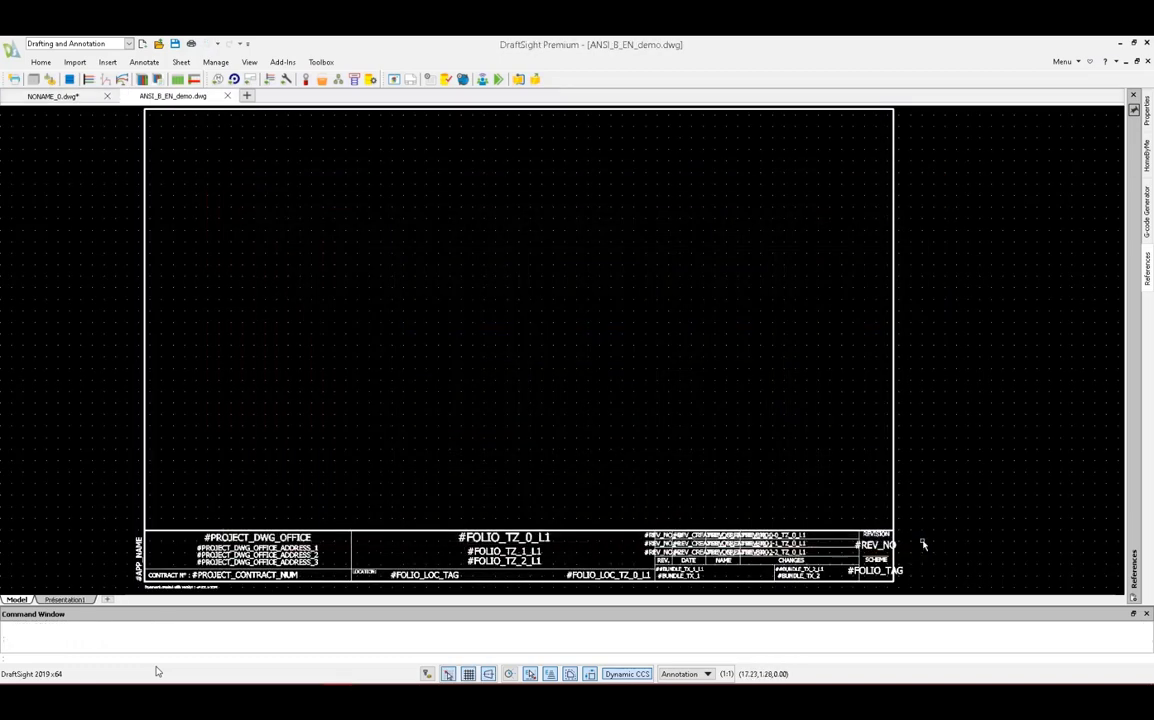
mouse_move(470, 265)
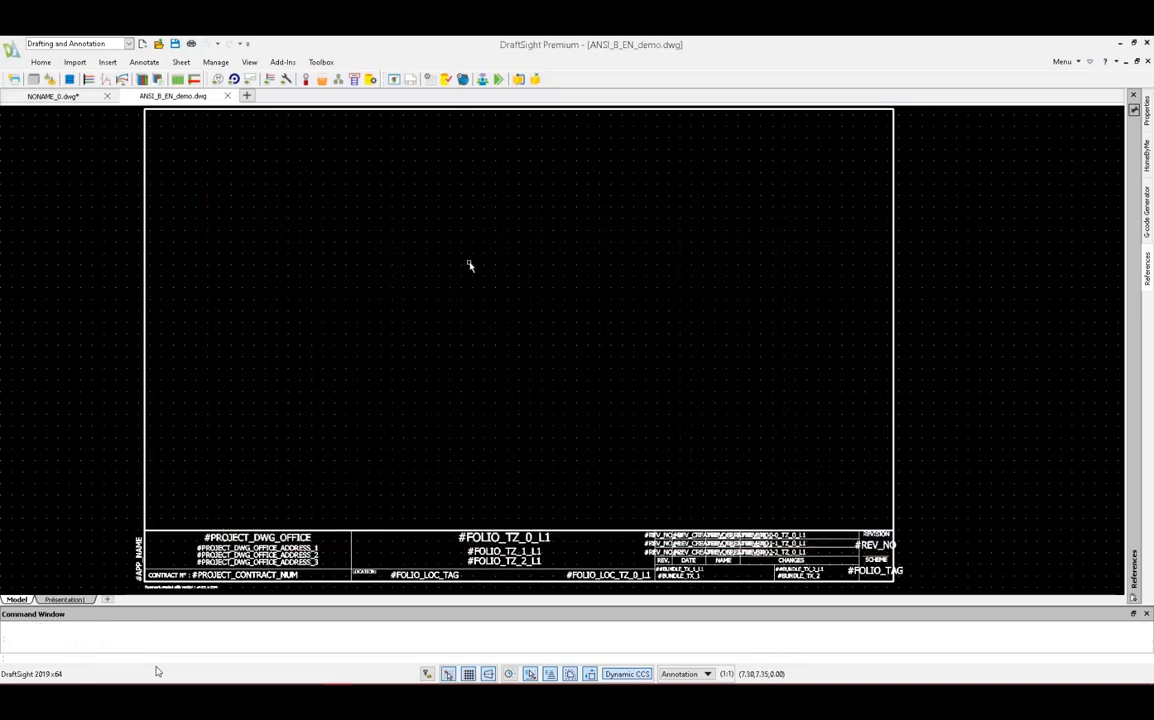
Step: Insert the Notes Block at the top-right corner of the border
left_click(107, 62)
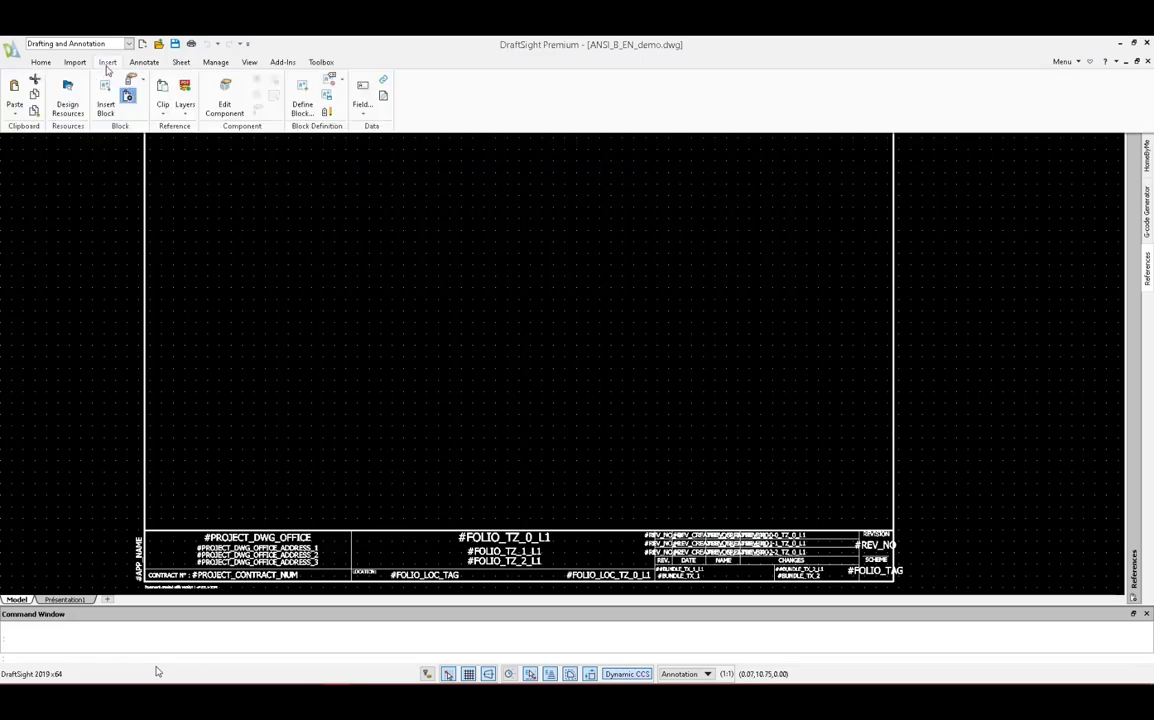
left_click(105, 95)
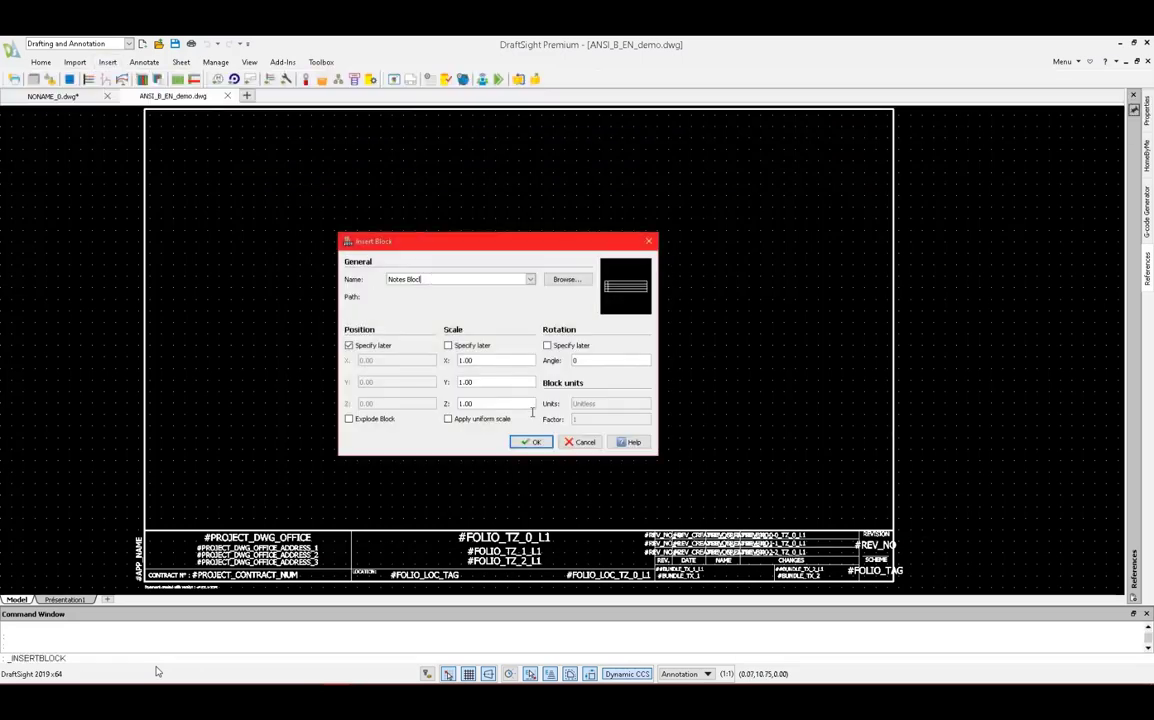
left_click(531, 442)
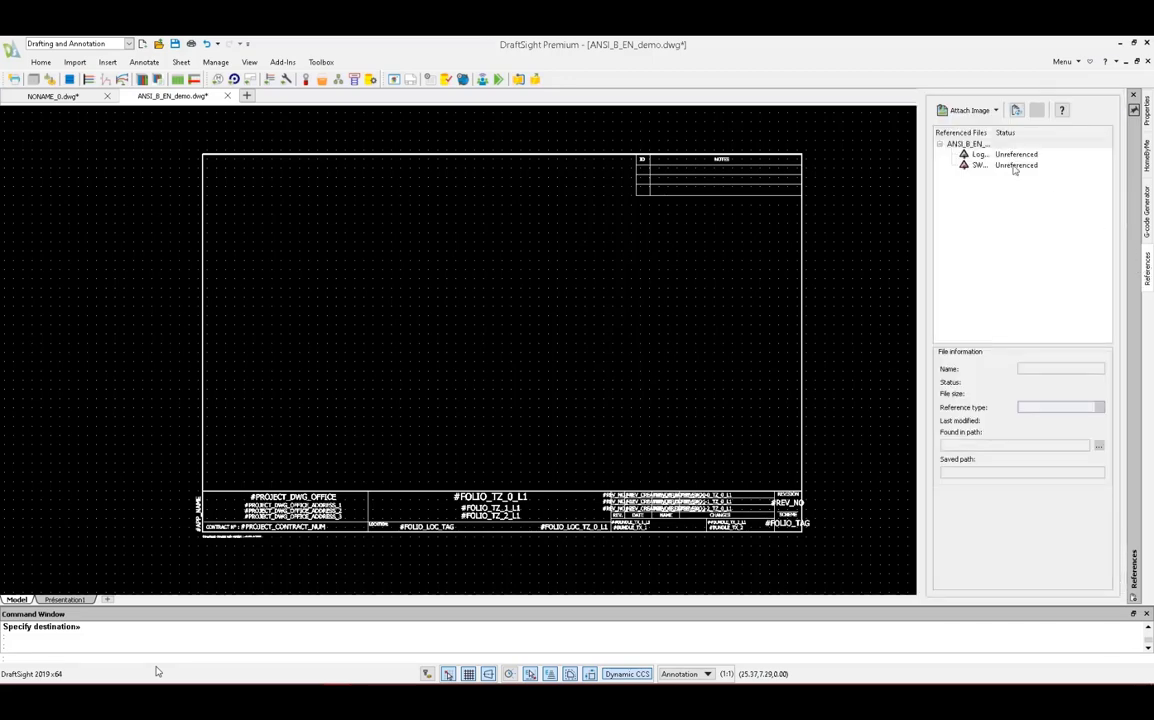
Step: Start attaching an image and browse into the tsh1 Demos folder
left_click(996, 110)
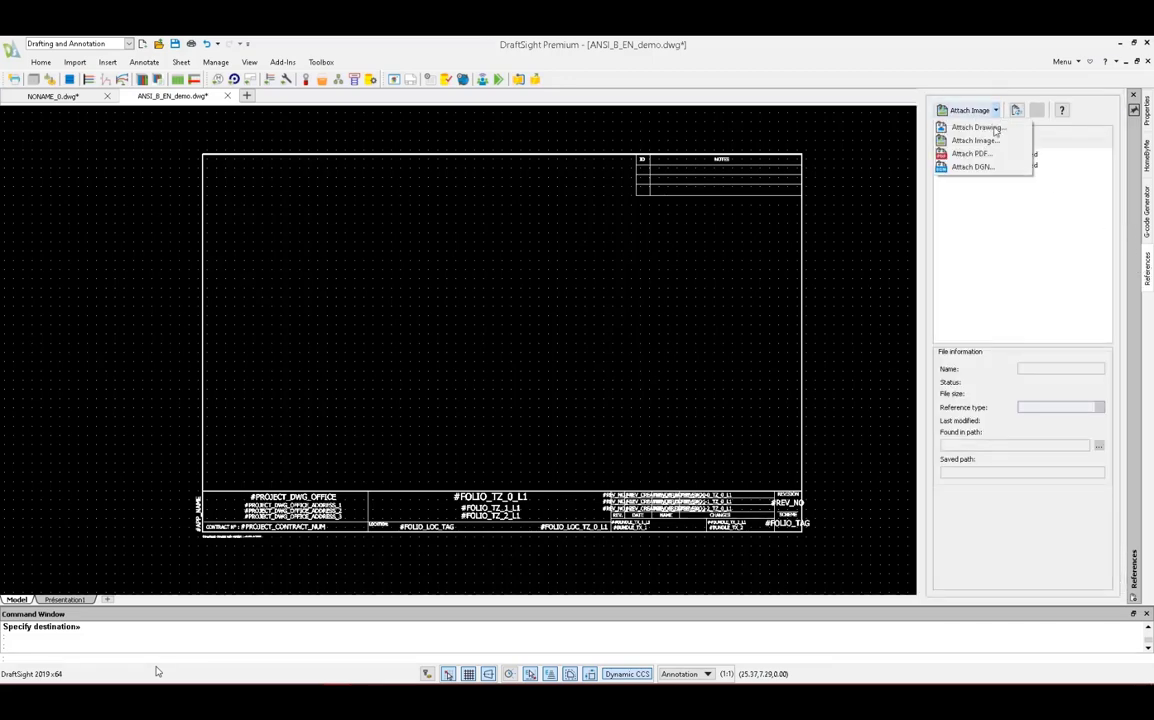
left_click(973, 140)
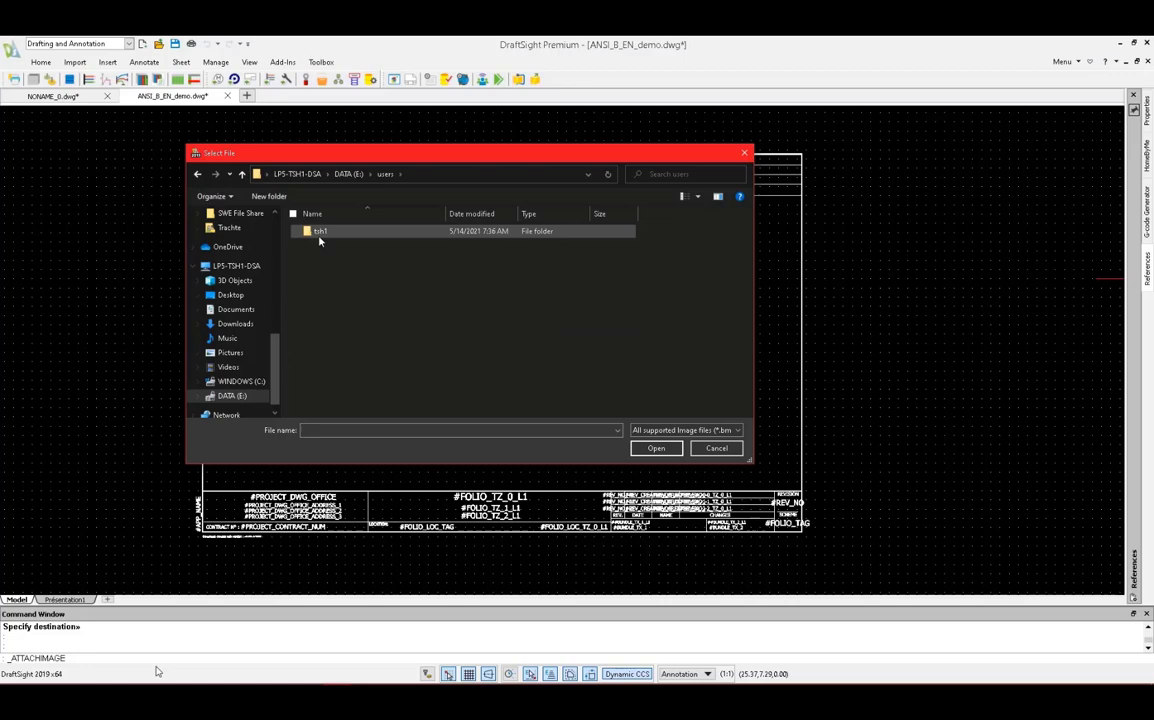
double_click(319, 231)
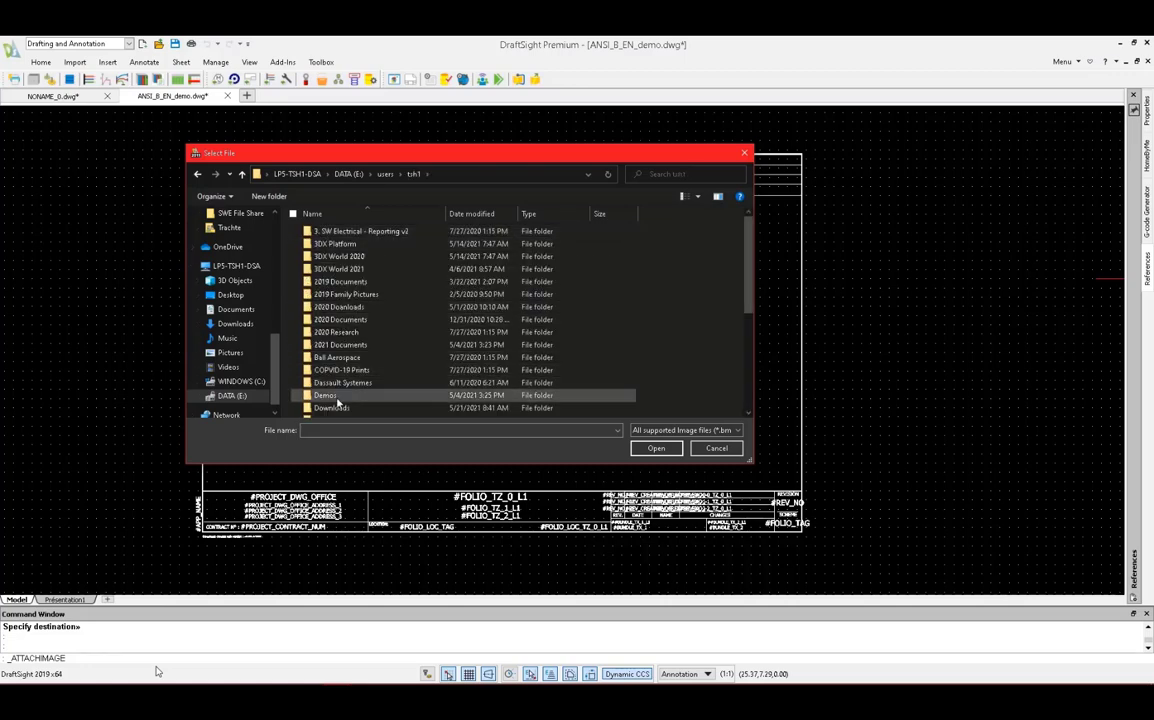
double_click(325, 395)
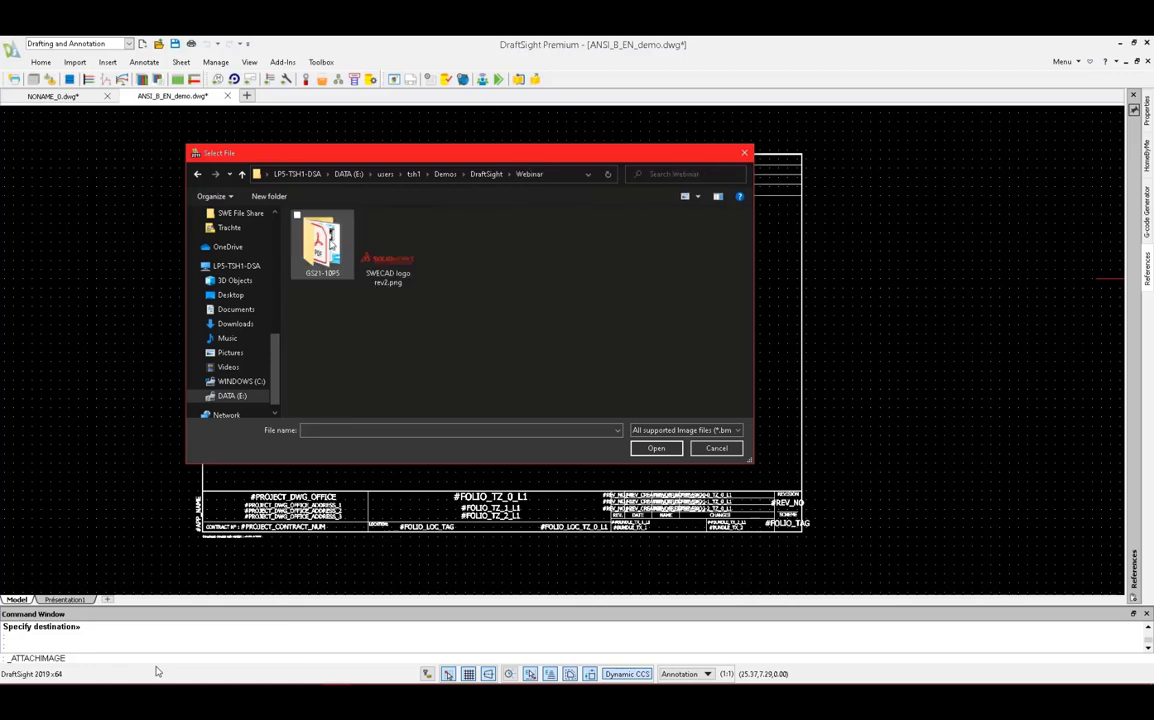
Step: Attach SWECAD logo rev2.png and place it above the title block's right side
left_click(388, 245)
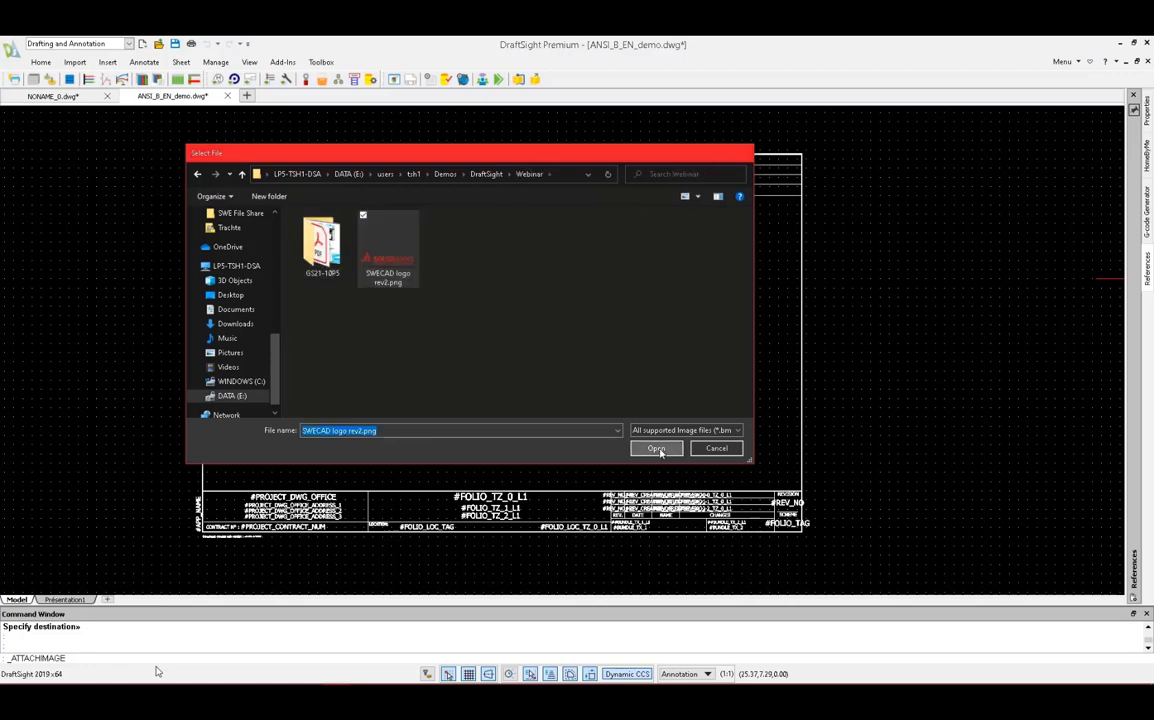
left_click(656, 448)
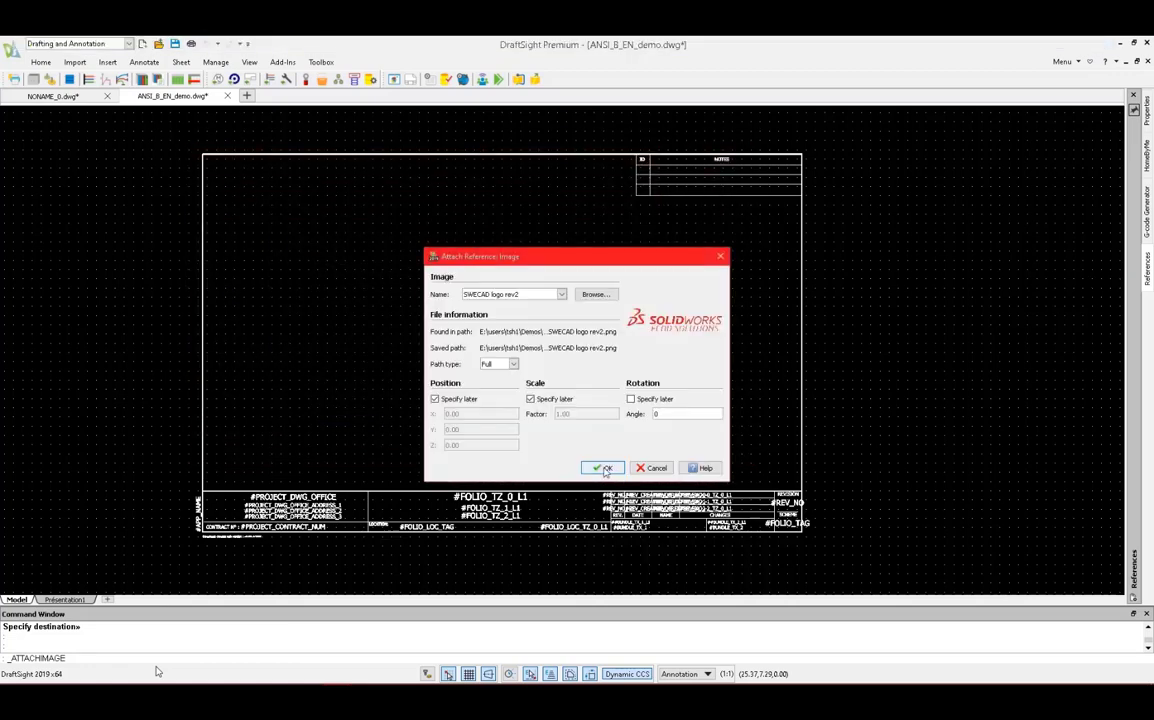
left_click(601, 468)
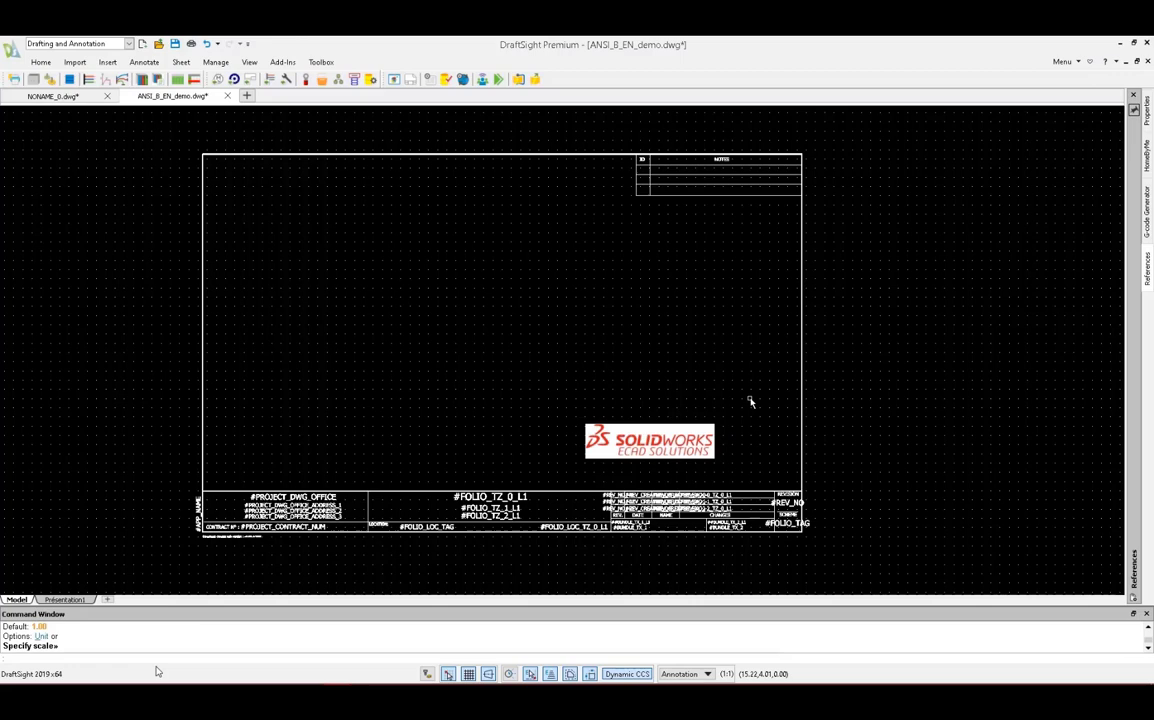
left_click(649, 441)
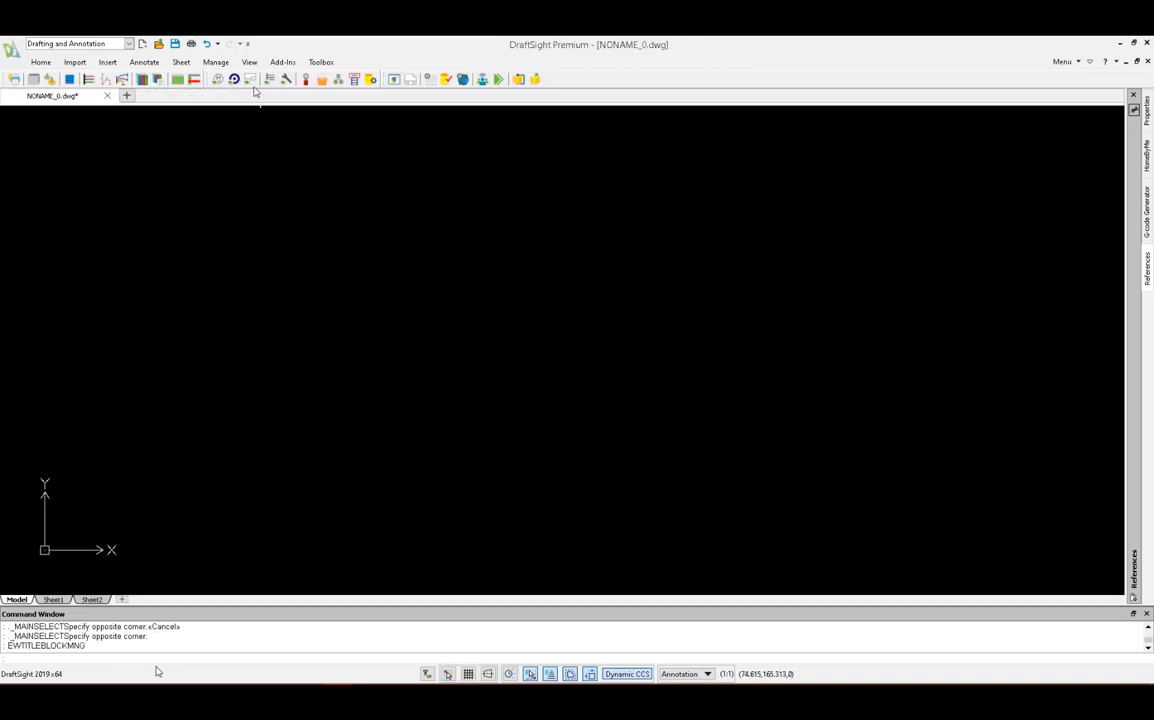
Step: Preview the B title block with its new logo and notes table, then dismiss the preview
left_click(251, 79)
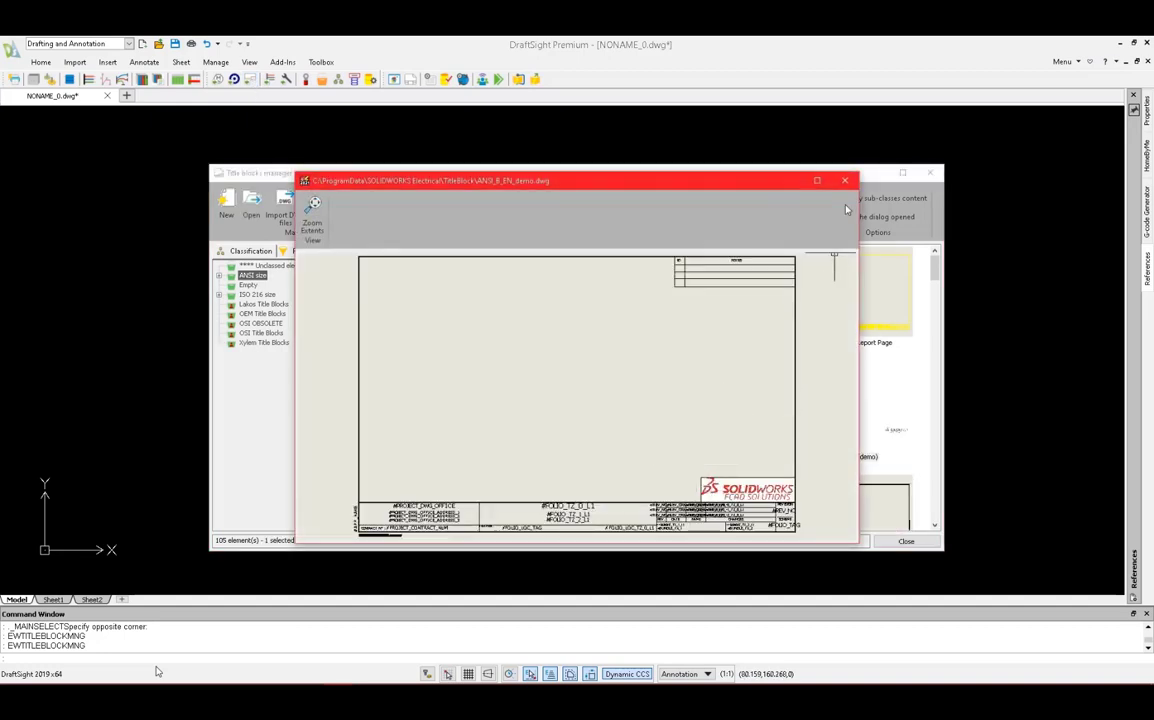
left_click(845, 180)
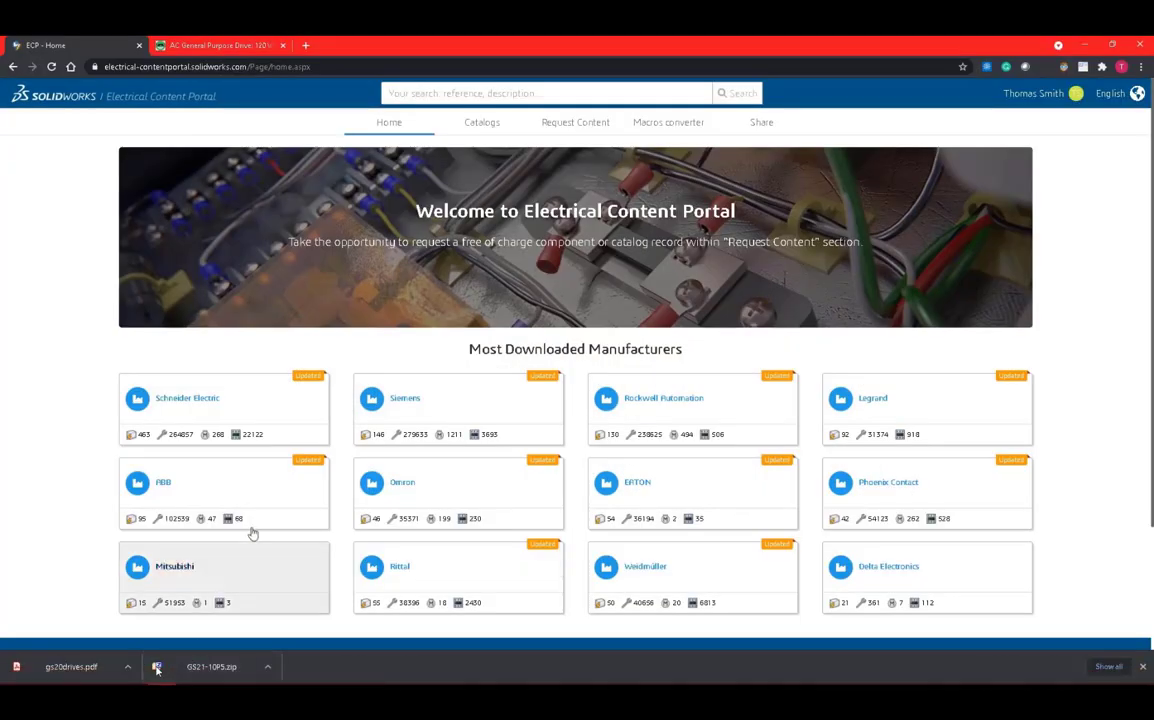
mouse_move(268, 279)
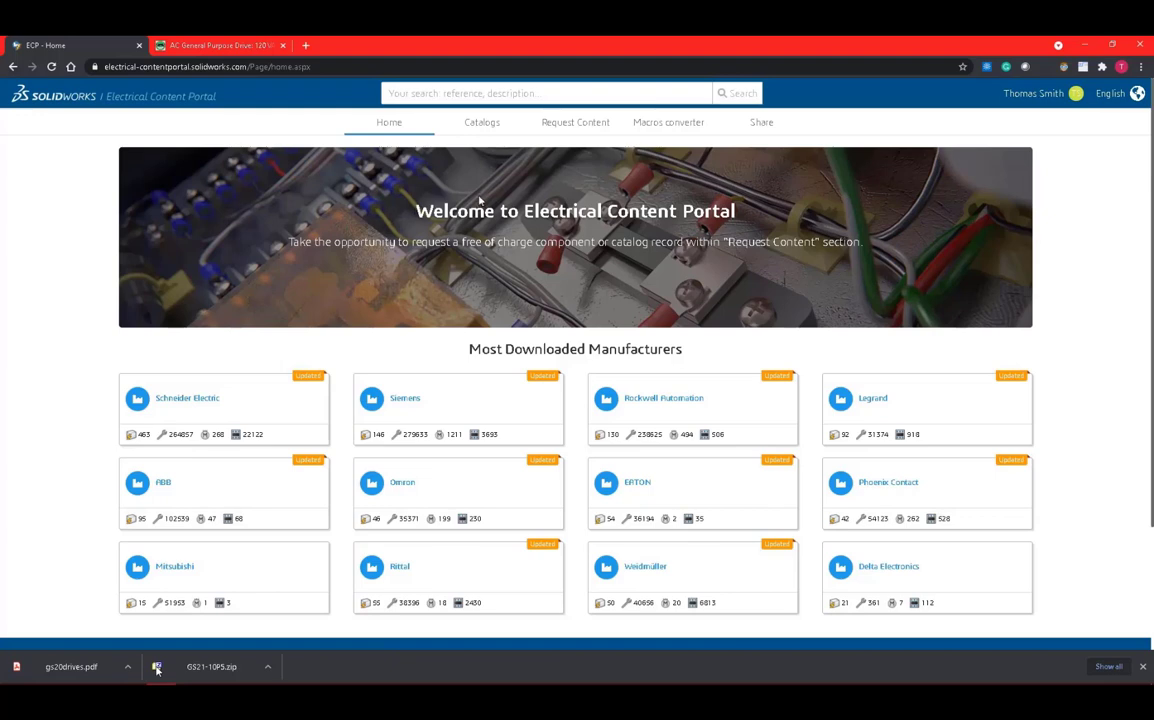
mouse_move(512, 277)
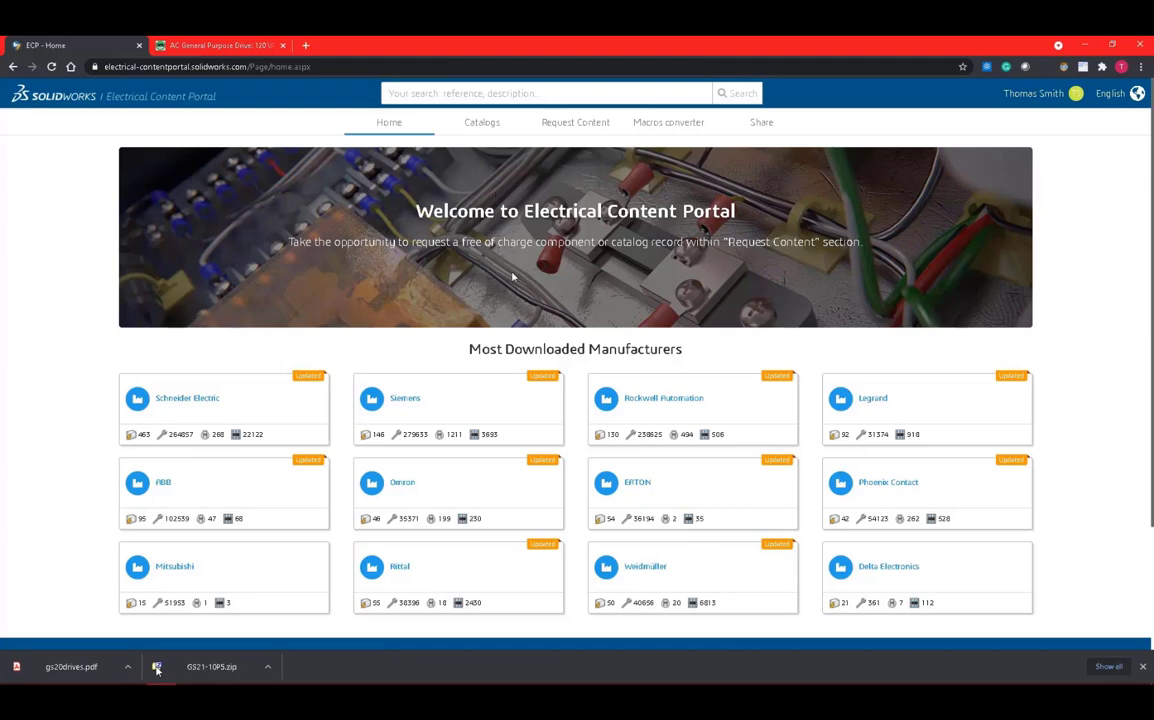
Step: Show the portal's Catalogs page, then switch to the AutomationDirect drive page
left_click(482, 122)
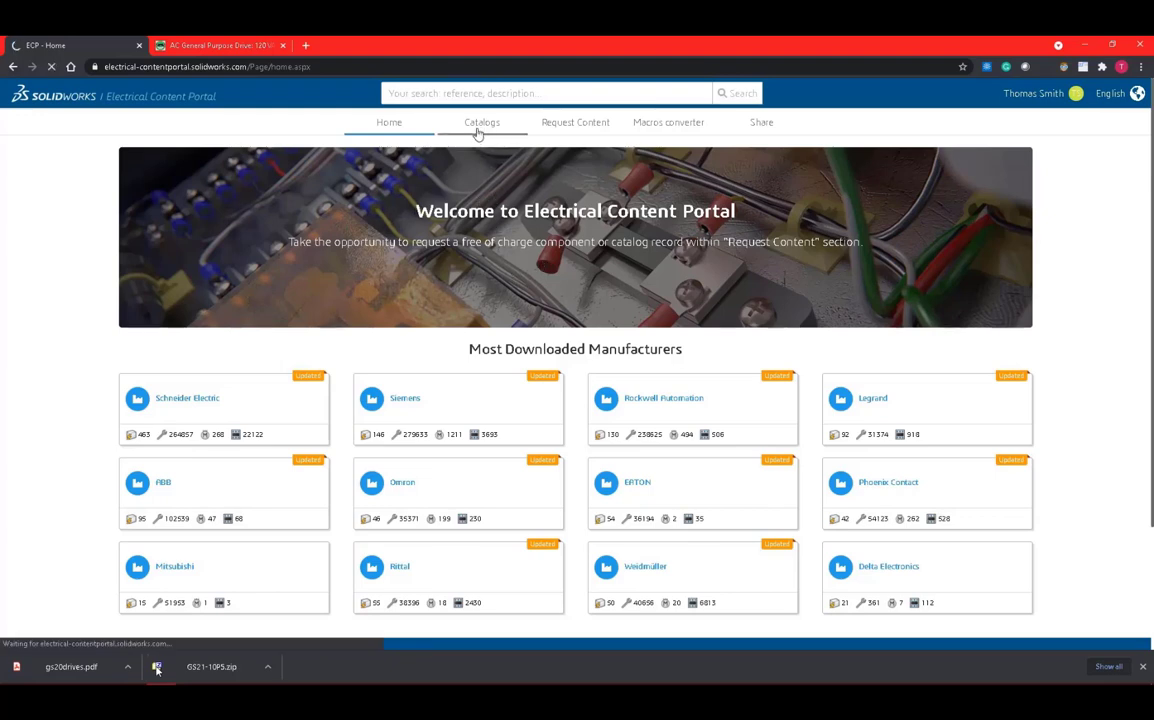
left_click(481, 122)
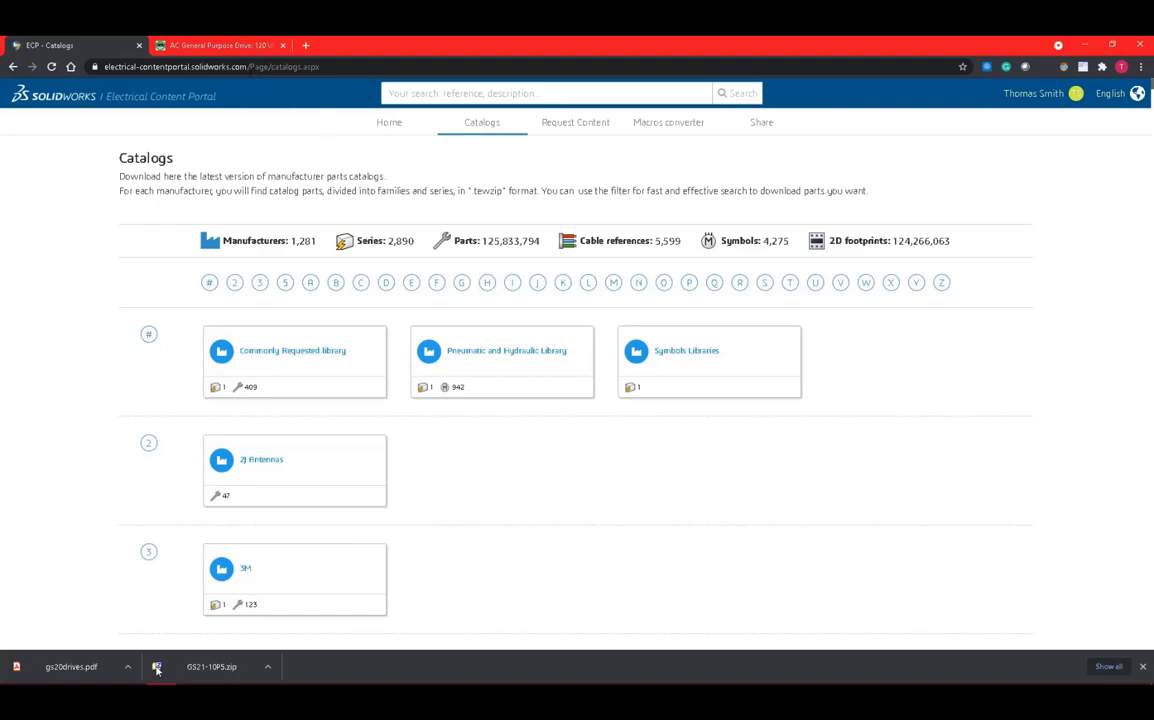
left_click(219, 45)
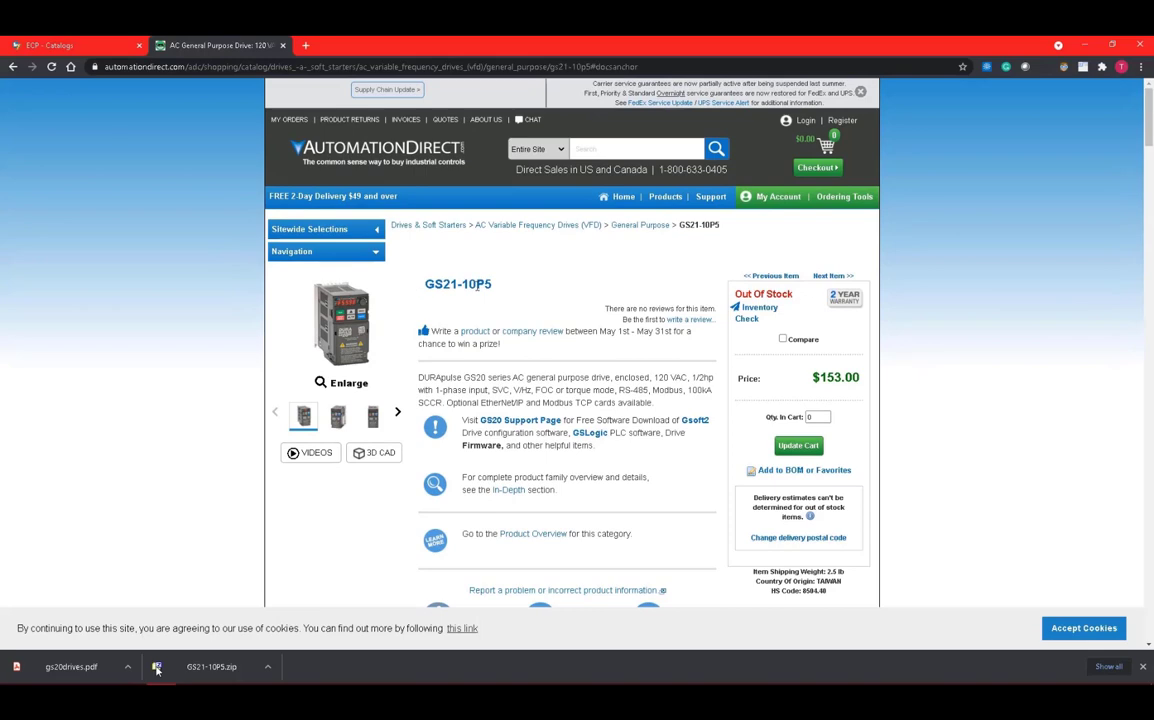
Step: Scroll the GS21-10P5 page down to its Docs & Drawings section
scroll("down", 3)
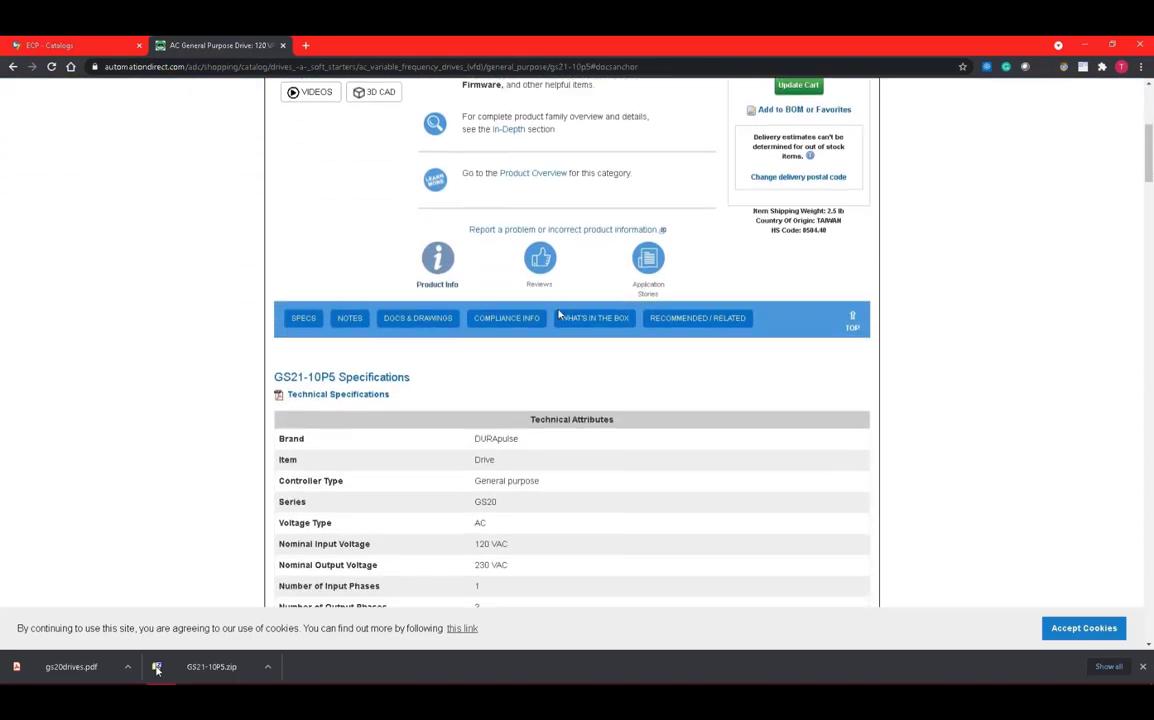
scroll("down", 3)
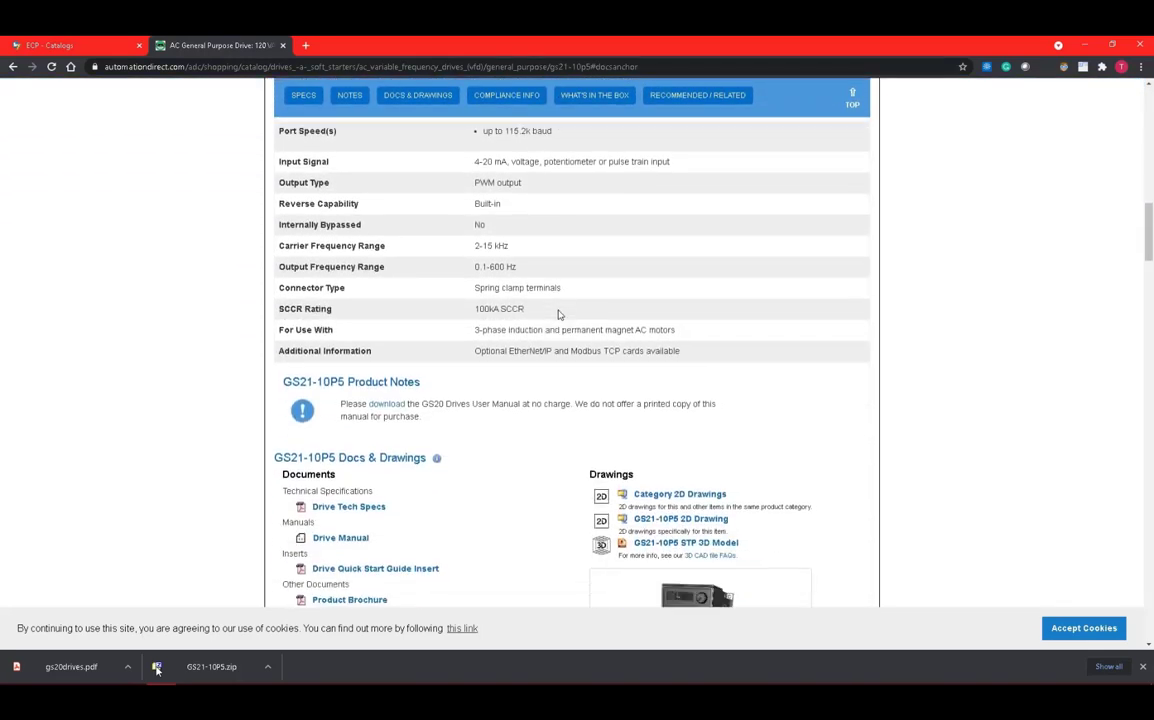
scroll("down", 3)
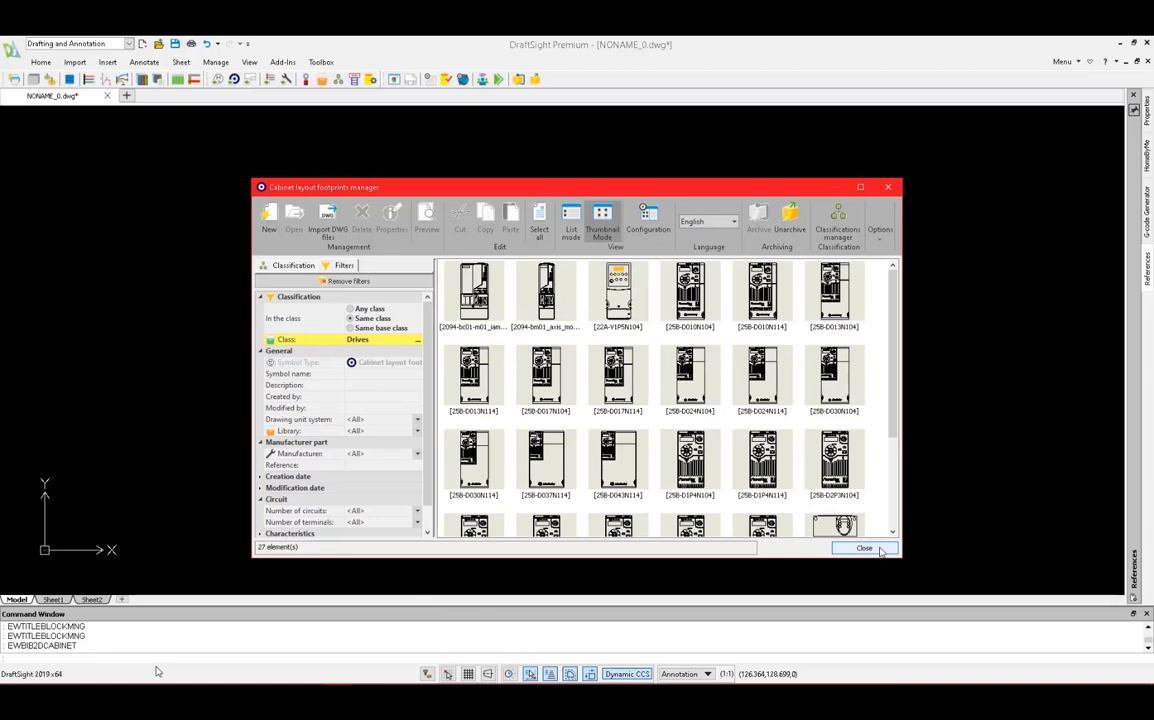
Step: Close the cabinet layout footprints manager
left_click(864, 548)
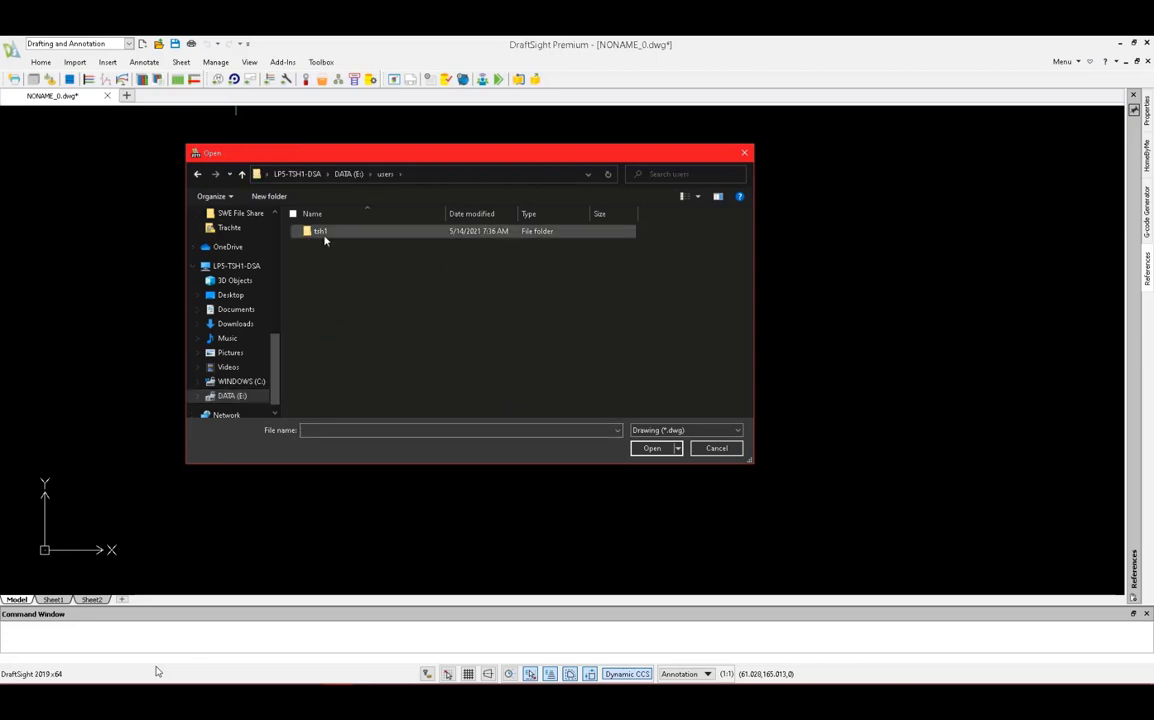
Step: Open GS21-10P5.dwg from the tsh1 GS21-10P5 folder
double_click(320, 231)
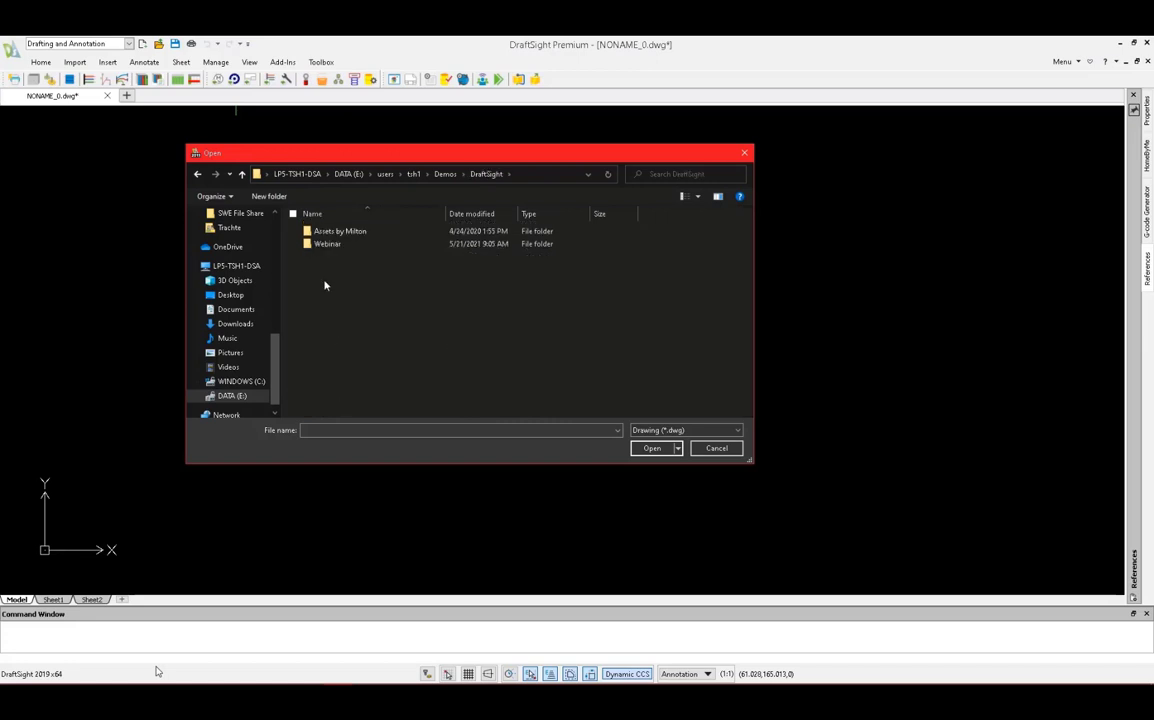
double_click(327, 244)
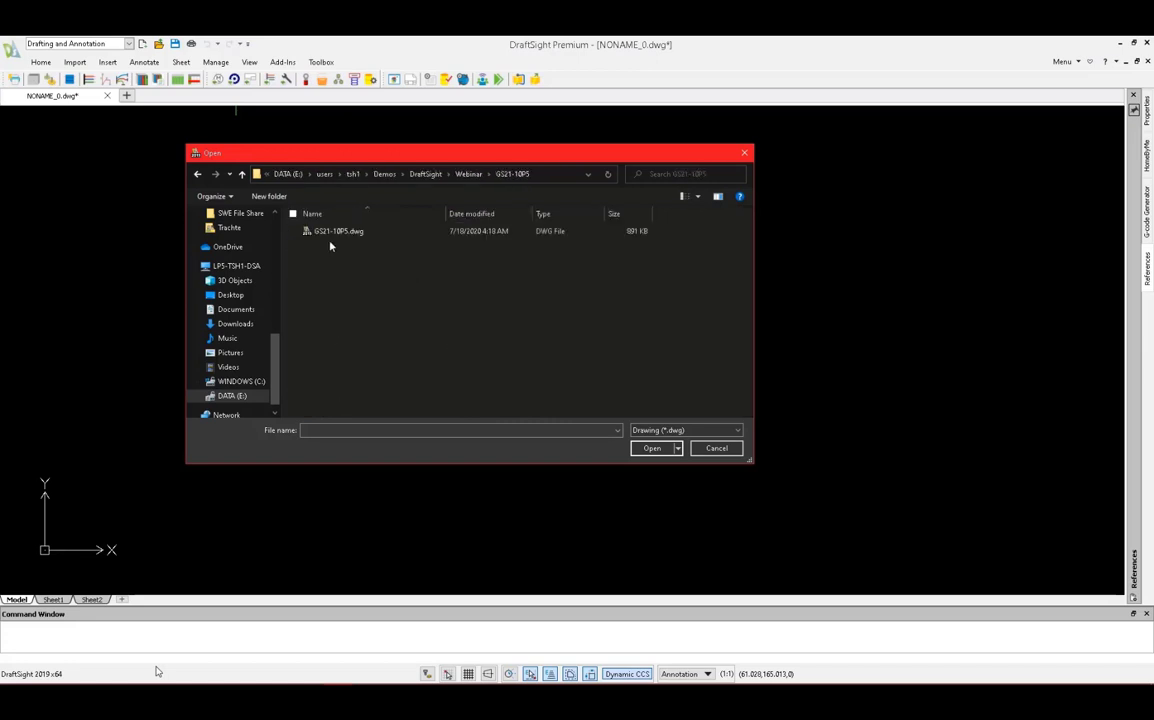
left_click(716, 448)
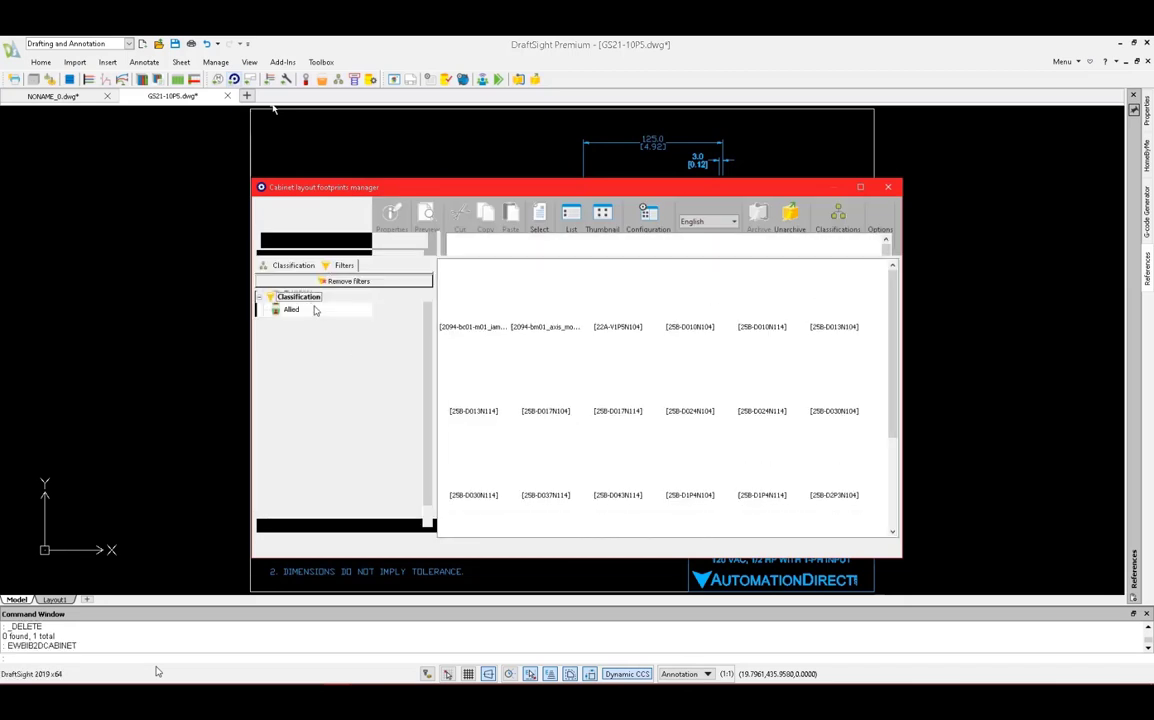
Step: Create footprint GS21-10P5, 'AutomationDirect AC Drive', filed in the ANSI Y32.2 library
left_click(291, 309)
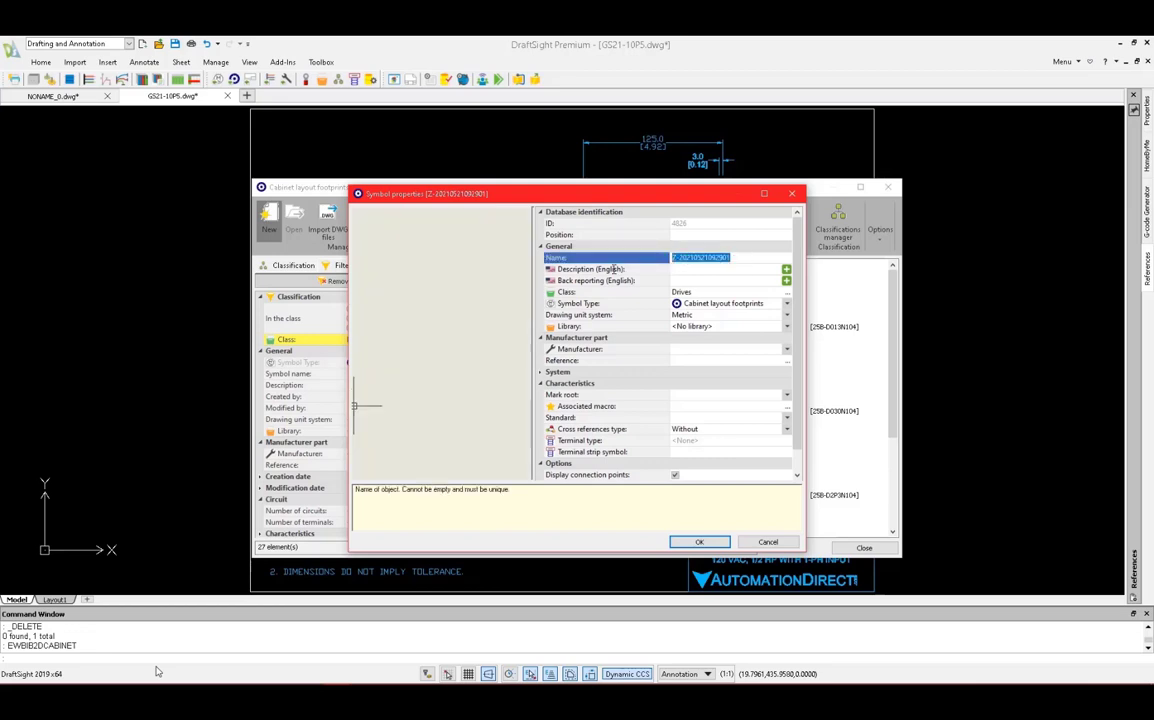
type("GS21-10")
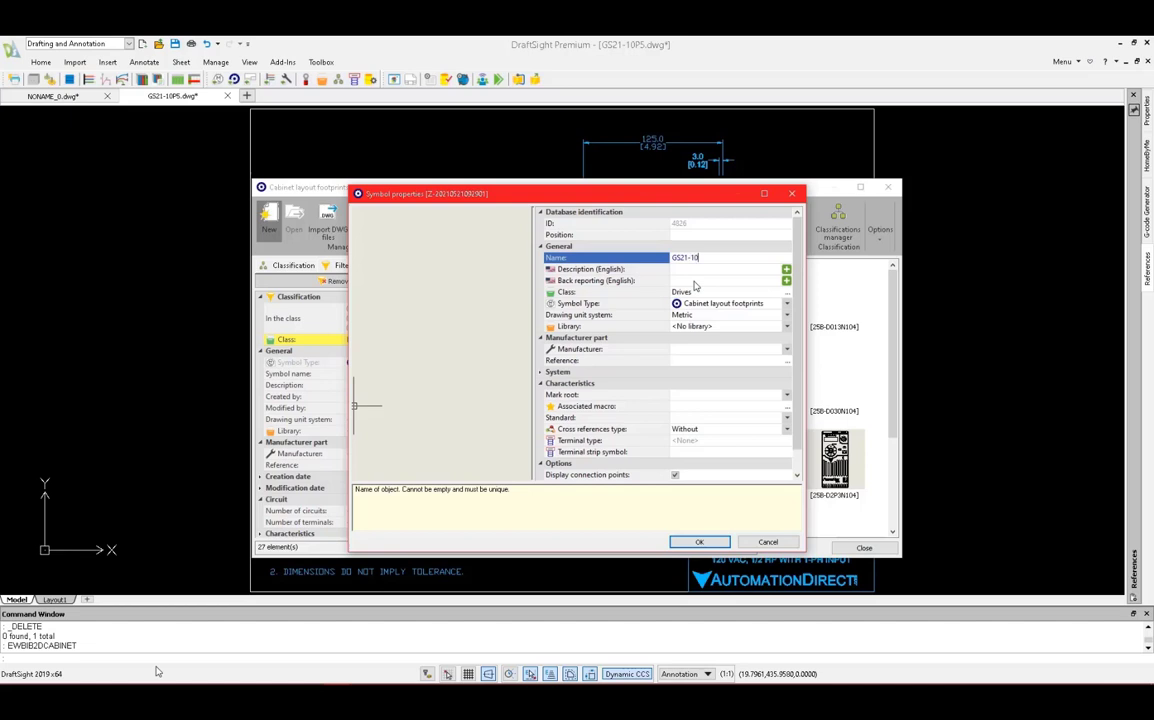
type("P5")
left_click(725, 268)
type("AutomationDirect AC Drive")
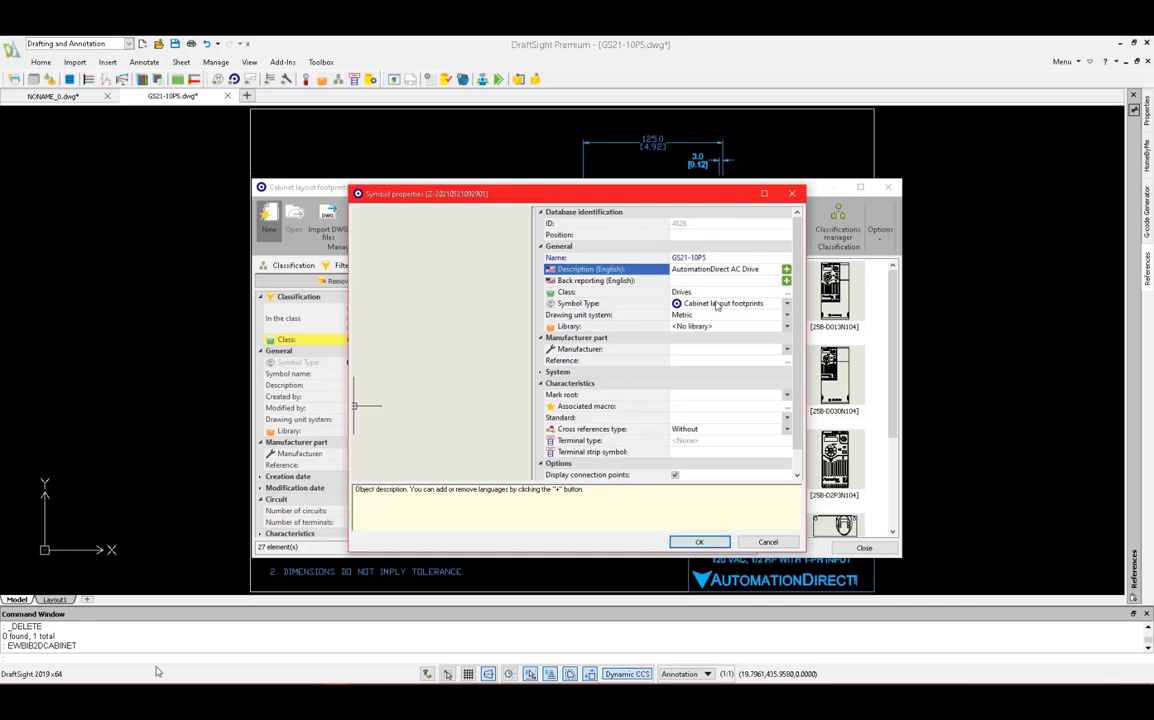
left_click(787, 326)
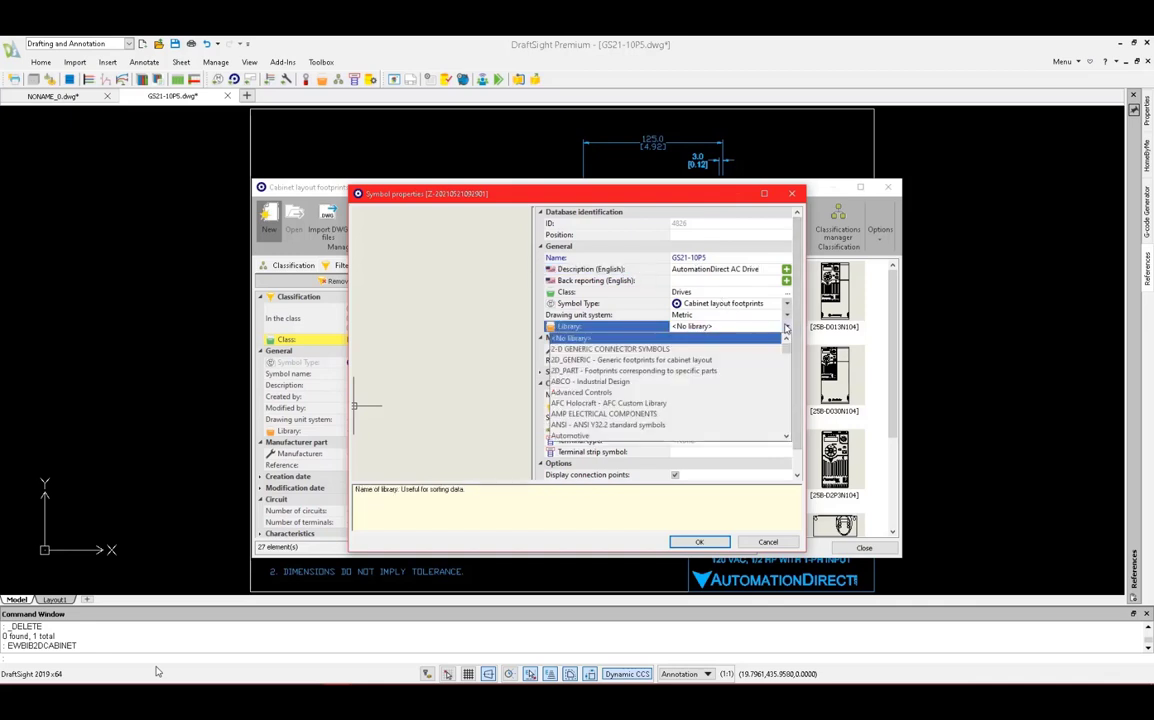
left_click(607, 425)
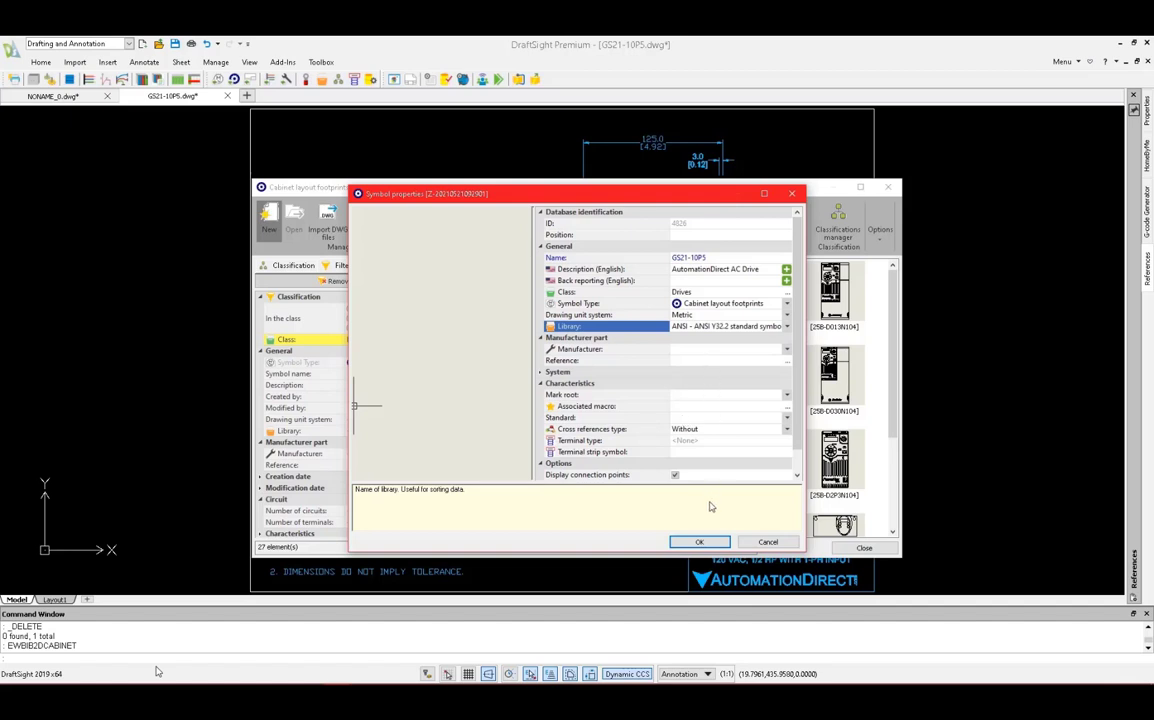
left_click(699, 541)
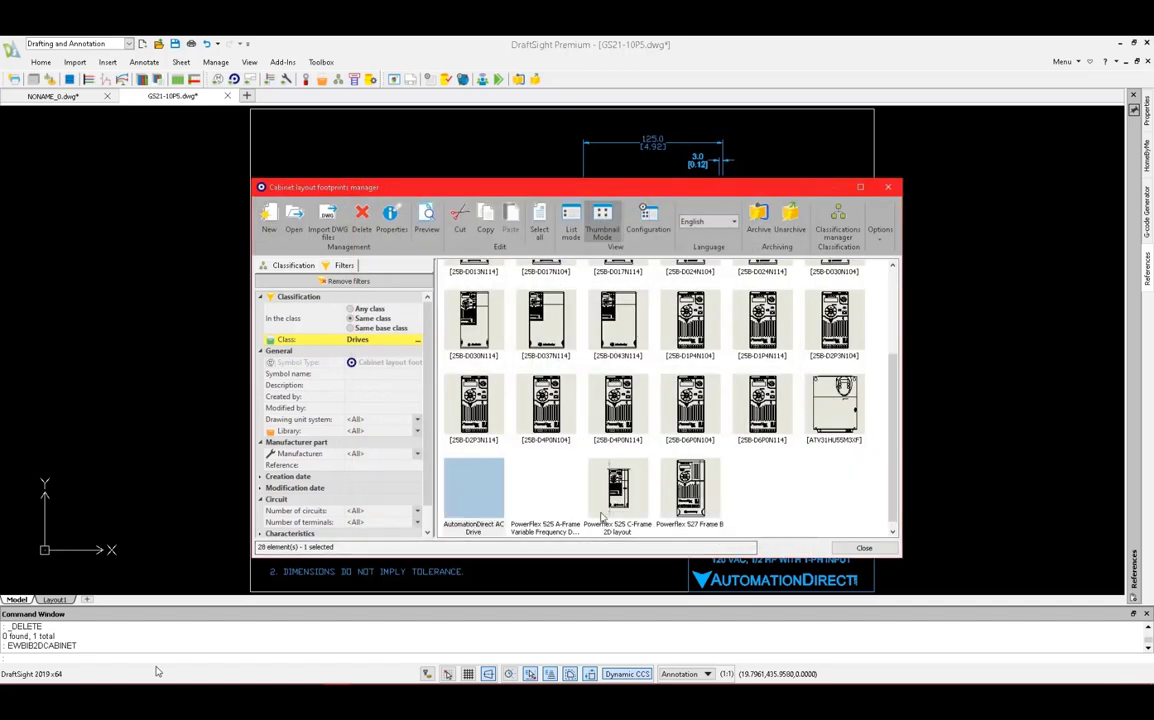
Step: Open the new footprint symbol and select the drive's front-view geometry for it
right_click(473, 490)
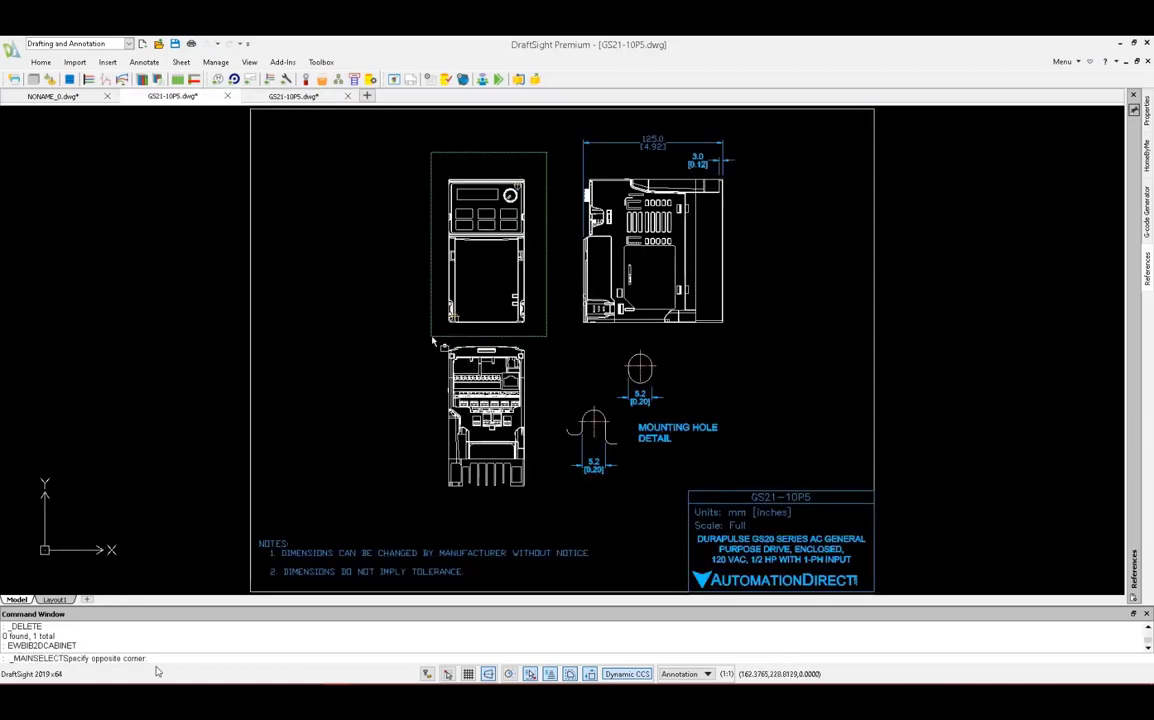
left_click(485, 245)
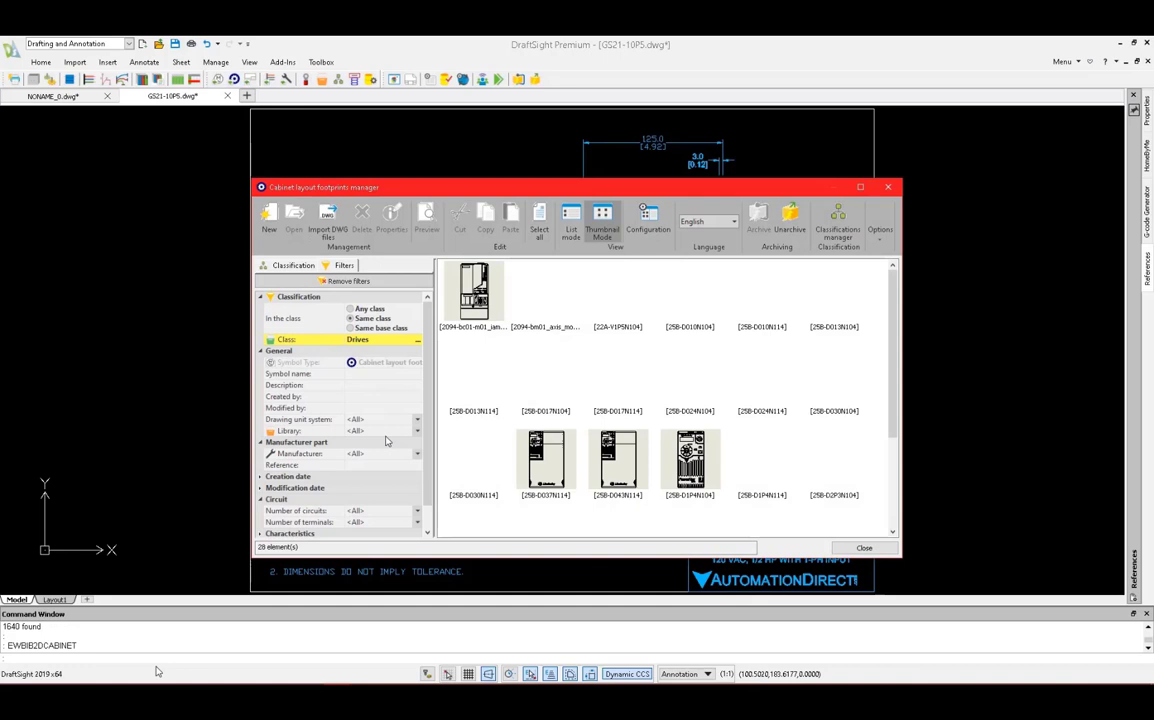
Step: Filter footprints by the ANSI Y32.2 library, confirm the single AutomationDirect AC Drive, and close the manager
left_click(416, 431)
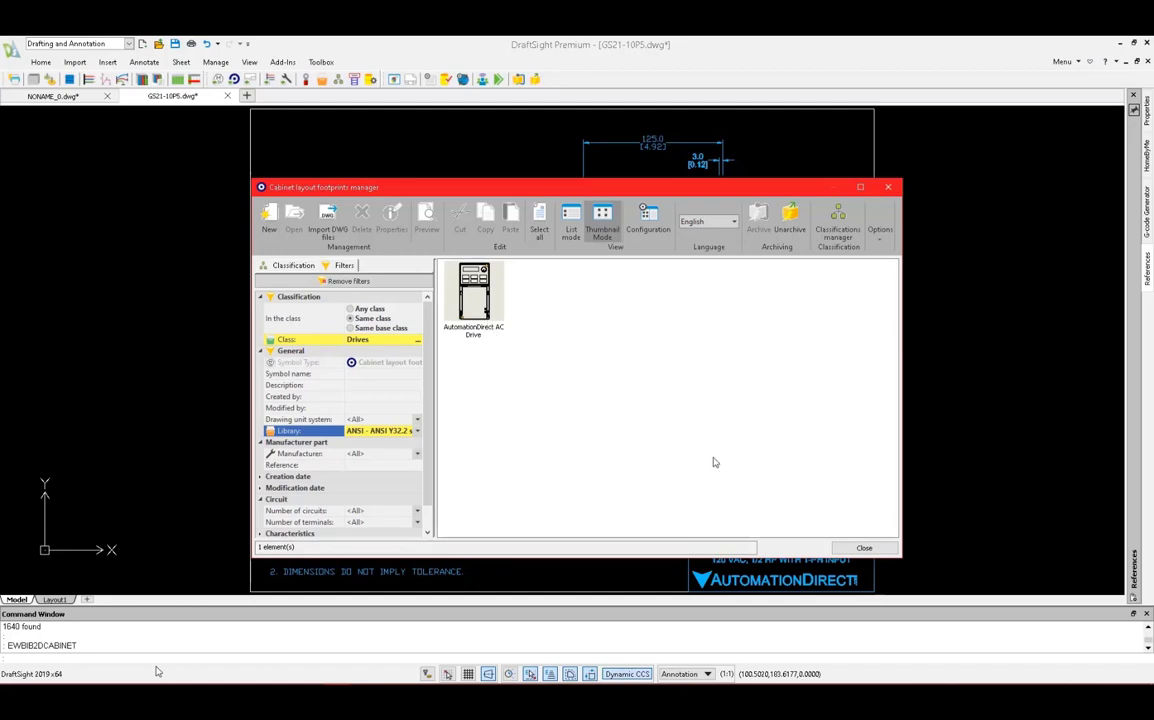
left_click(864, 547)
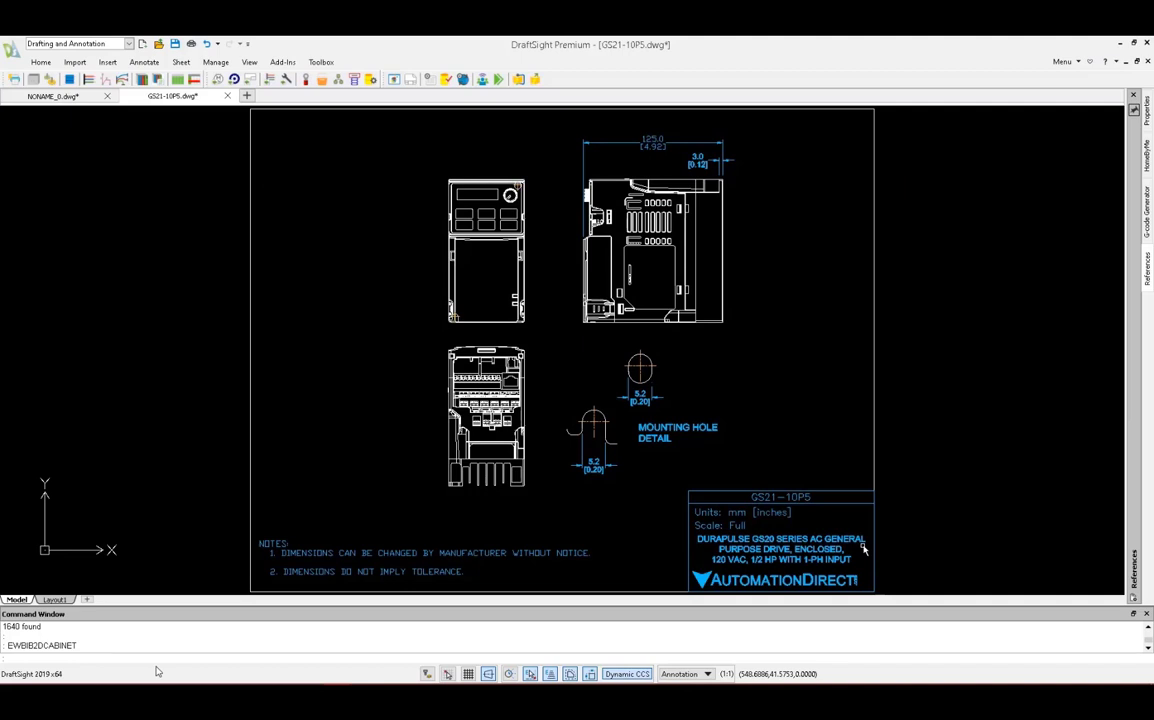
mouse_move(345, 167)
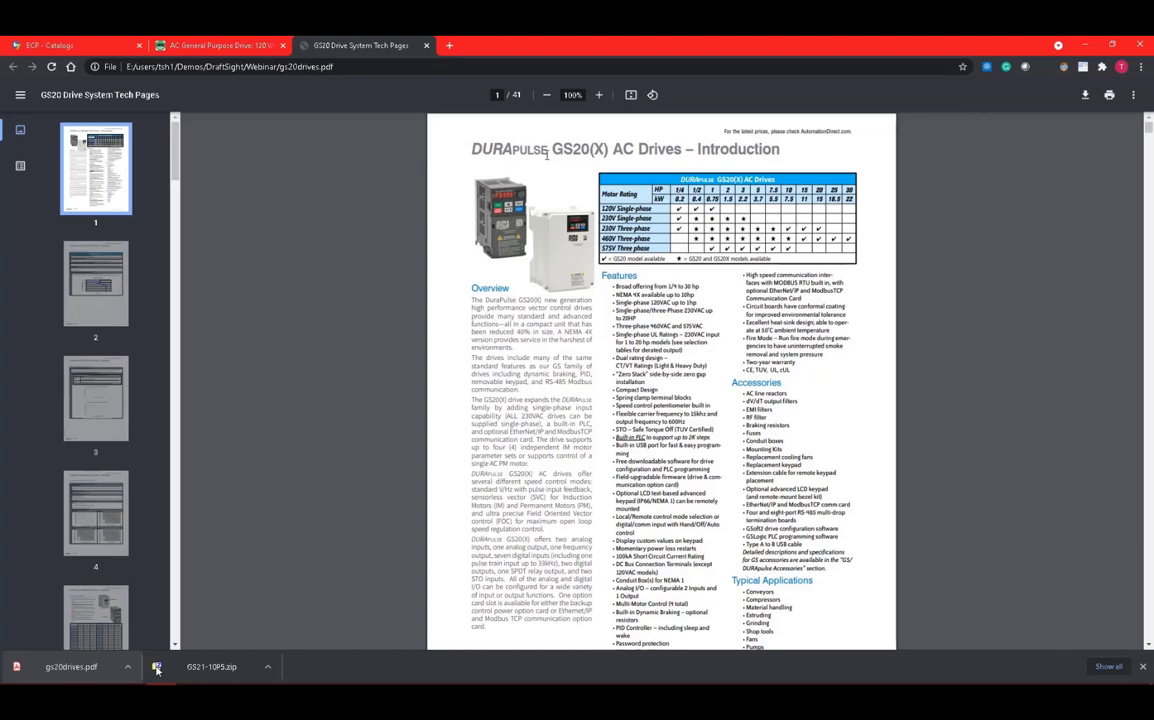
Step: Scroll through the GS20 drives datasheet thumbnails, then switch back to DraftSight
scroll("down", 3)
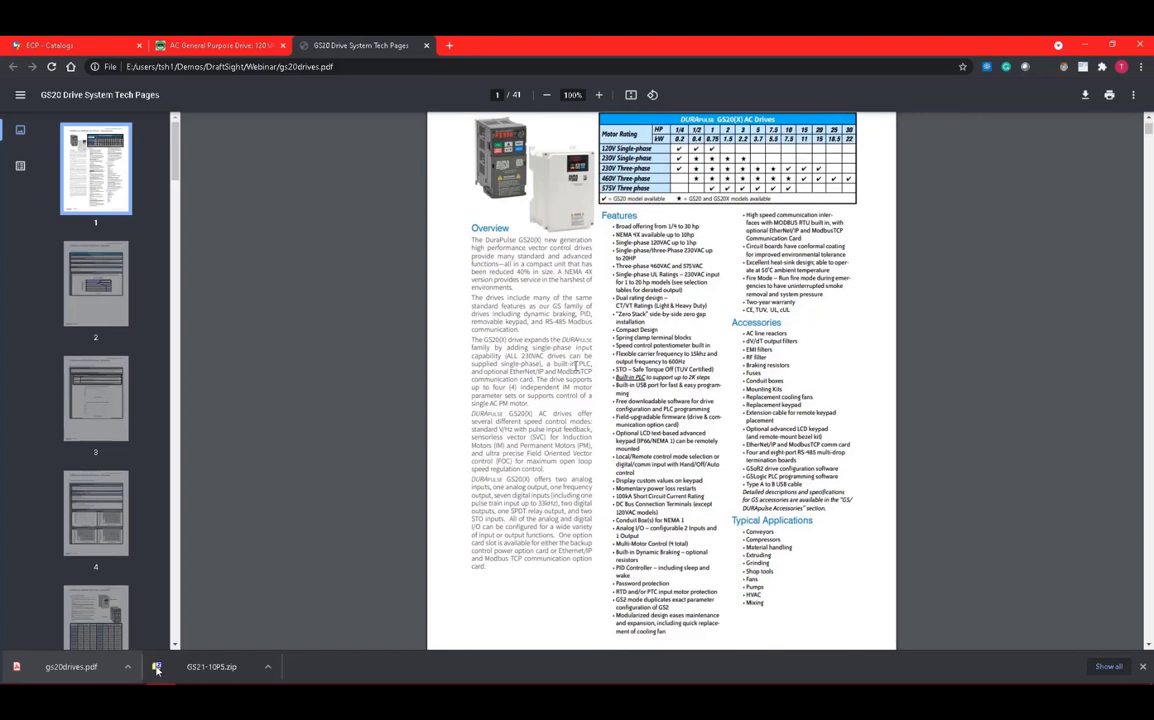
scroll("down", 3)
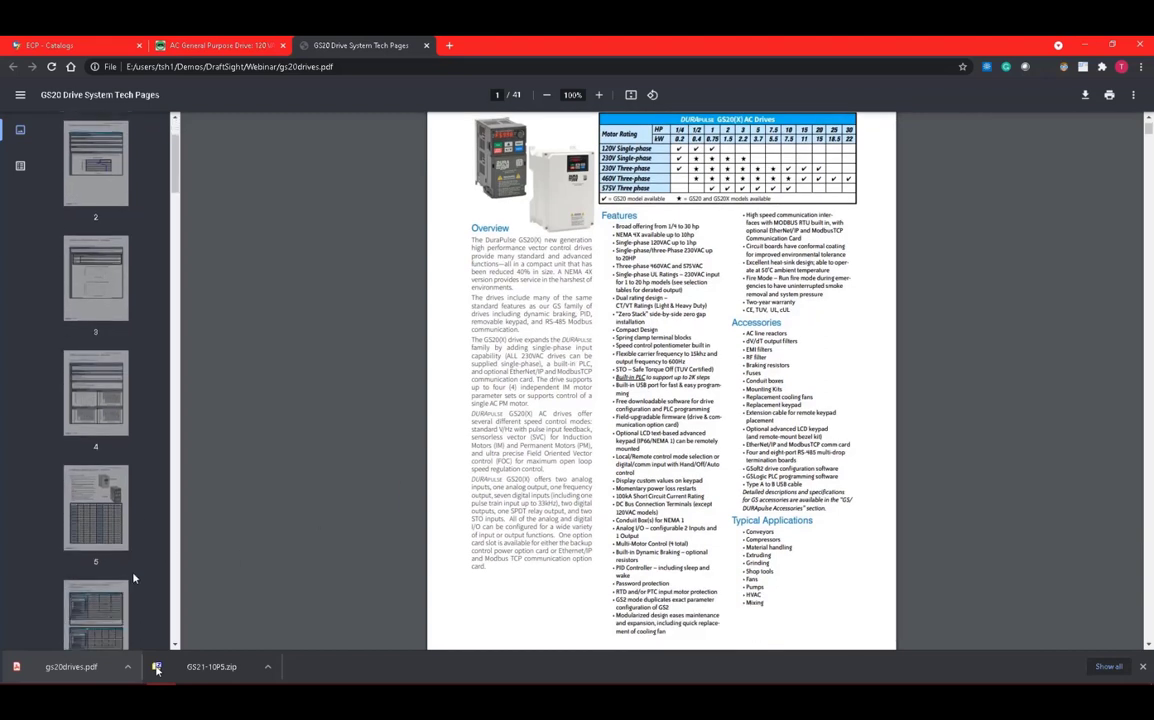
left_click(95, 592)
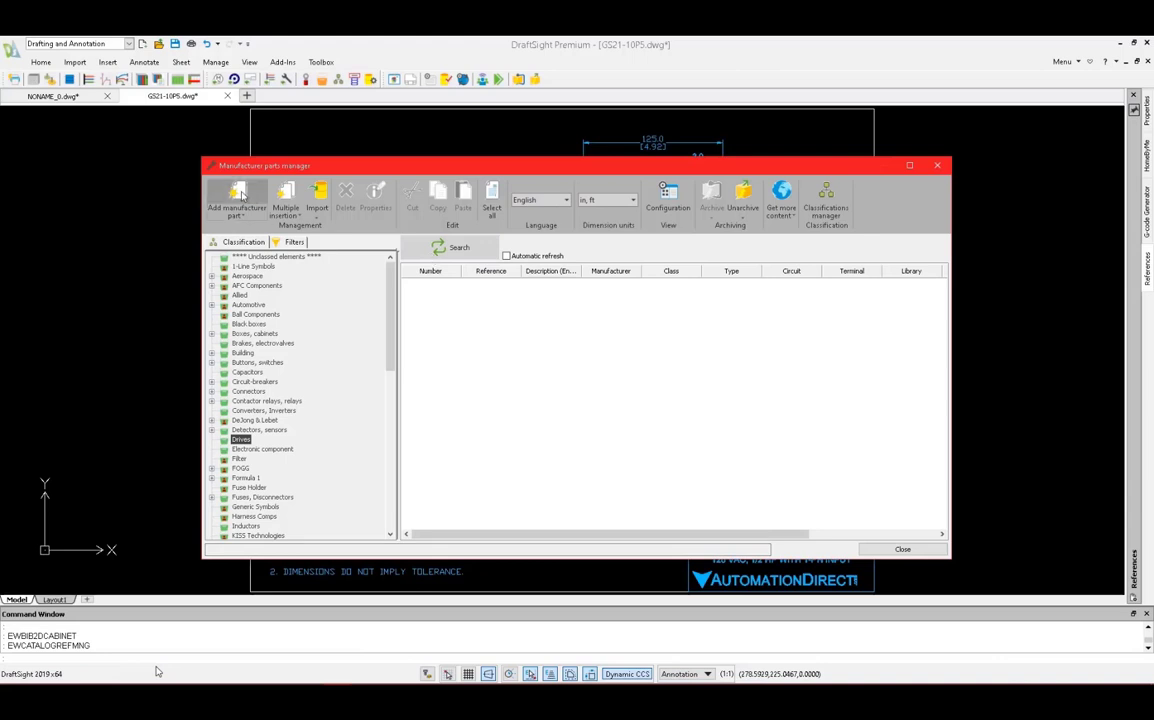
Step: Add Drives part GS21-10p5 v1 by Automation Direct, filed in the ANSI Y32.2 library
left_click(237, 205)
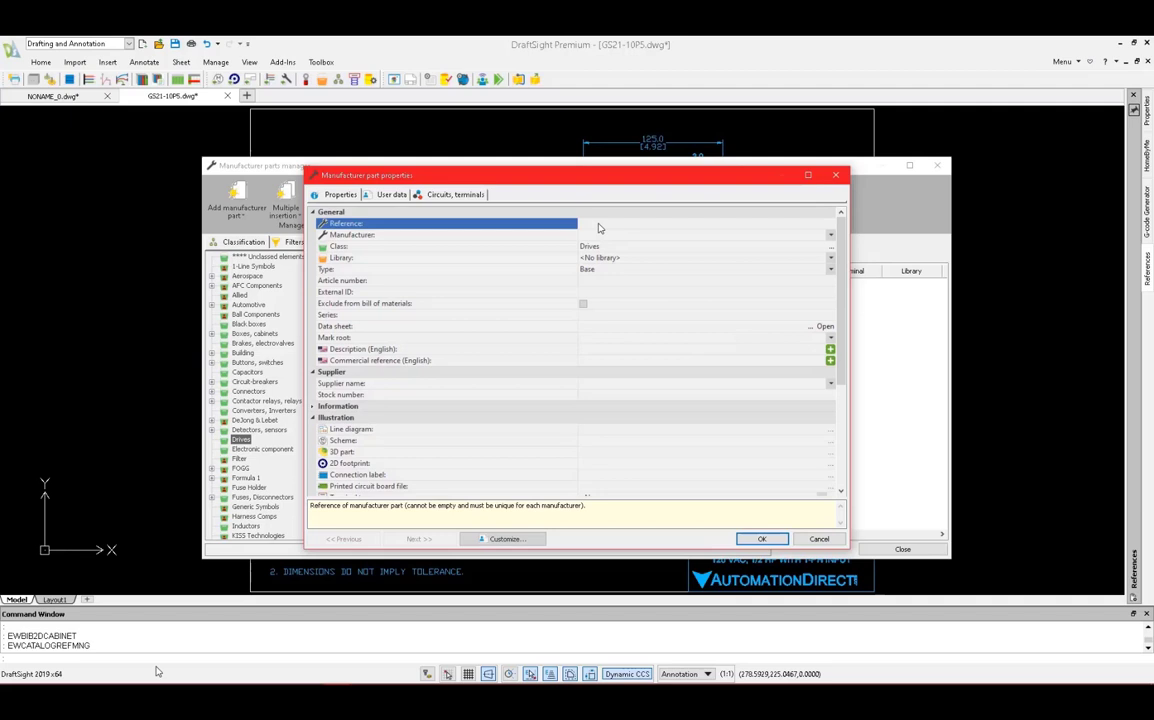
type("GS21-10p5 v1")
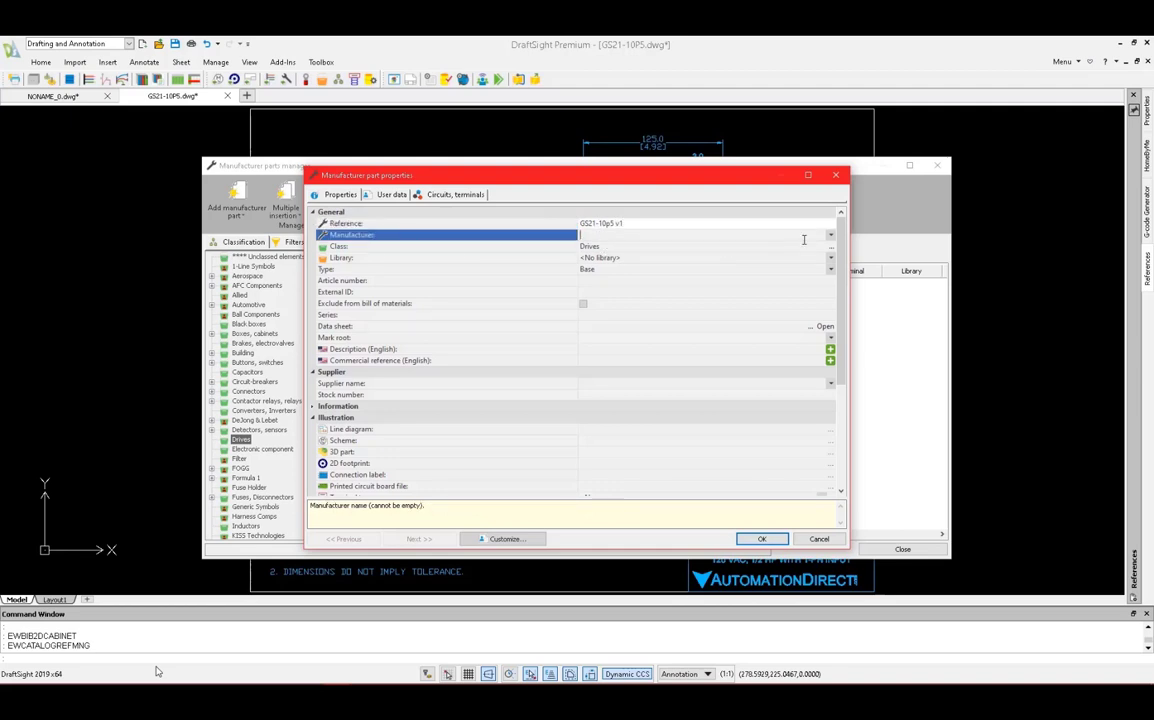
left_click(830, 235)
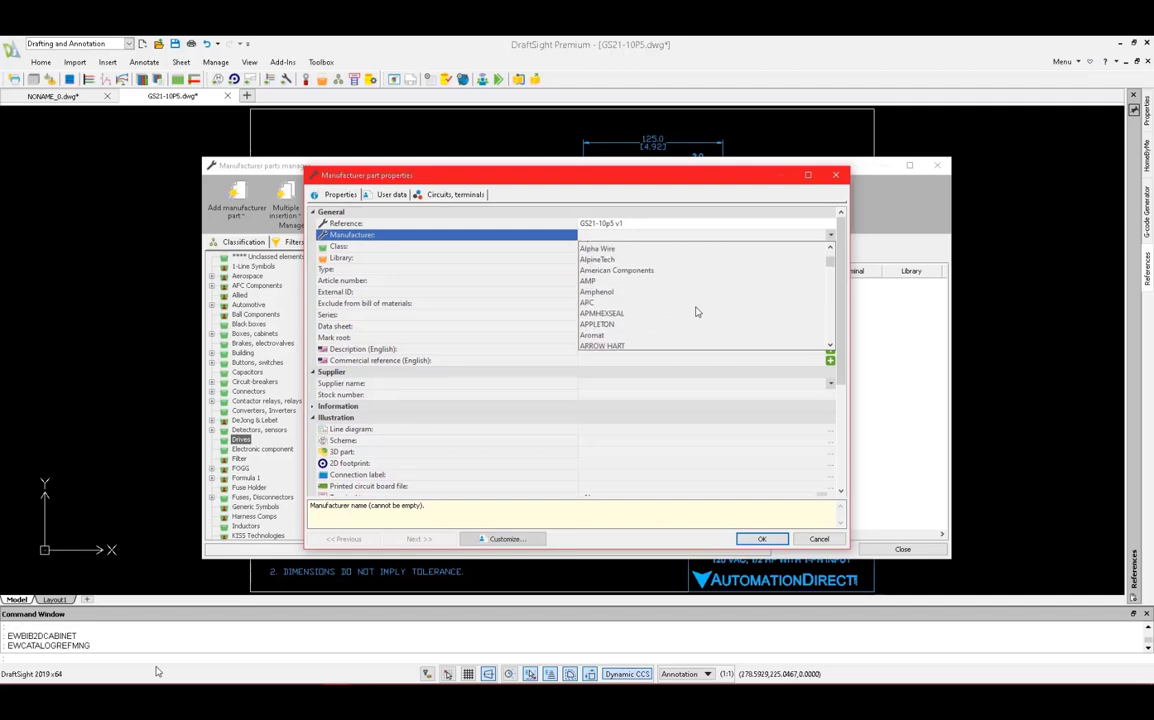
left_click(609, 234)
type("Automation Direct")
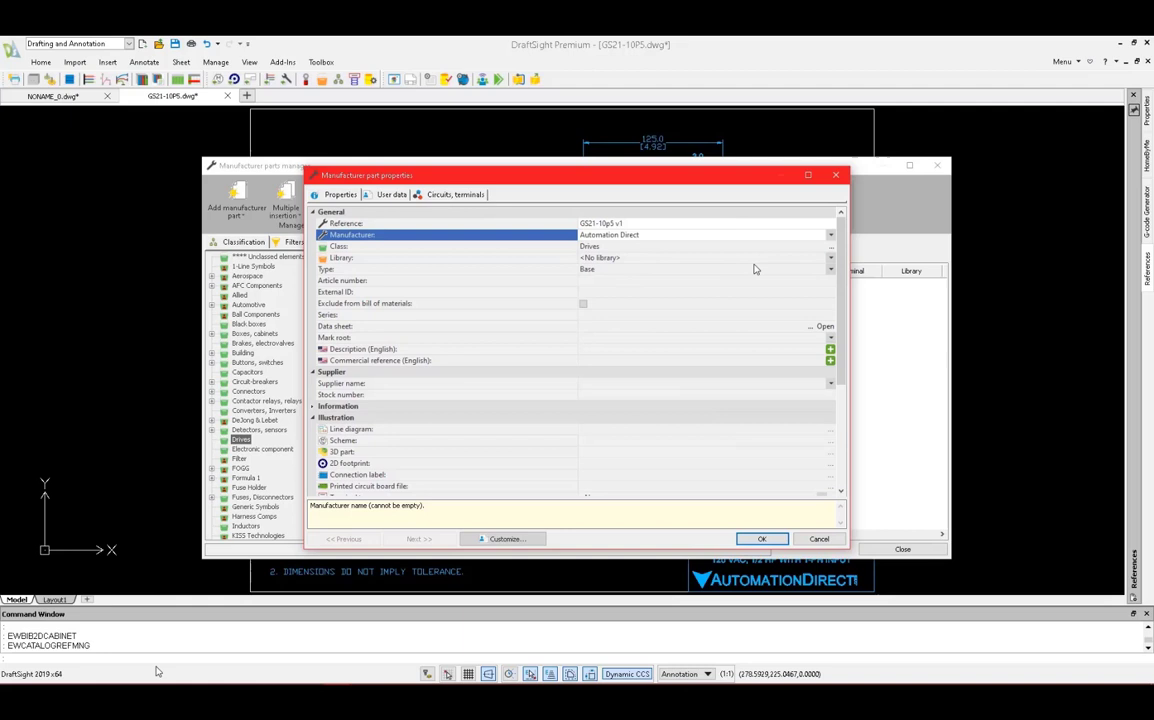
left_click(830, 257)
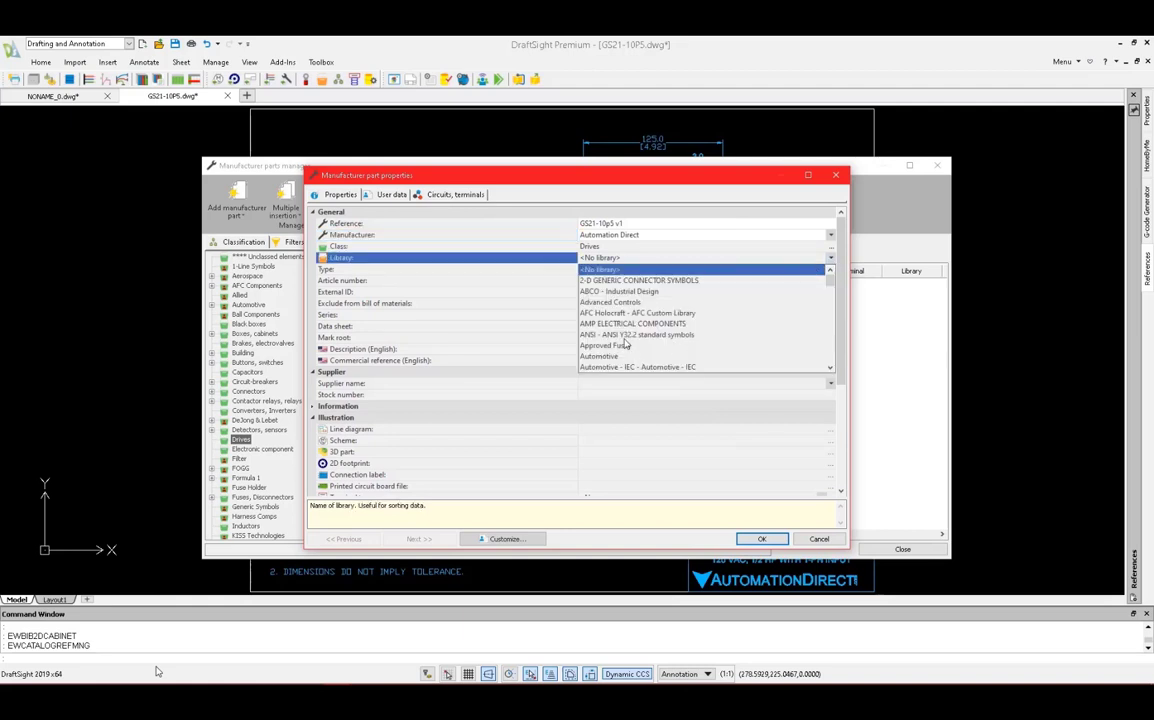
left_click(637, 334)
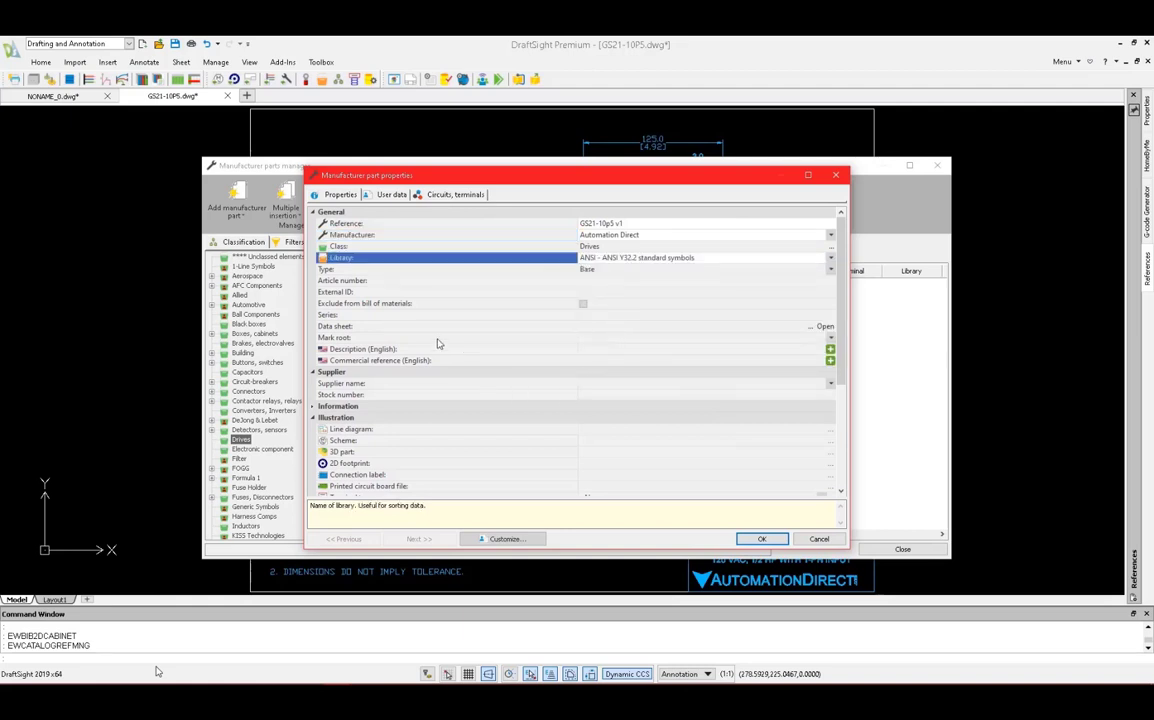
mouse_move(390, 470)
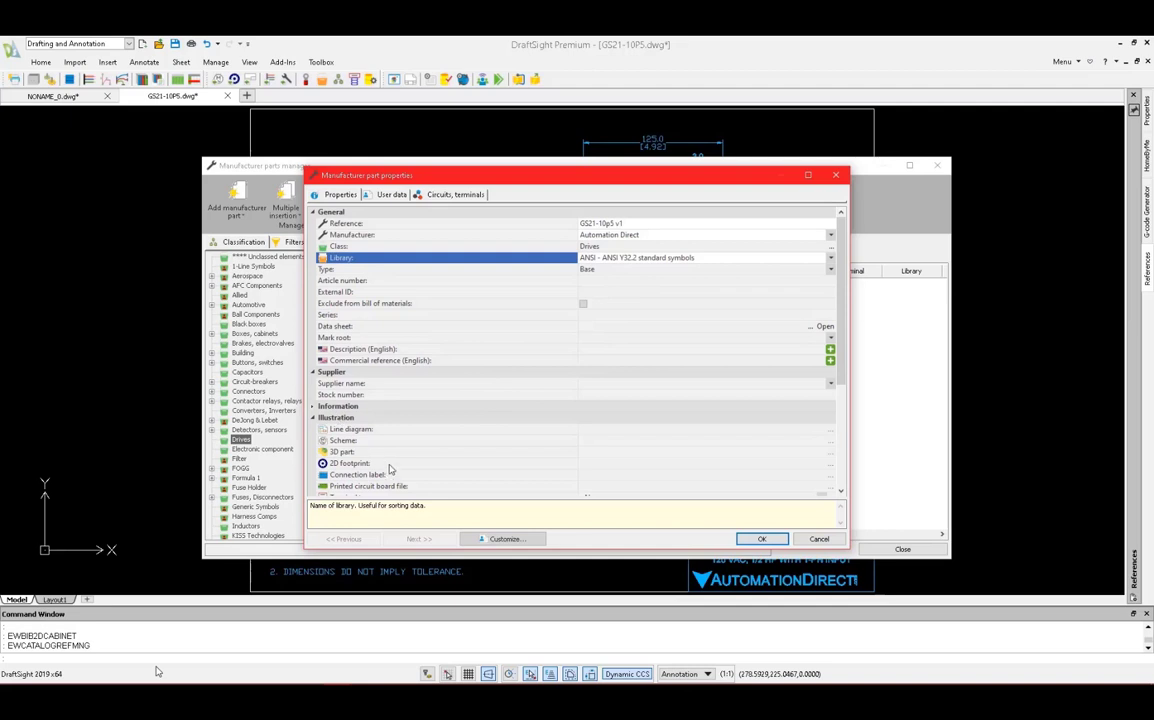
mouse_move(693, 464)
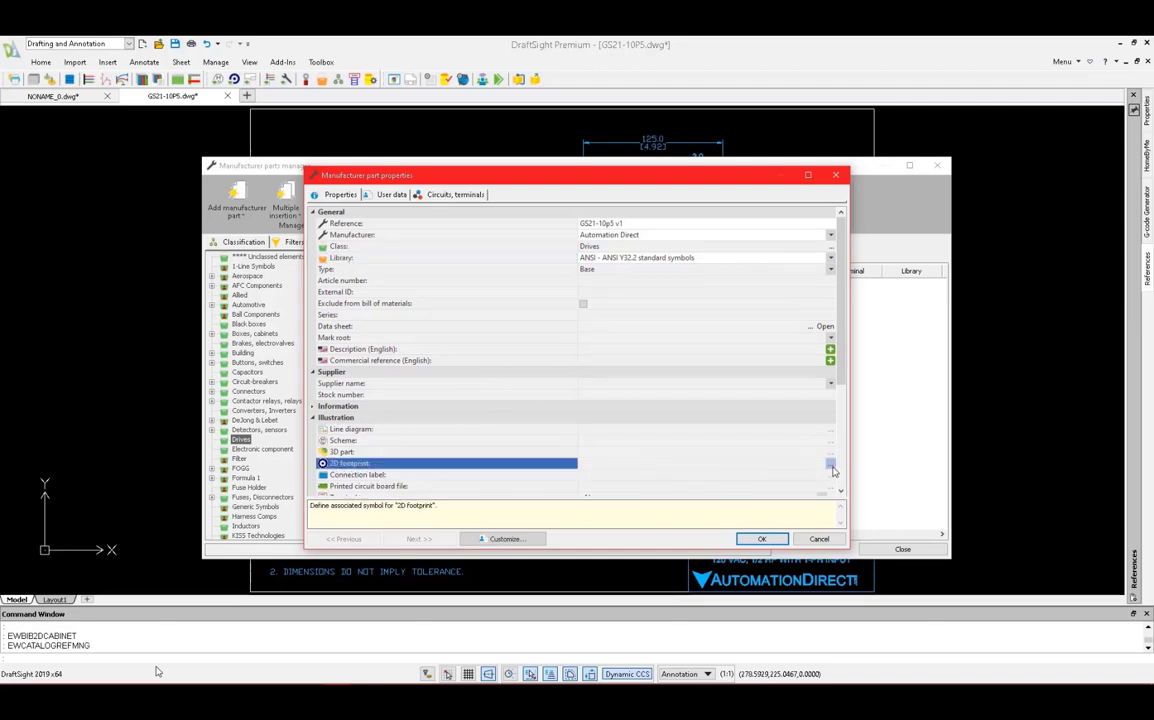
left_click(831, 463)
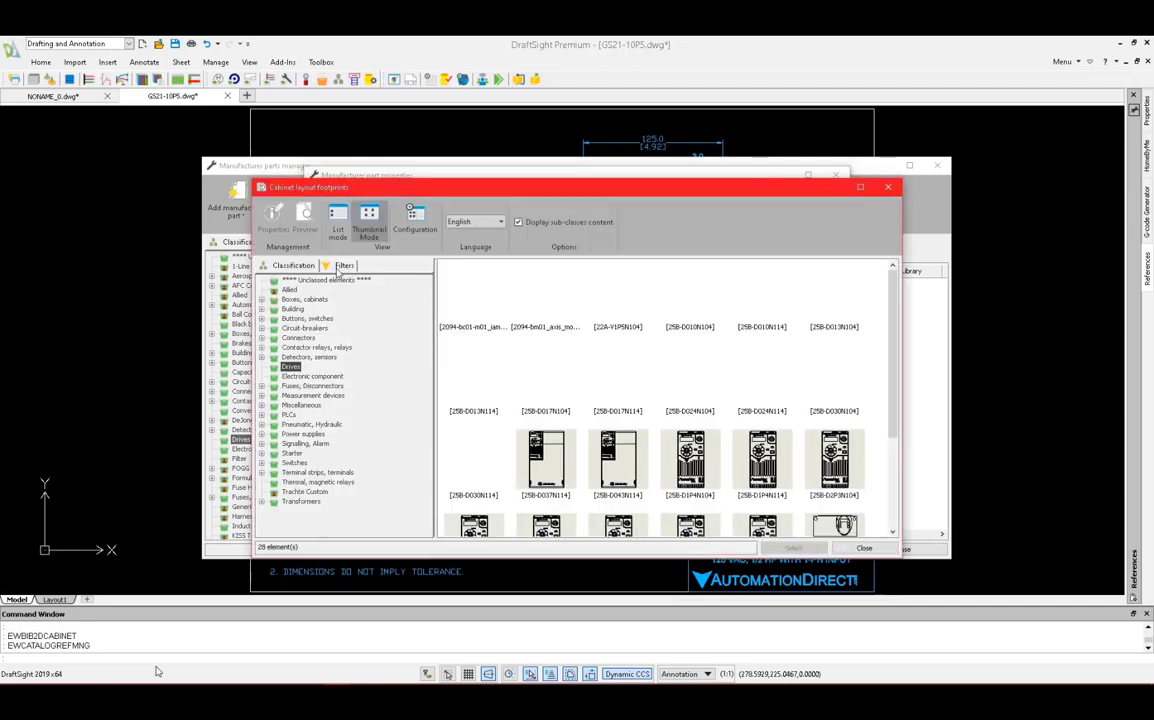
Step: Filter the footprint picker to the ANSI library and locate the GS21-10P5 footprint
left_click(344, 265)
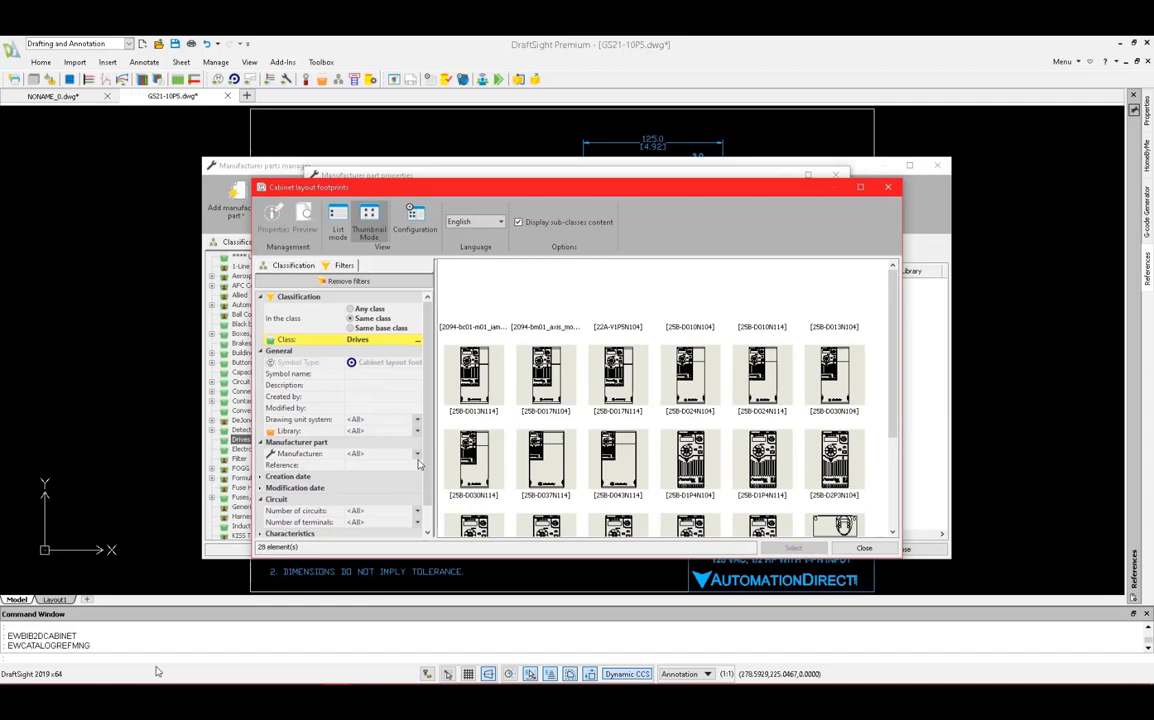
left_click(417, 431)
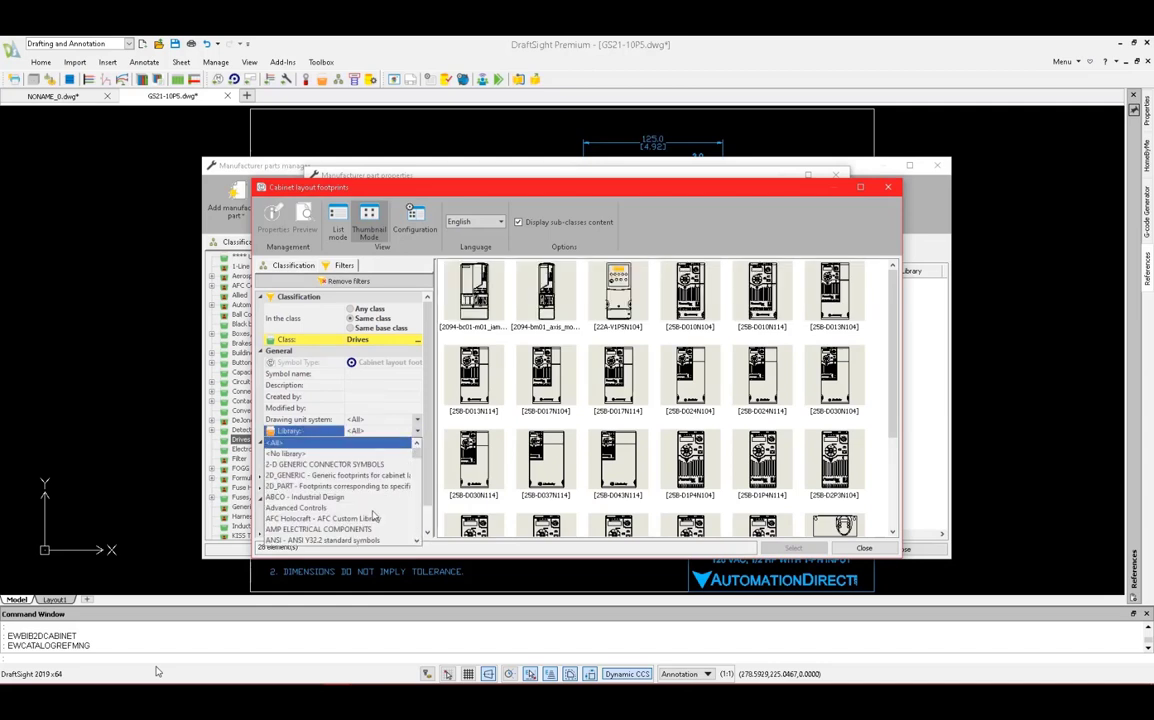
left_click(380, 430)
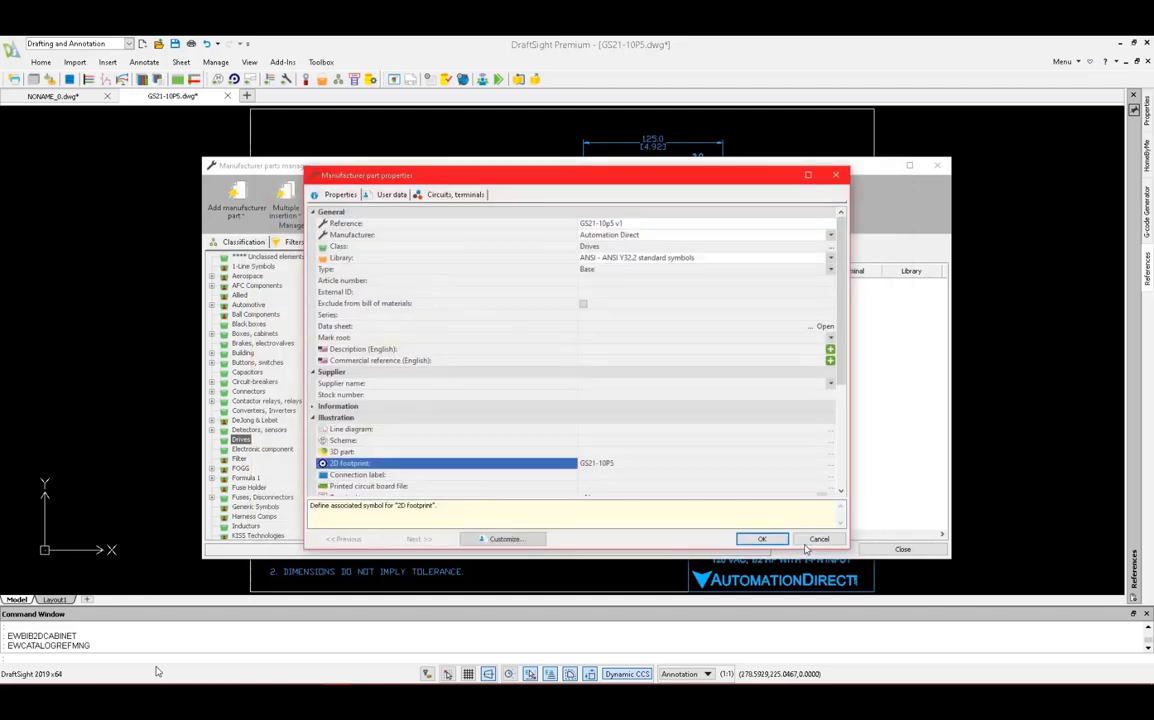
scroll("down", 3)
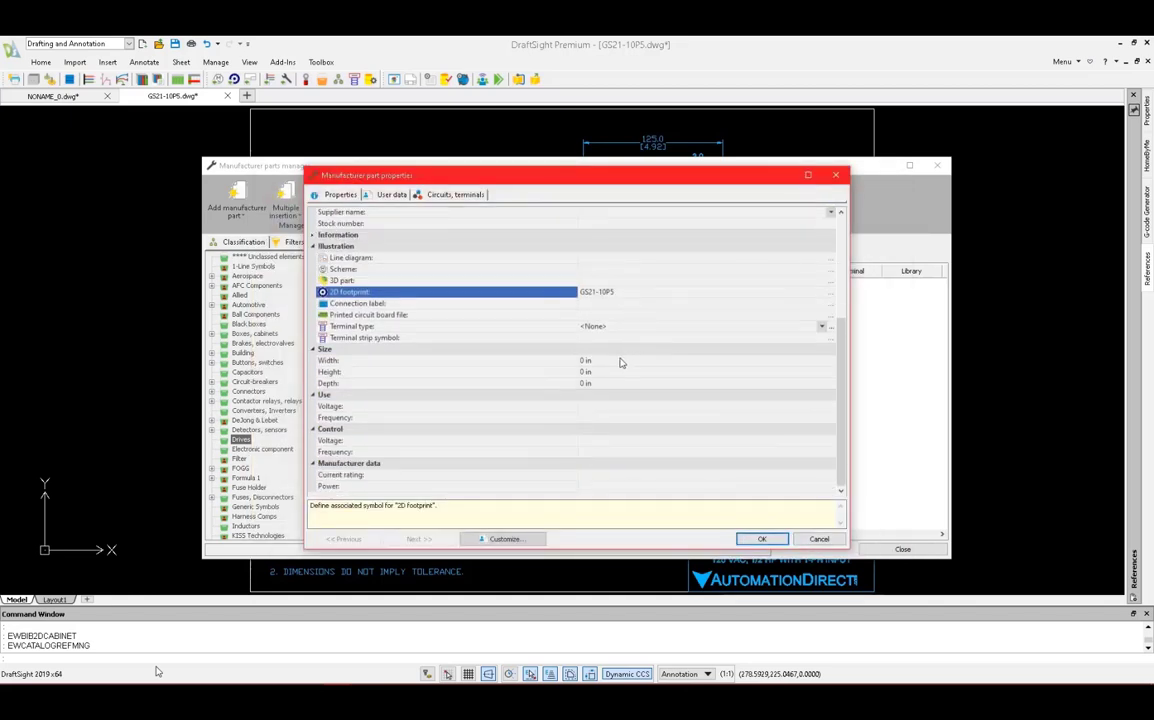
Step: Enter the part's size: width 4.5, height 7.5, depth 3 in
left_click(450, 360)
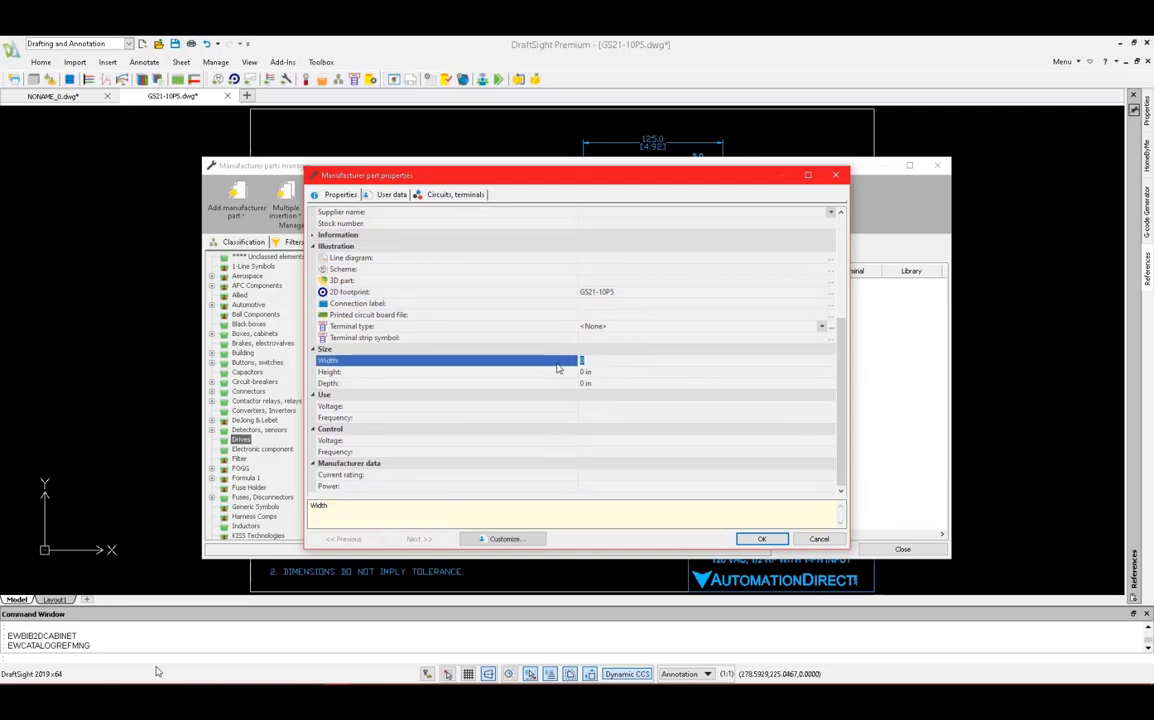
type("7.5")
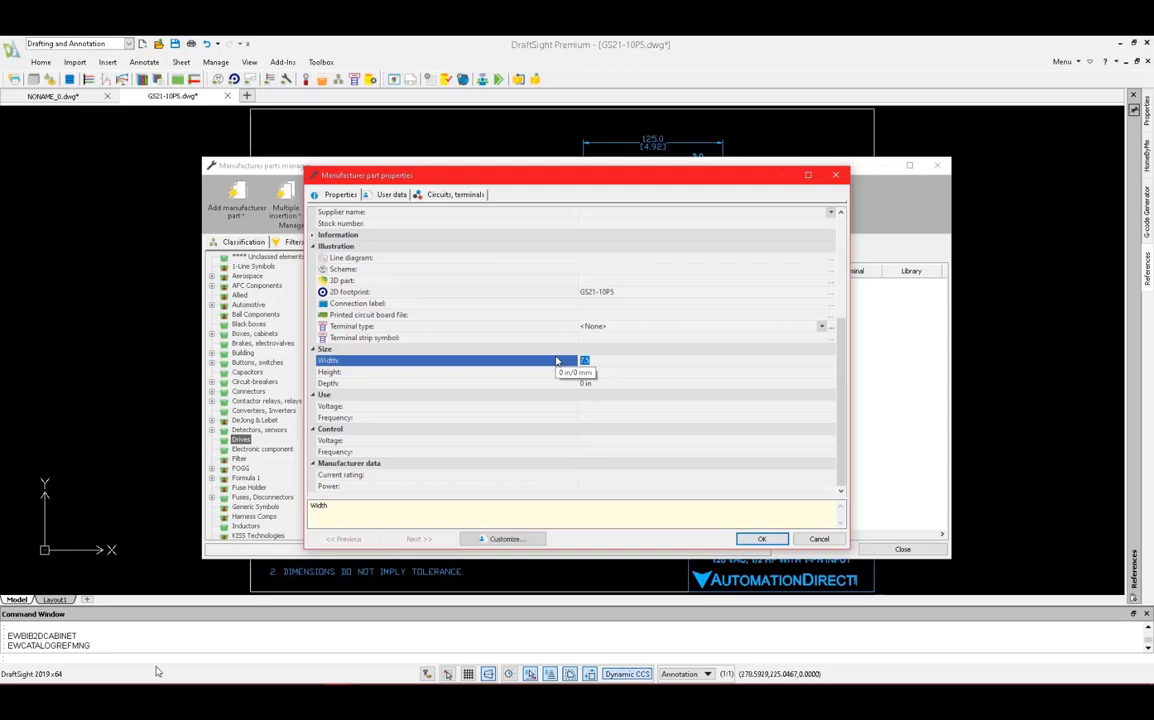
type("4.5")
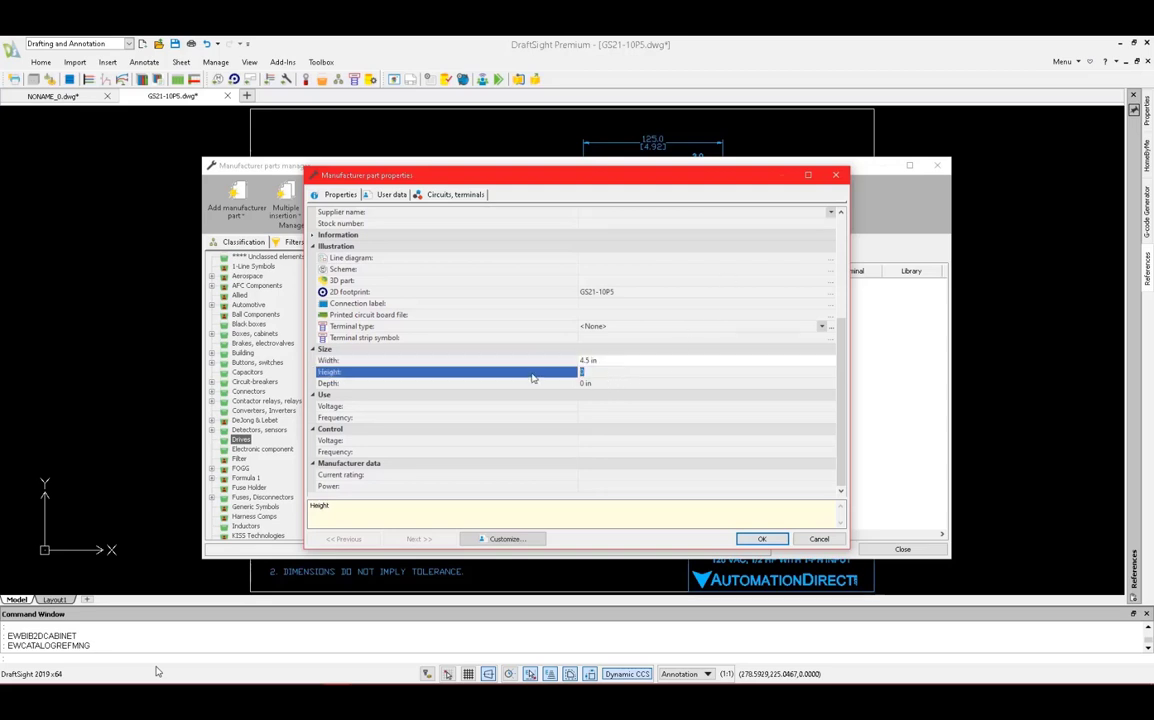
type("7.5 in")
left_click(707, 383)
type("3")
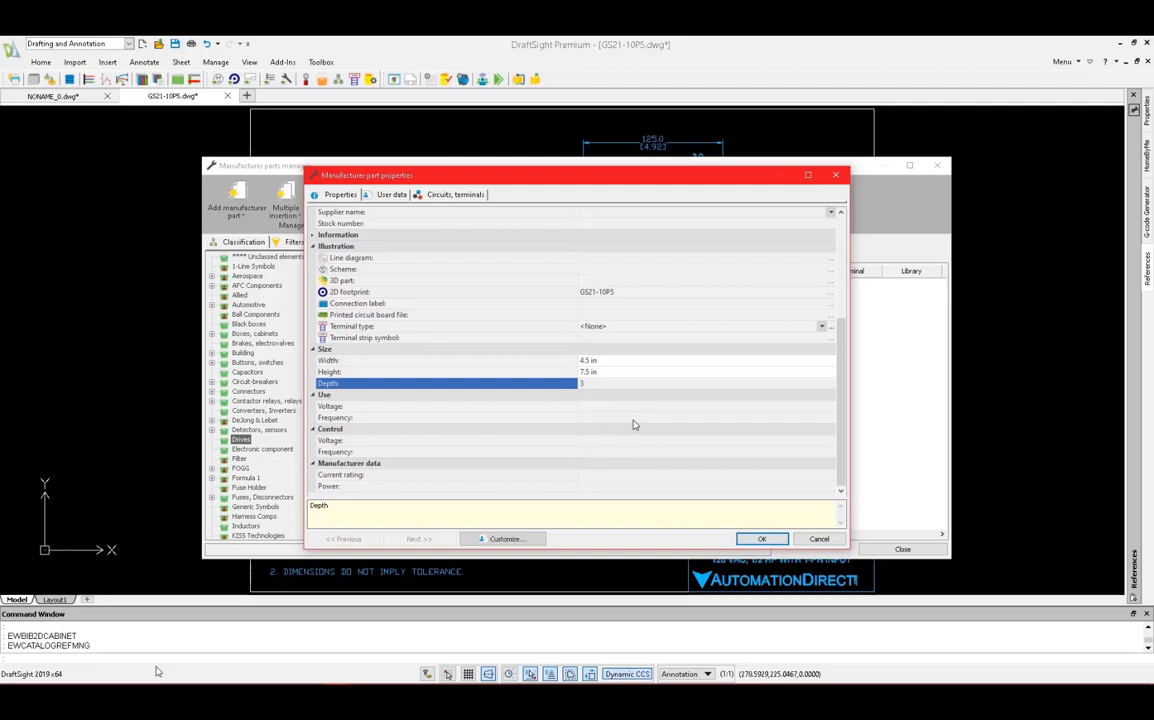
Step: Set voltage 480 and frequency 60, then confirm the part properties
left_click(445, 417)
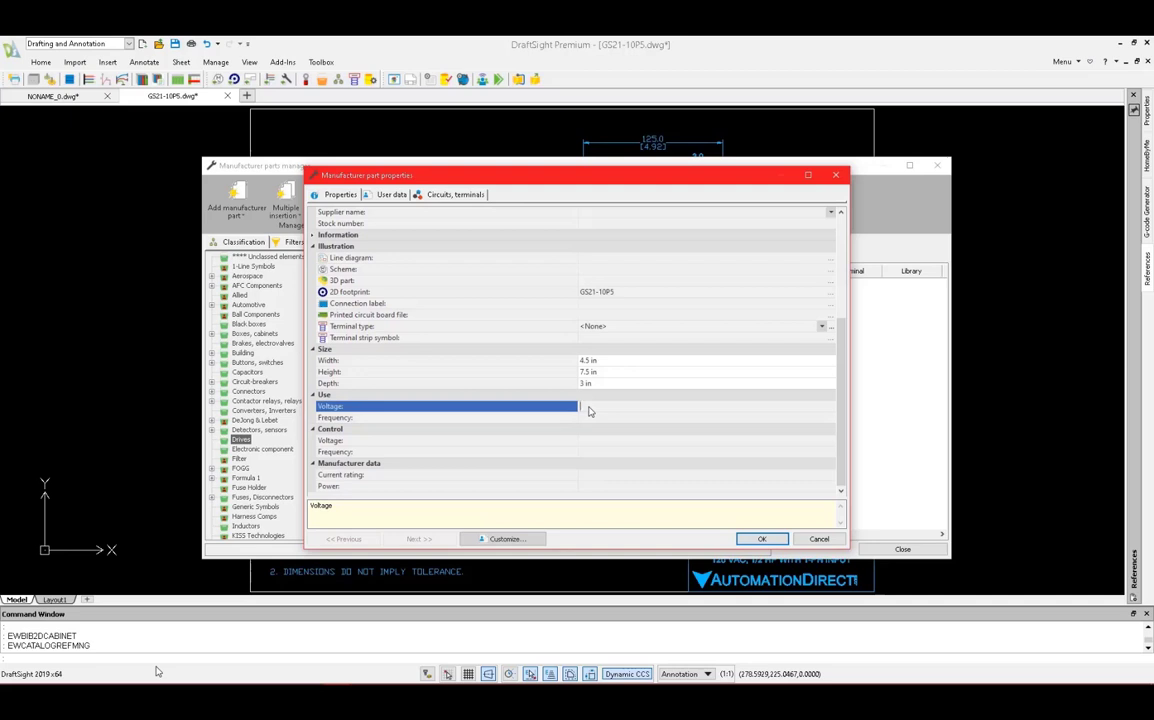
type("480")
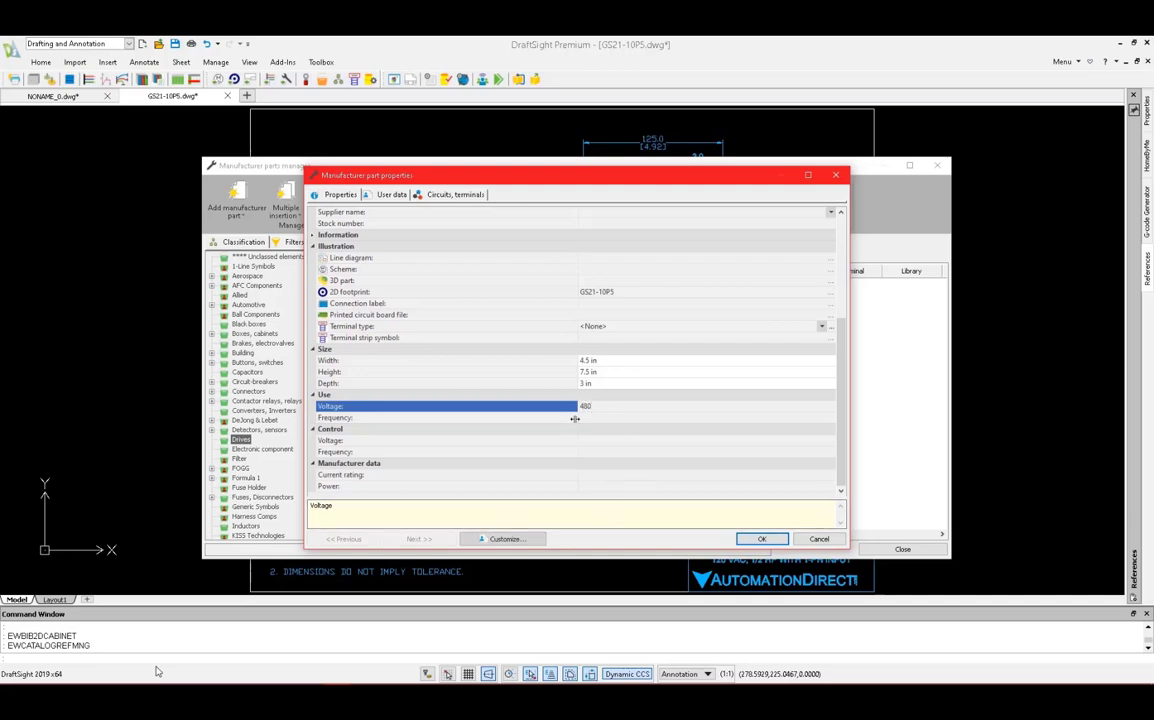
left_click(450, 417)
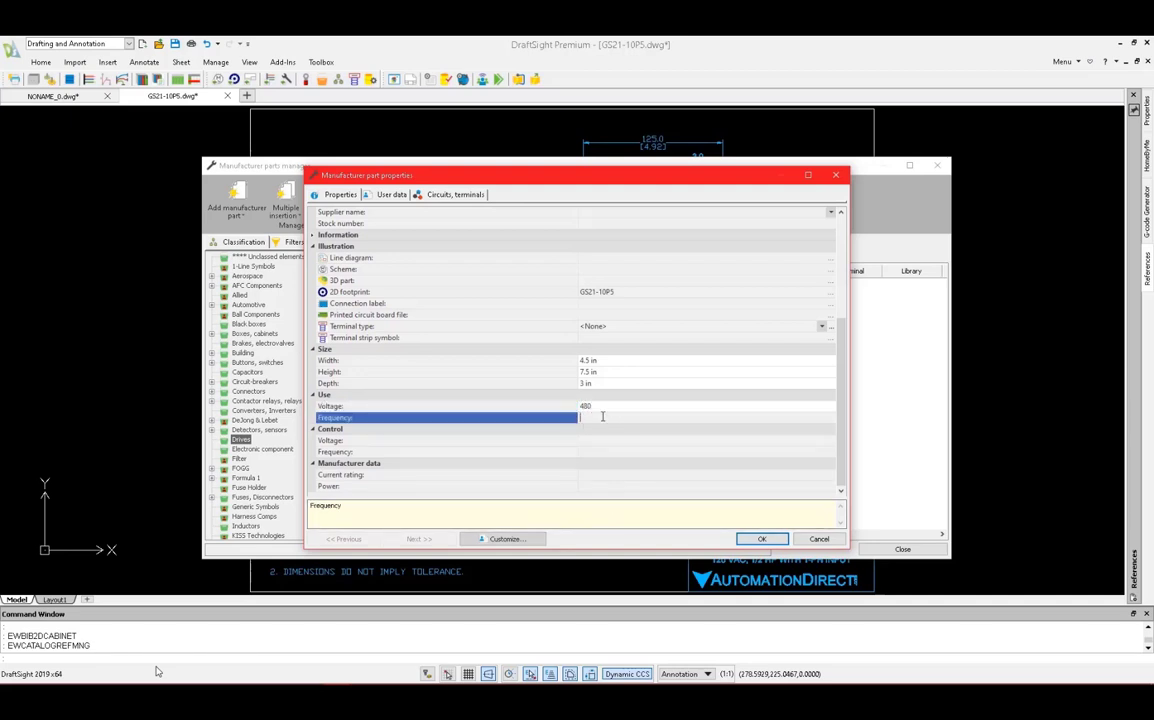
type("60")
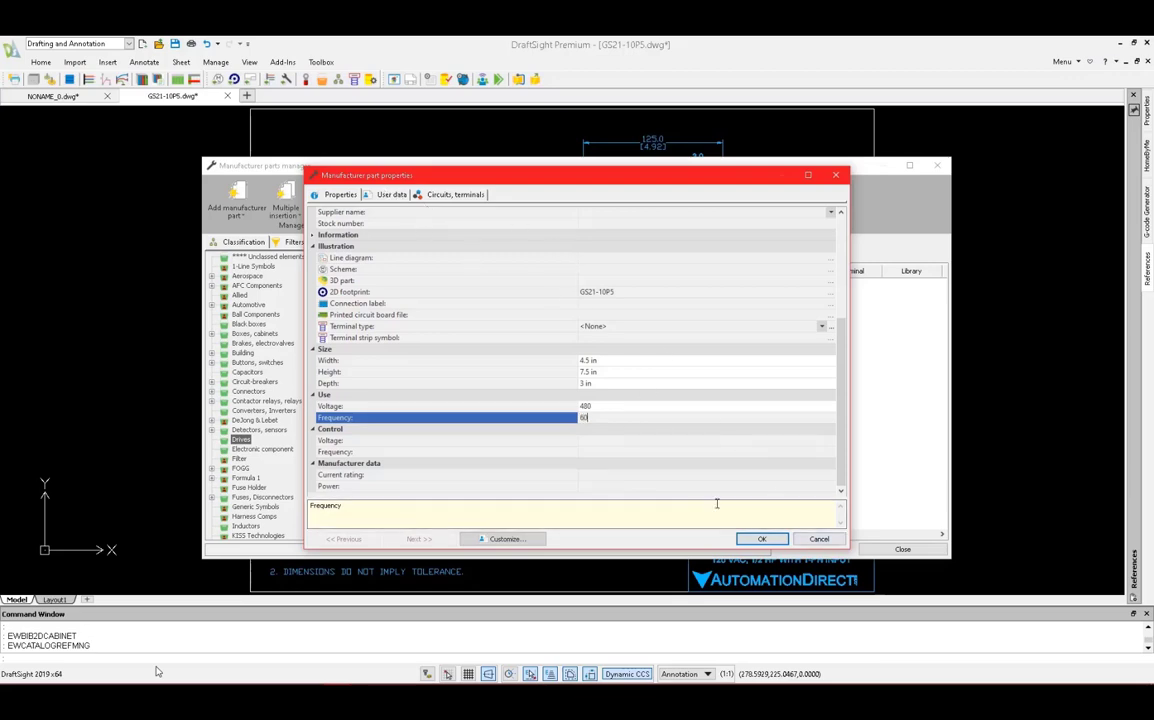
left_click(819, 539)
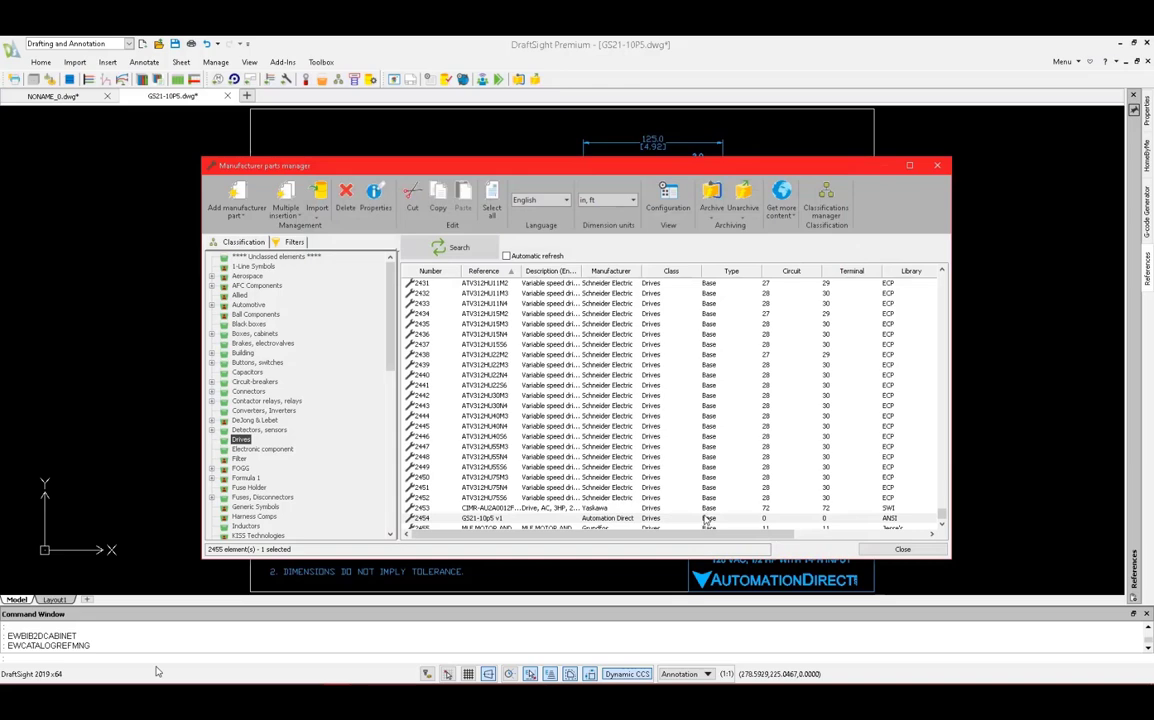
mouse_move(570, 383)
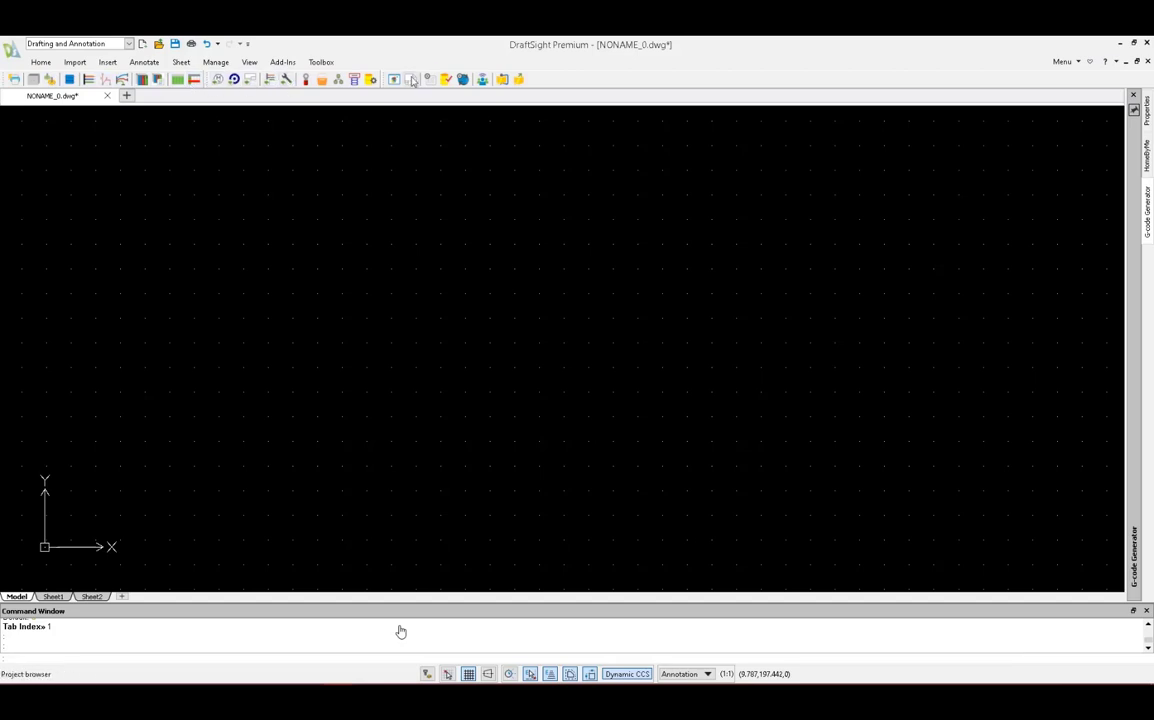
Step: Open the Collaboration - Automation Cabinet project from Projects Manager, confirming the other-user warning
left_click(393, 80)
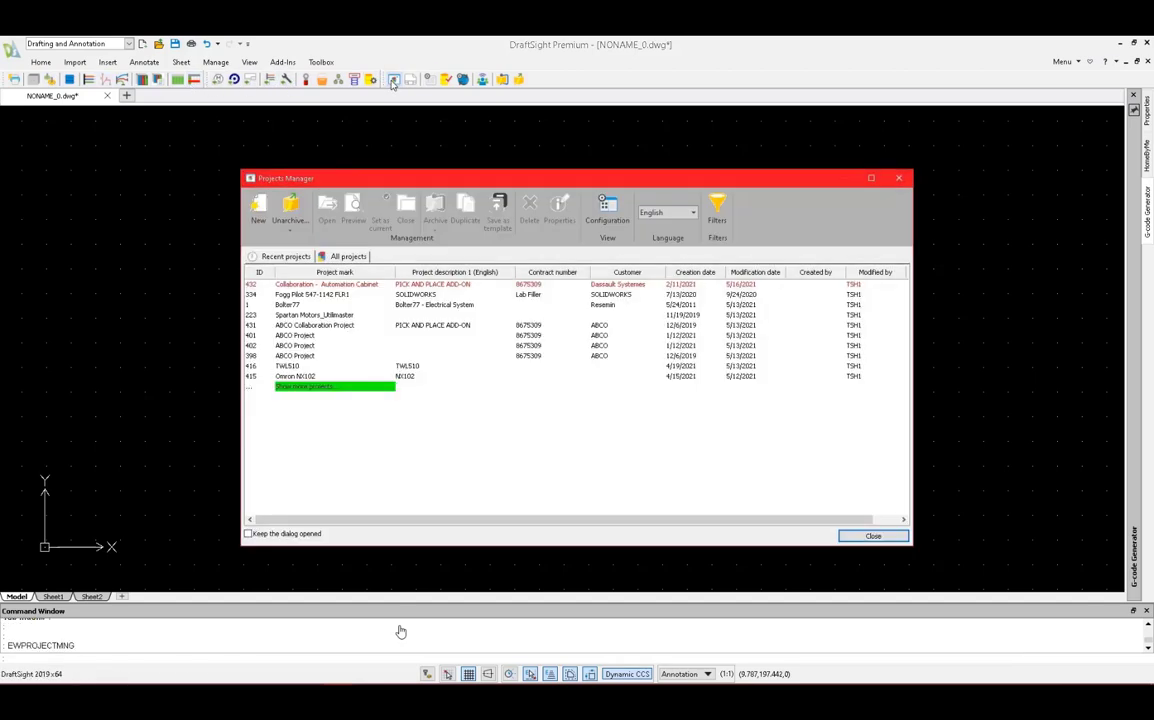
left_click(326, 284)
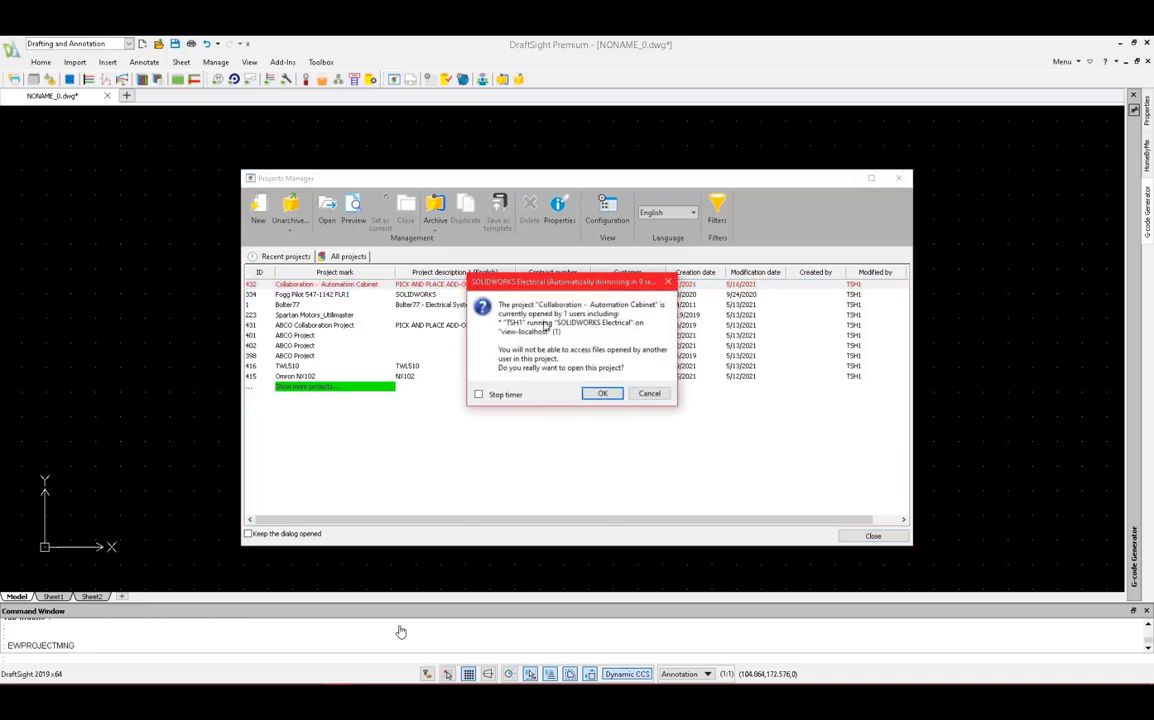
mouse_move(590, 340)
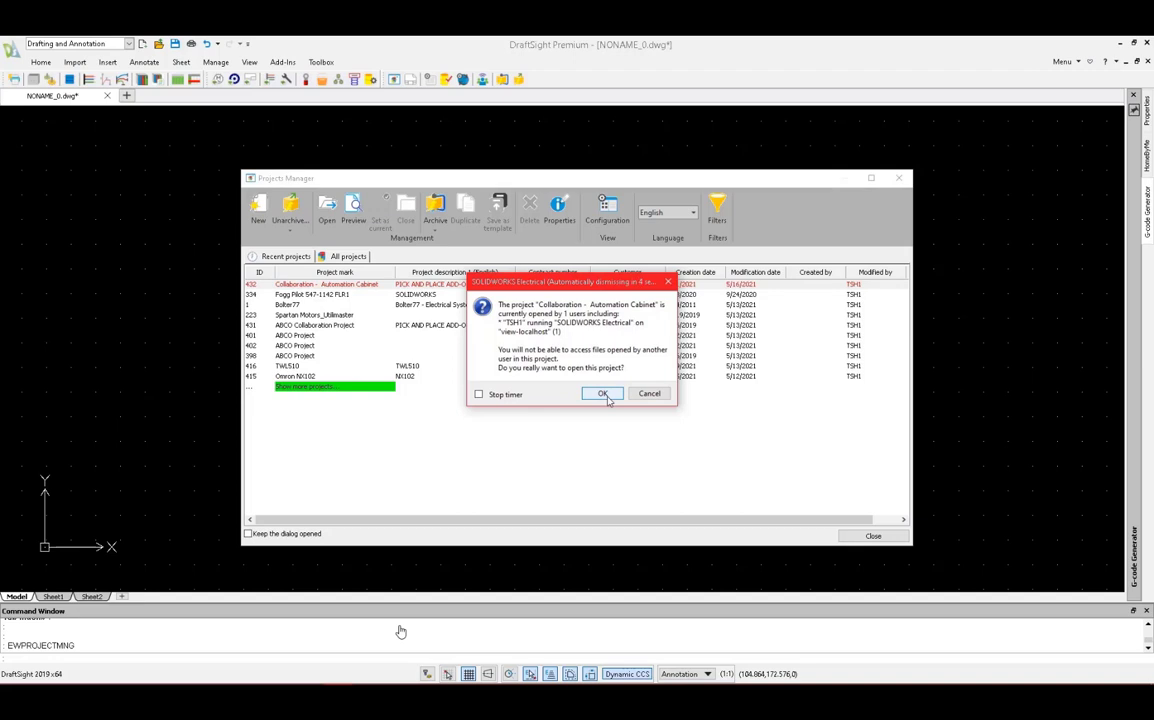
left_click(602, 393)
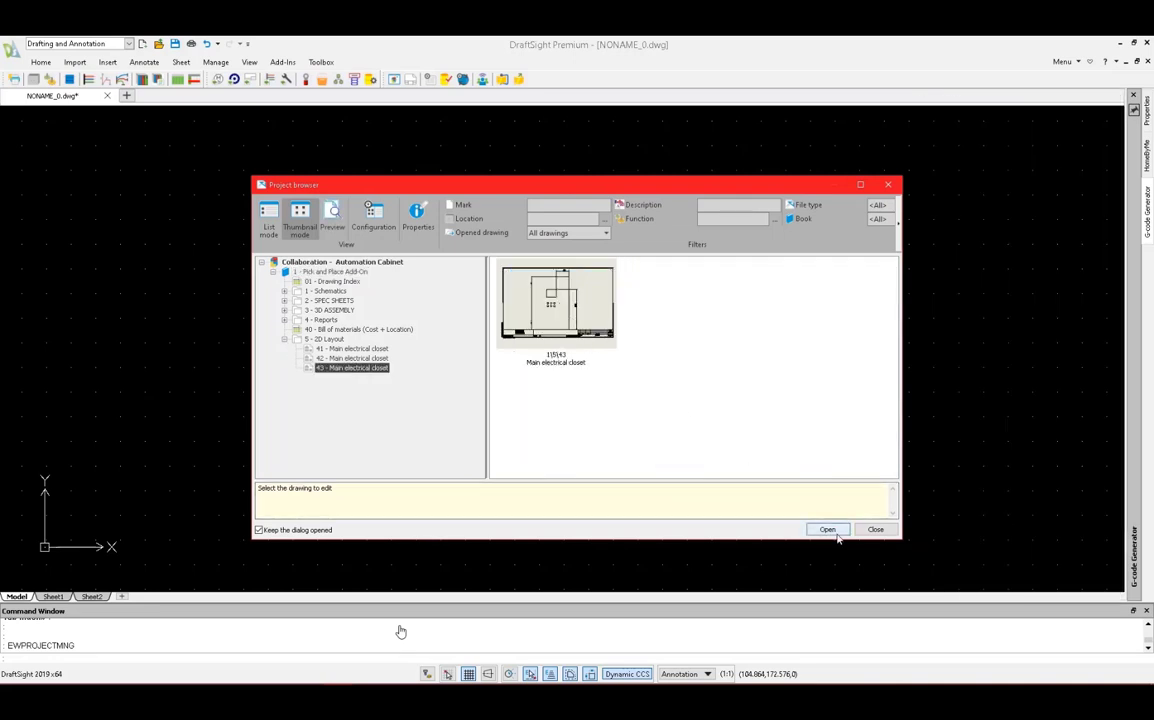
Step: Open drawing 43 - Main electrical closet and dismiss the project browser
left_click(827, 529)
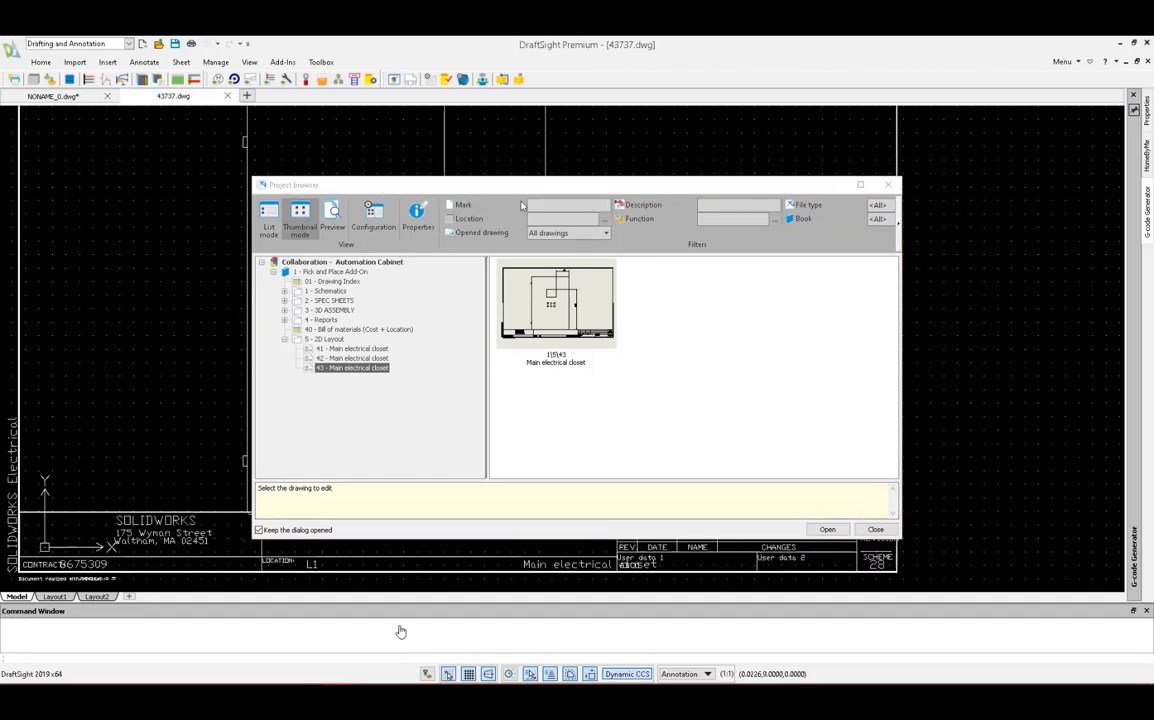
left_click(827, 529)
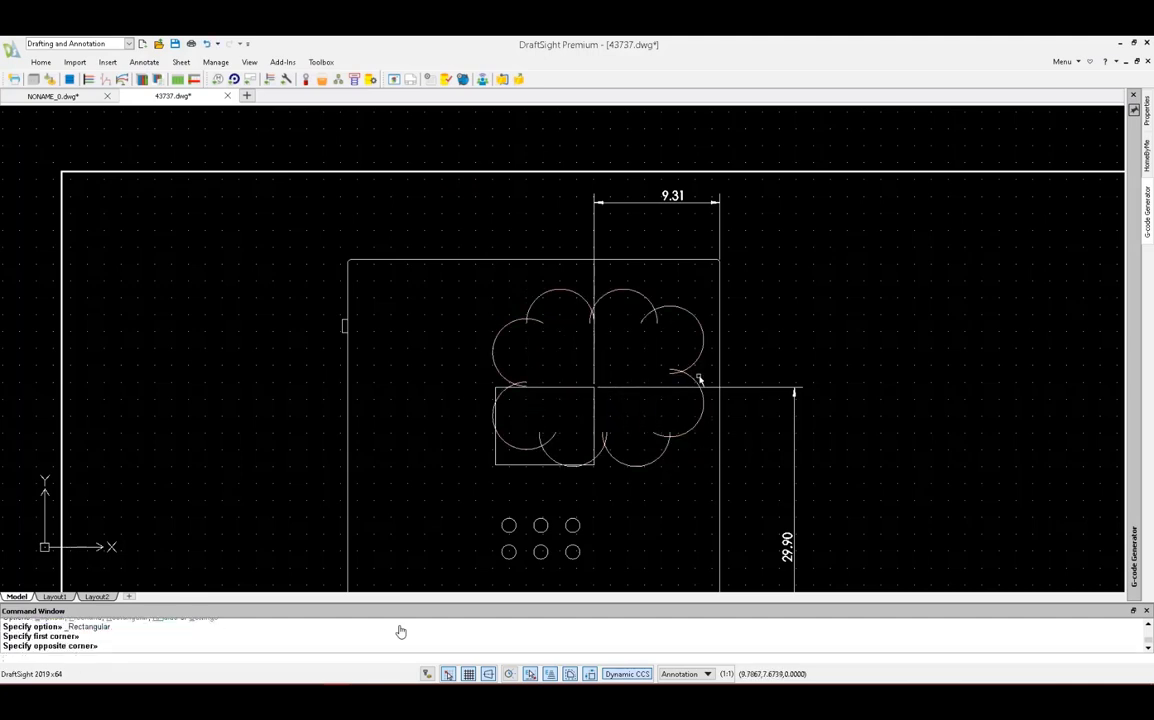
Step: Add the note 'Please move PLC left 2"' on the closet layout
left_click(144, 62)
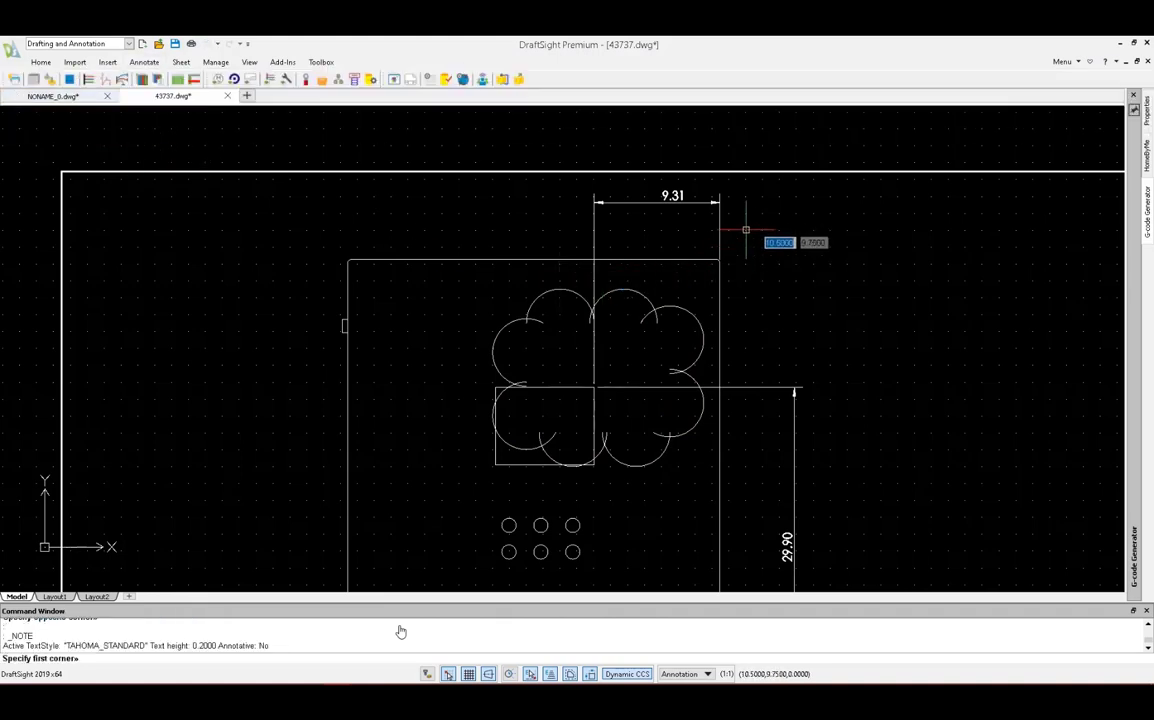
mouse_move(745, 290)
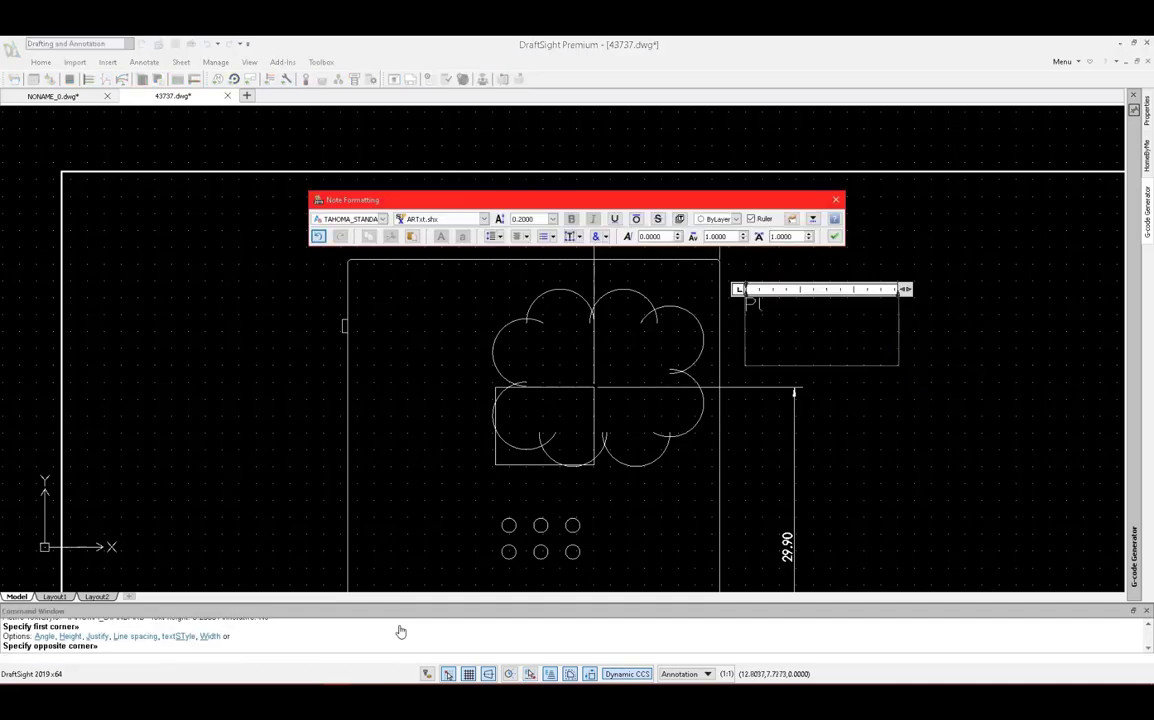
type("Please")
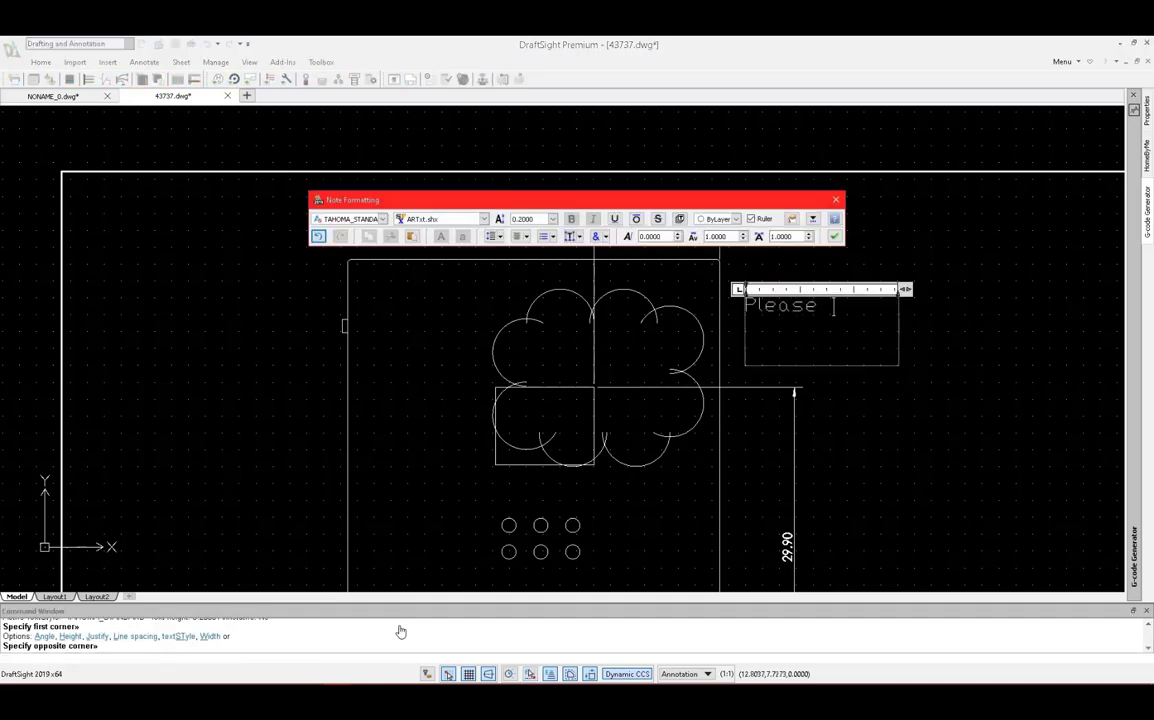
type("move")
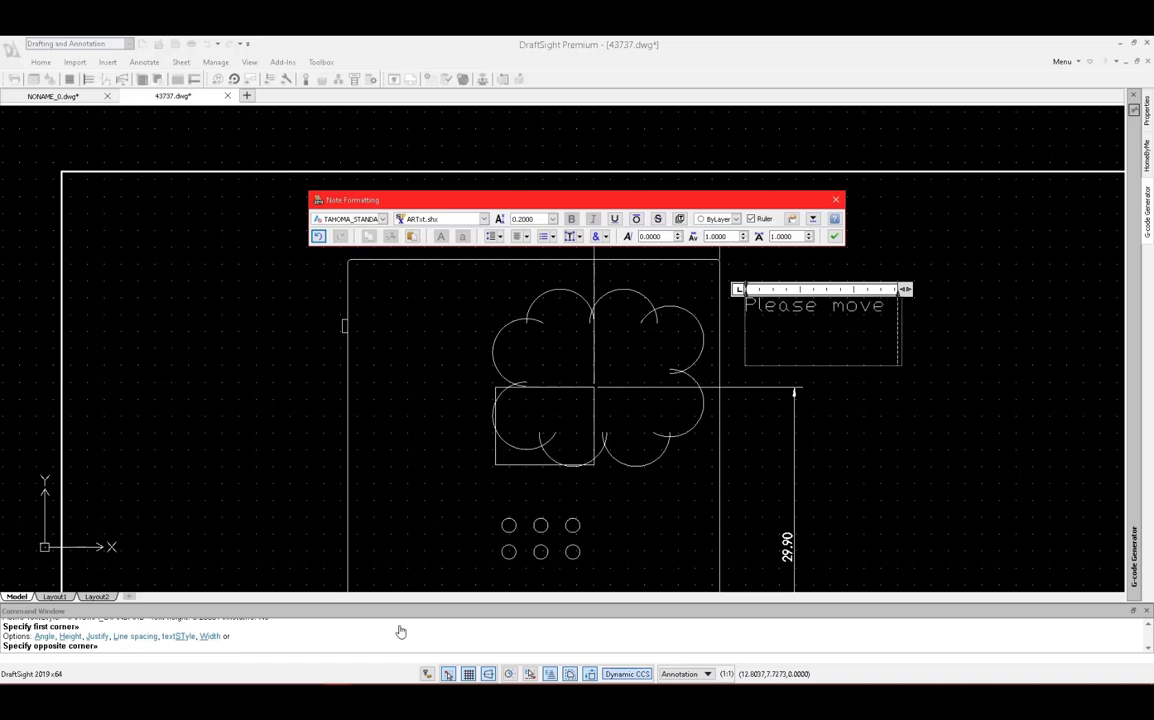
type("PLC")
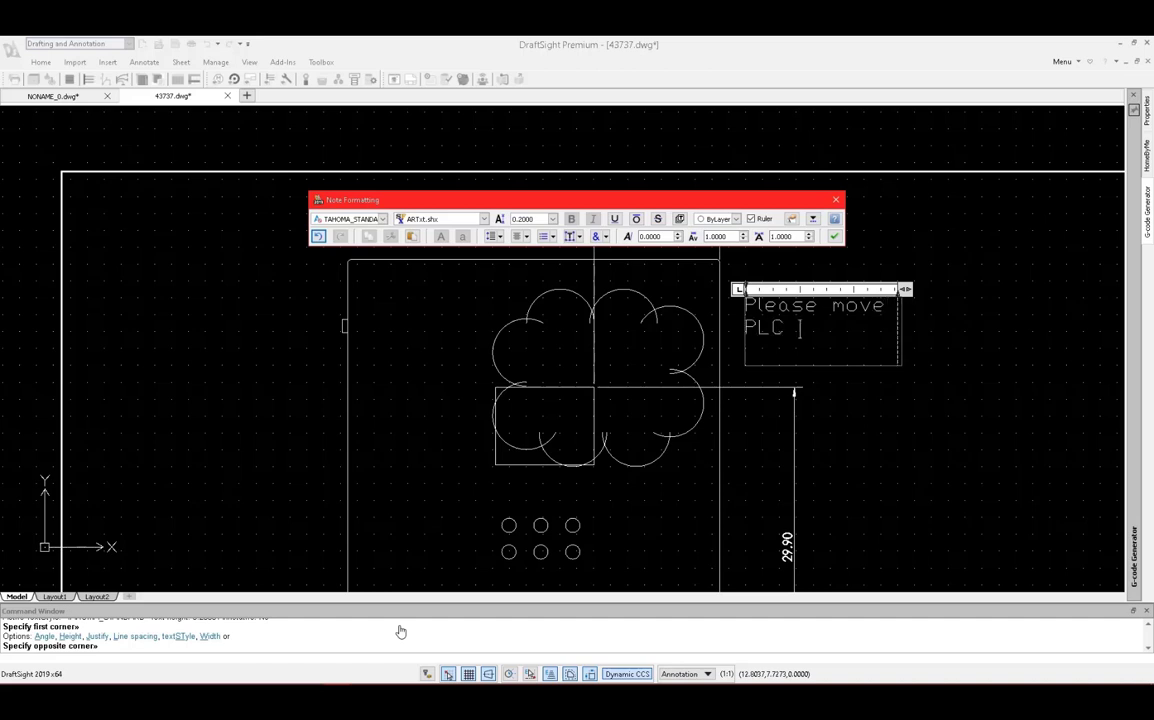
type("left 2\"")
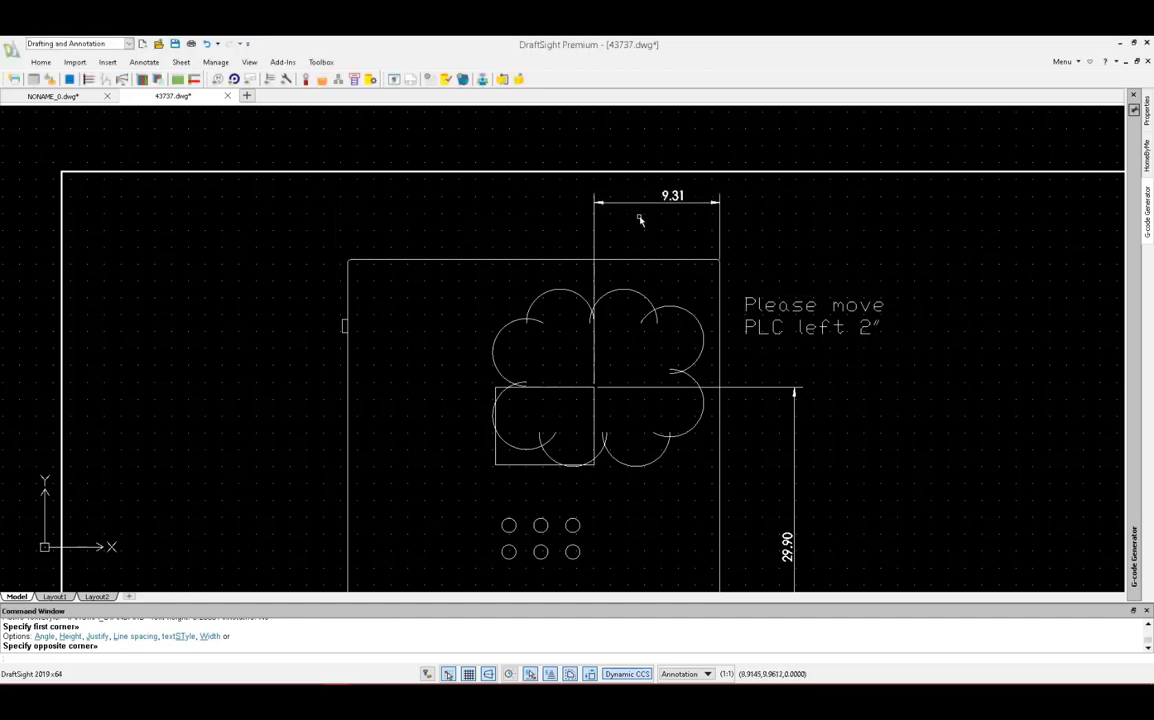
Step: Cloud the top dimension and add a 7.31" note beside it
left_click(144, 62)
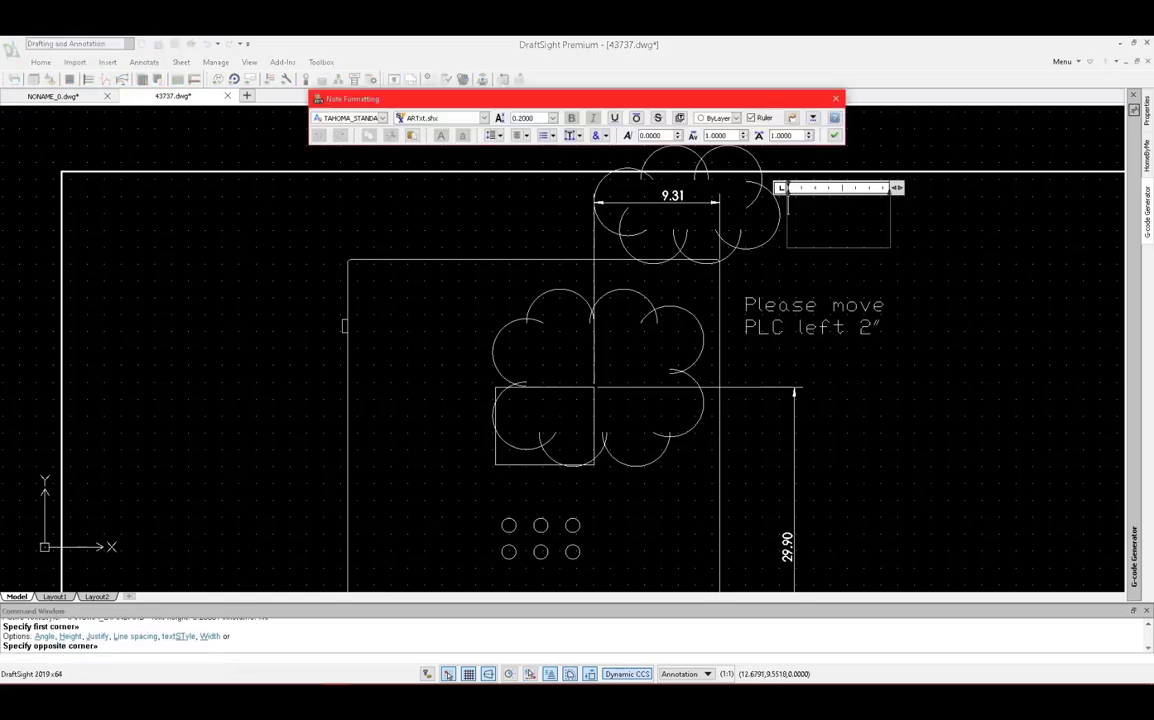
type("7.31\"")
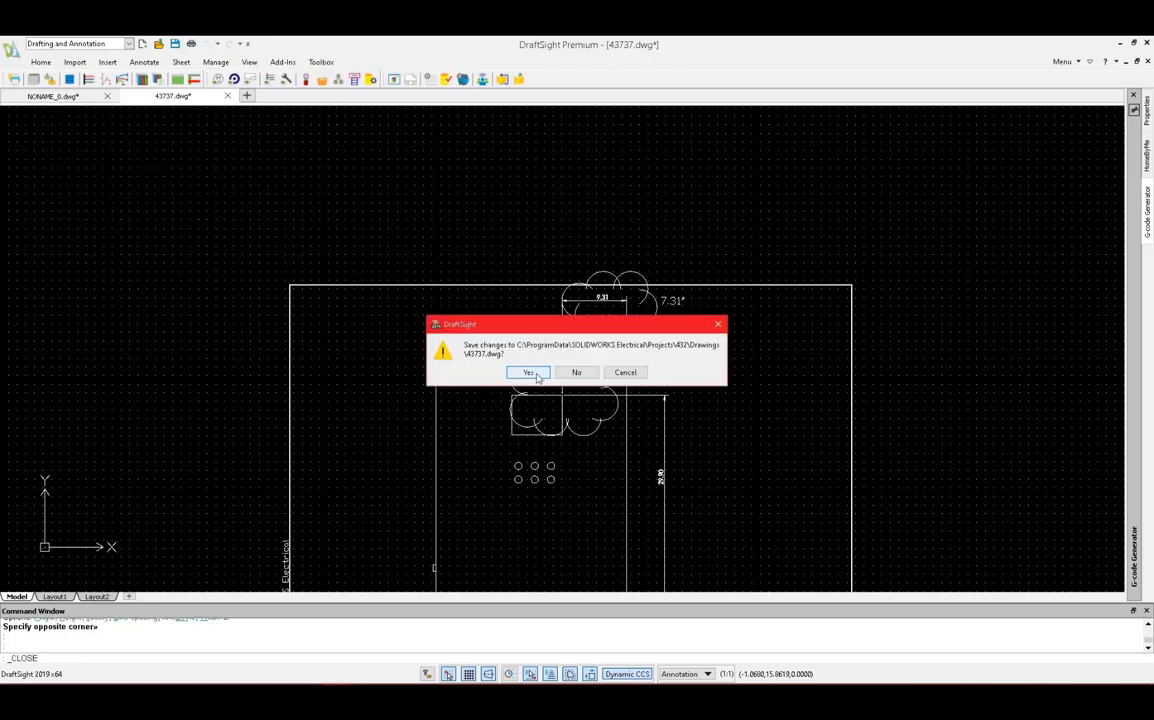
Step: Save the marked-up drawing and start a chat with the SOLIDWORKS Electrical 3D user
left_click(528, 372)
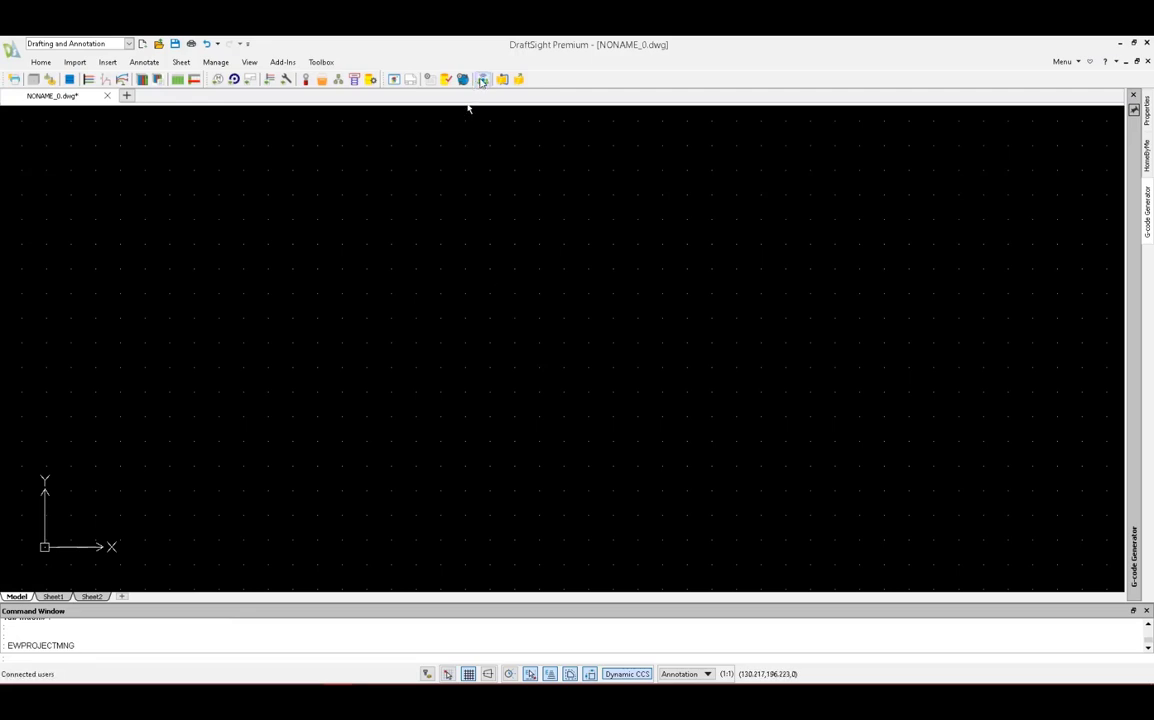
left_click(482, 79)
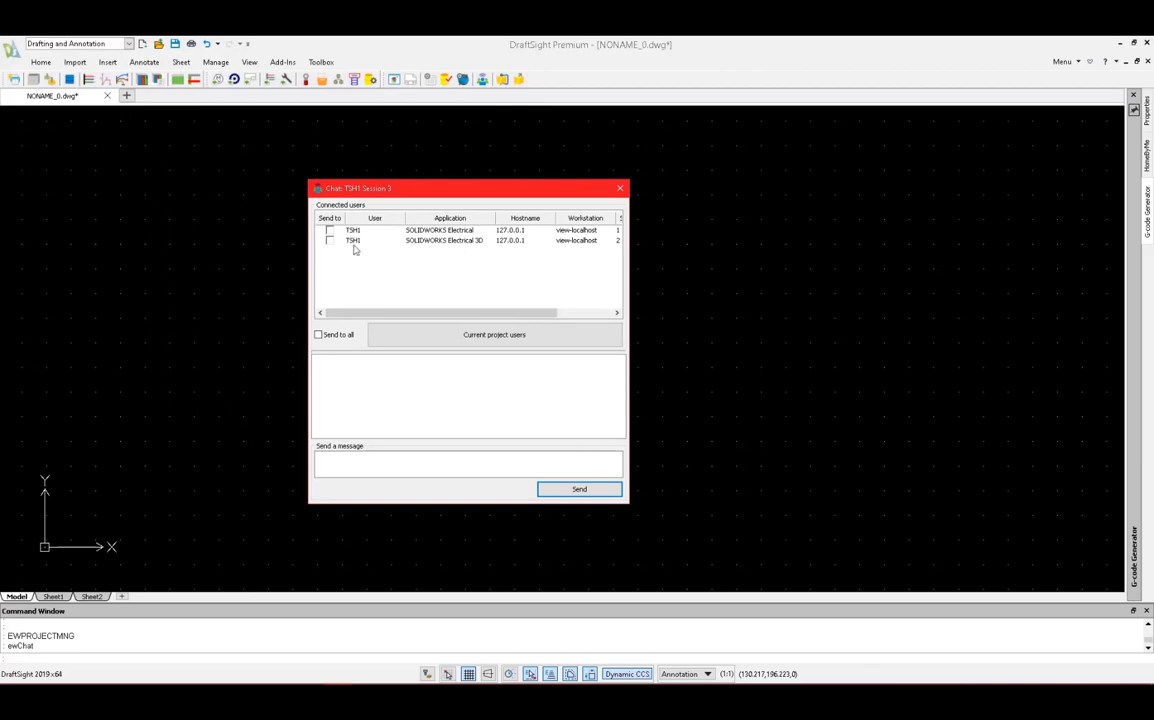
left_click(329, 240)
type("I just marked up the HMI Cuto")
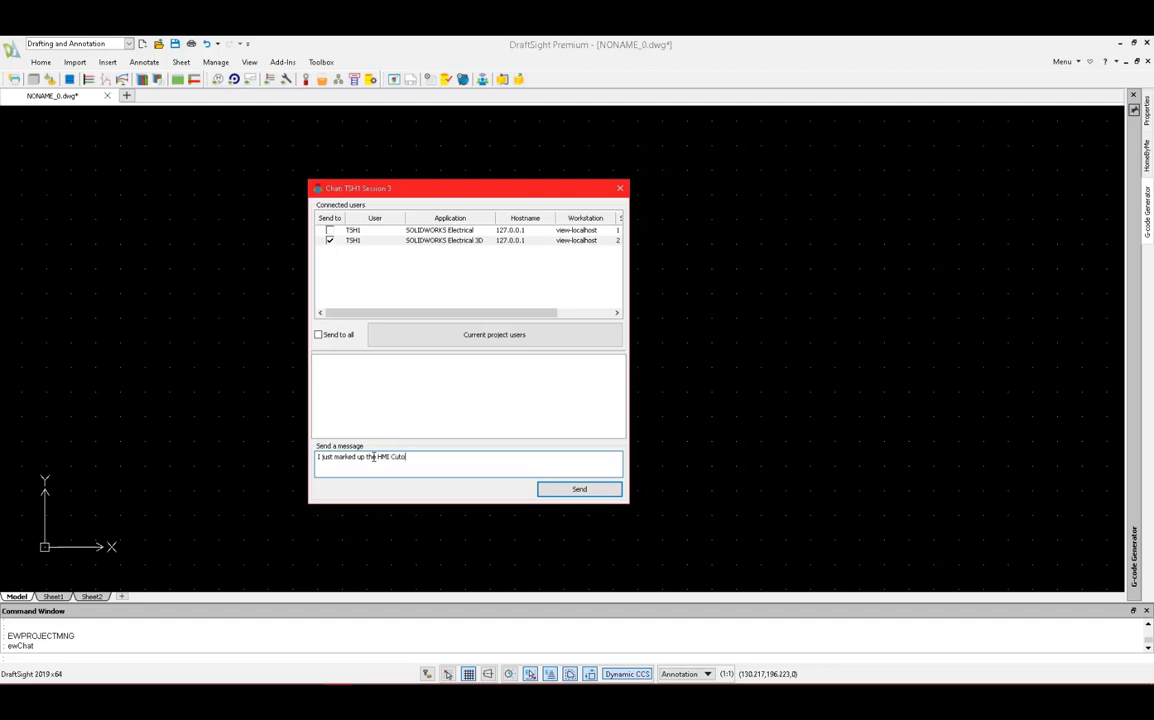
Step: Send the HMI Cutout sheet markup message asking to confirm the move, then close the chat
type("sheet to reflect the changes to the cutout locatio")
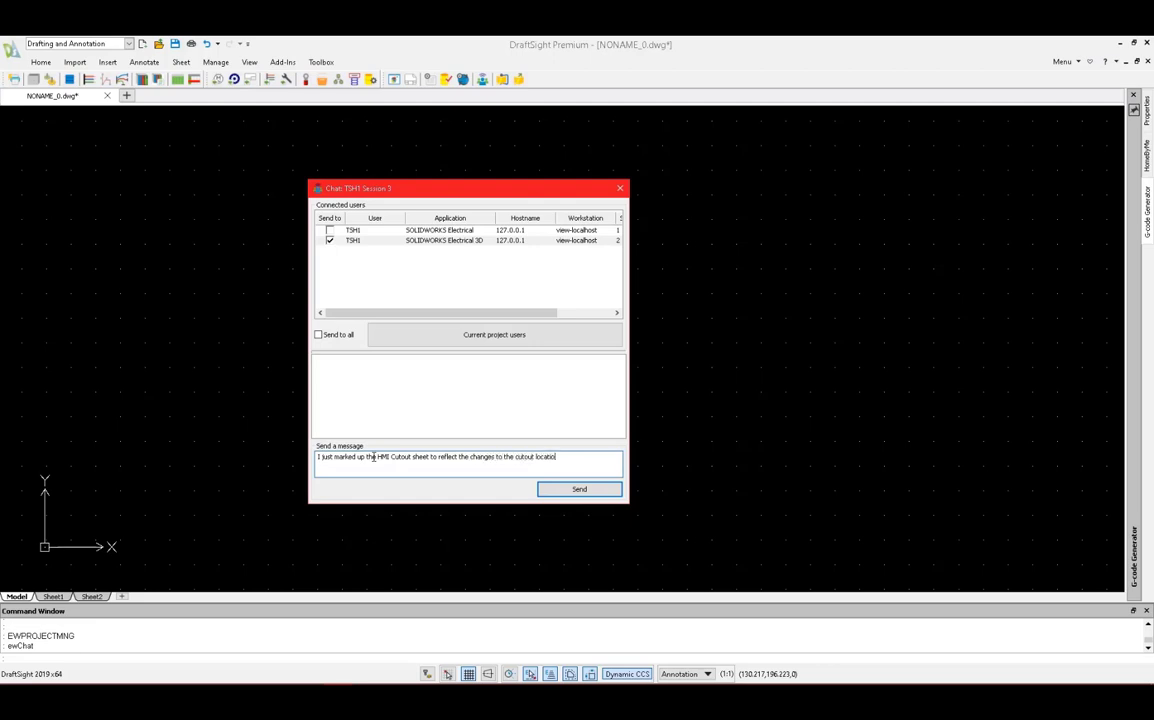
type("Please")
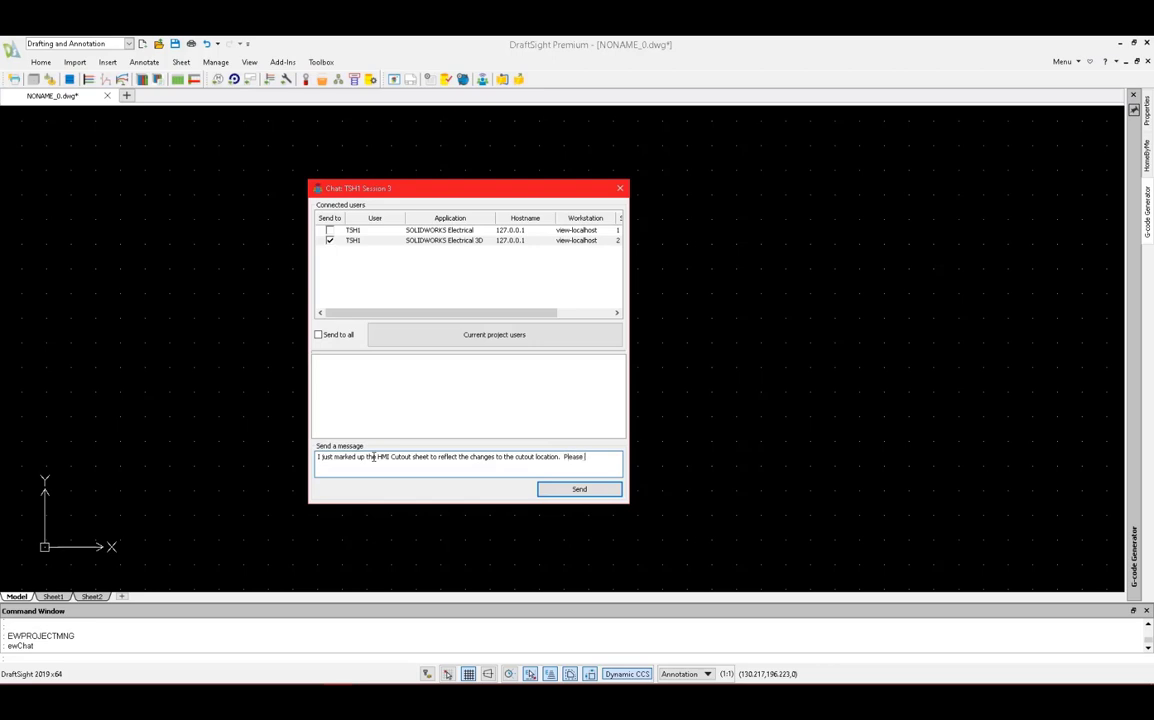
type("confirm once")
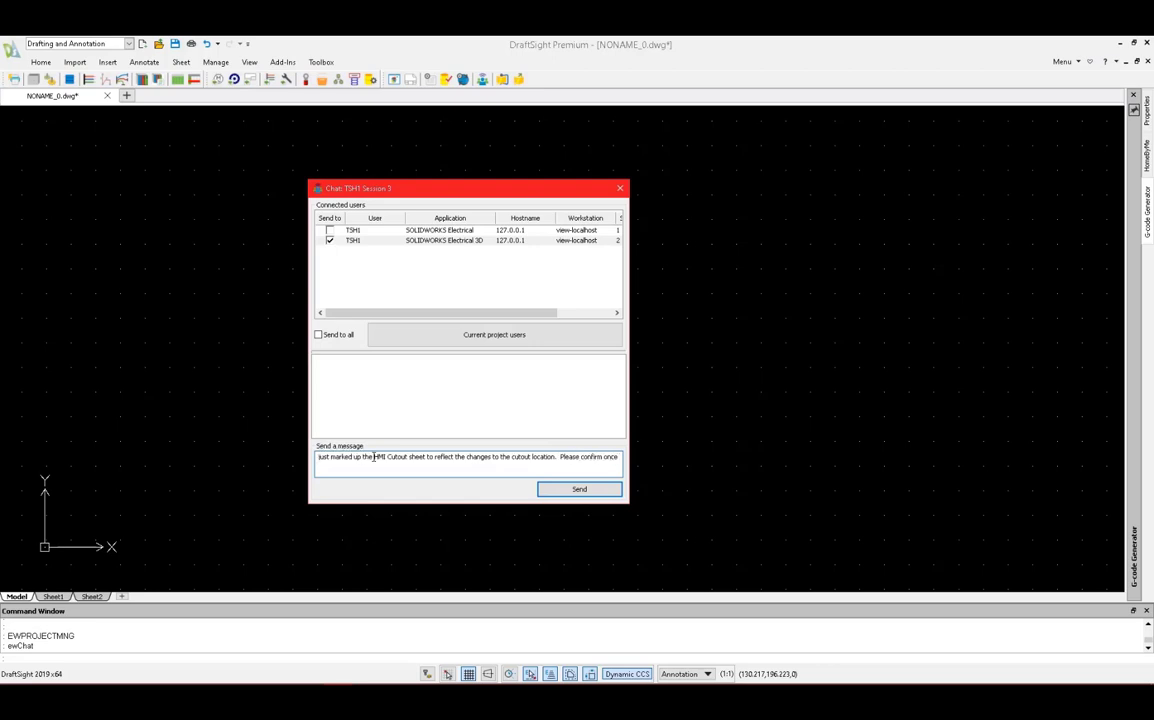
type("moved.")
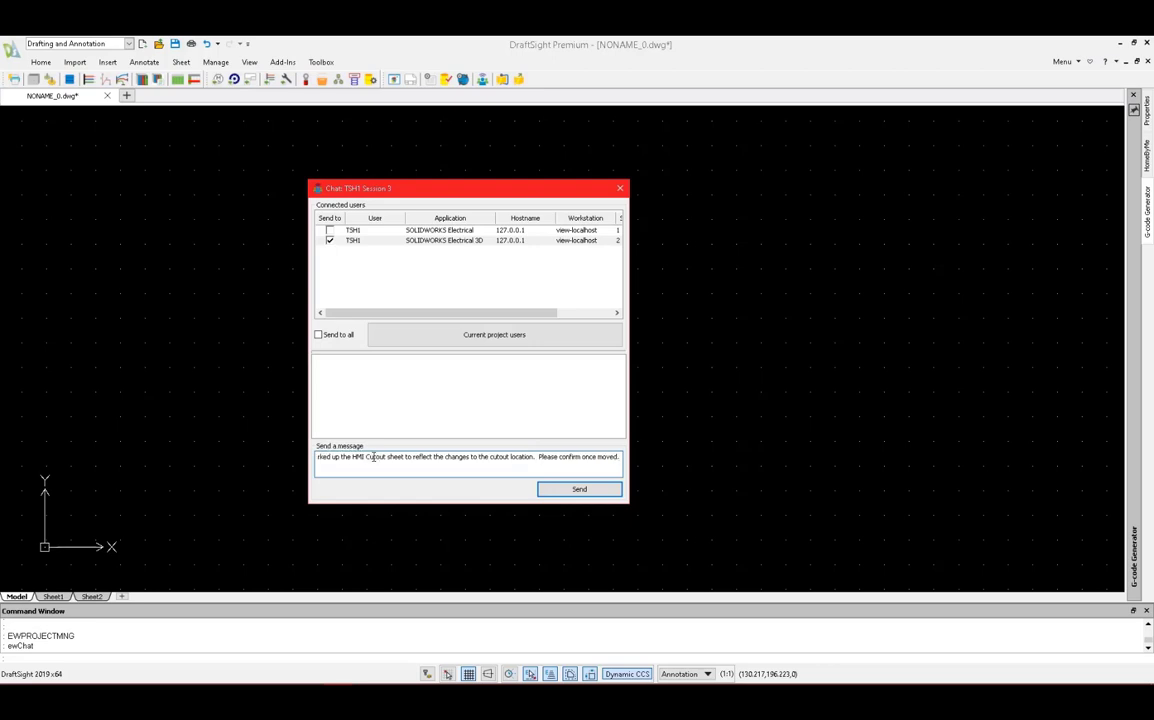
left_click(578, 489)
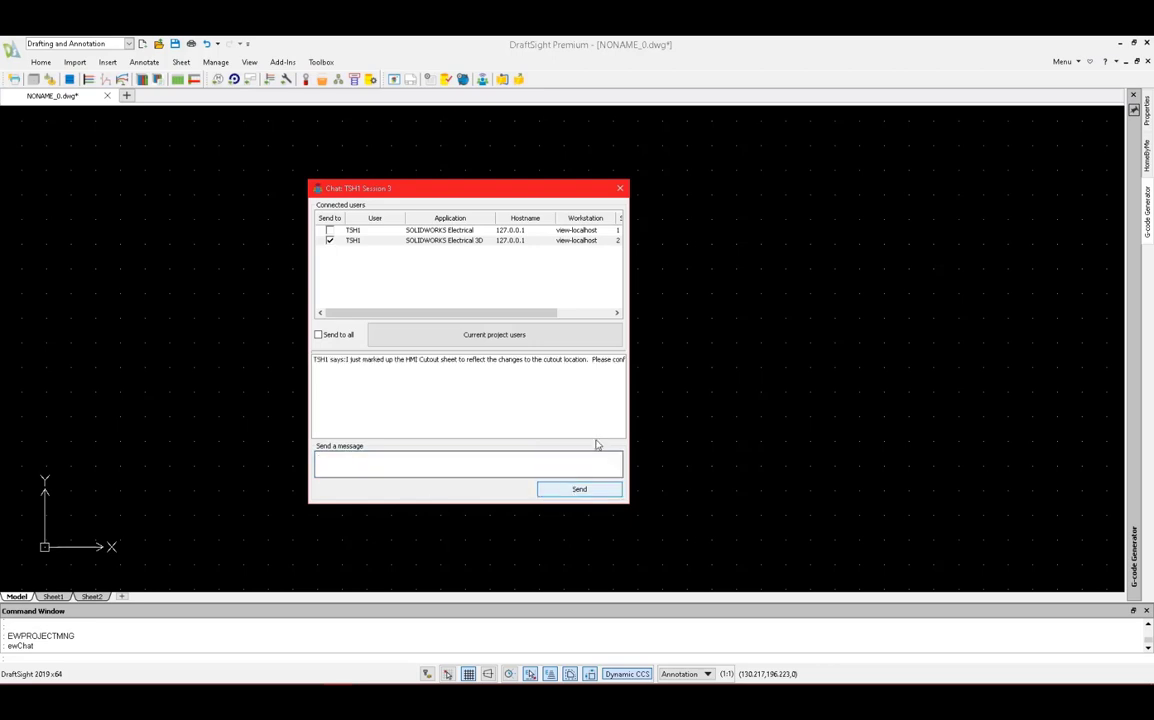
left_click(620, 188)
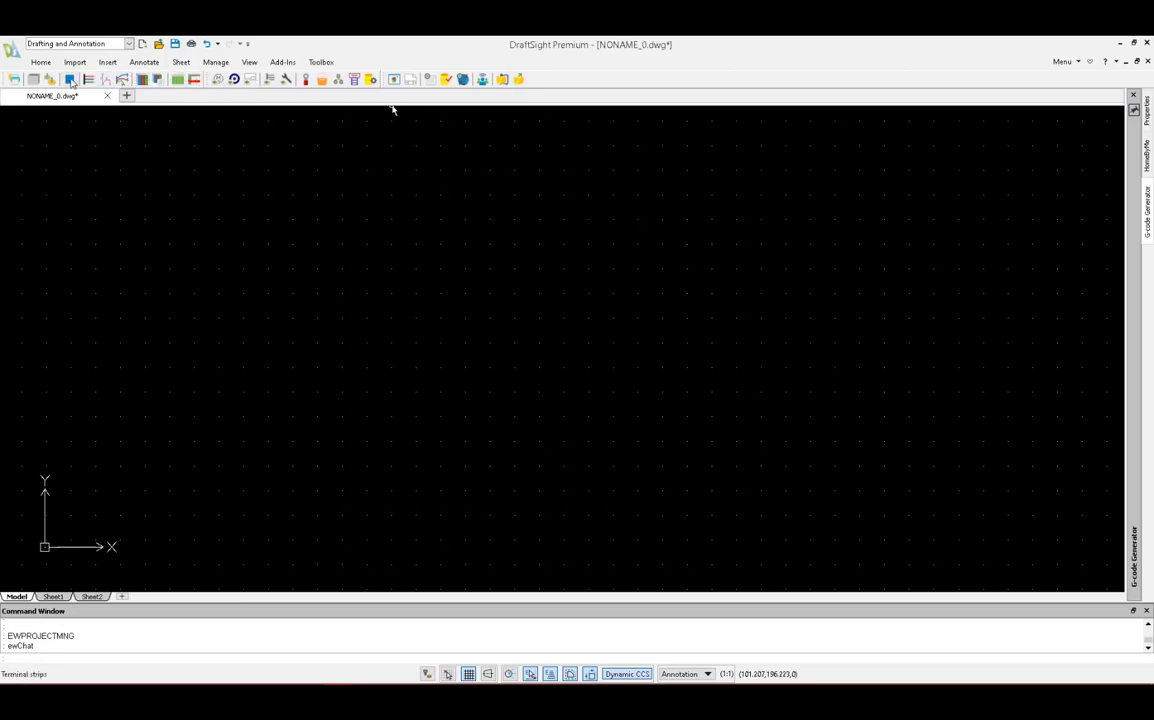
Step: In the TB1 terminal strip editor, select terminal 1 and insert a page break before terminal 50
left_click(70, 84)
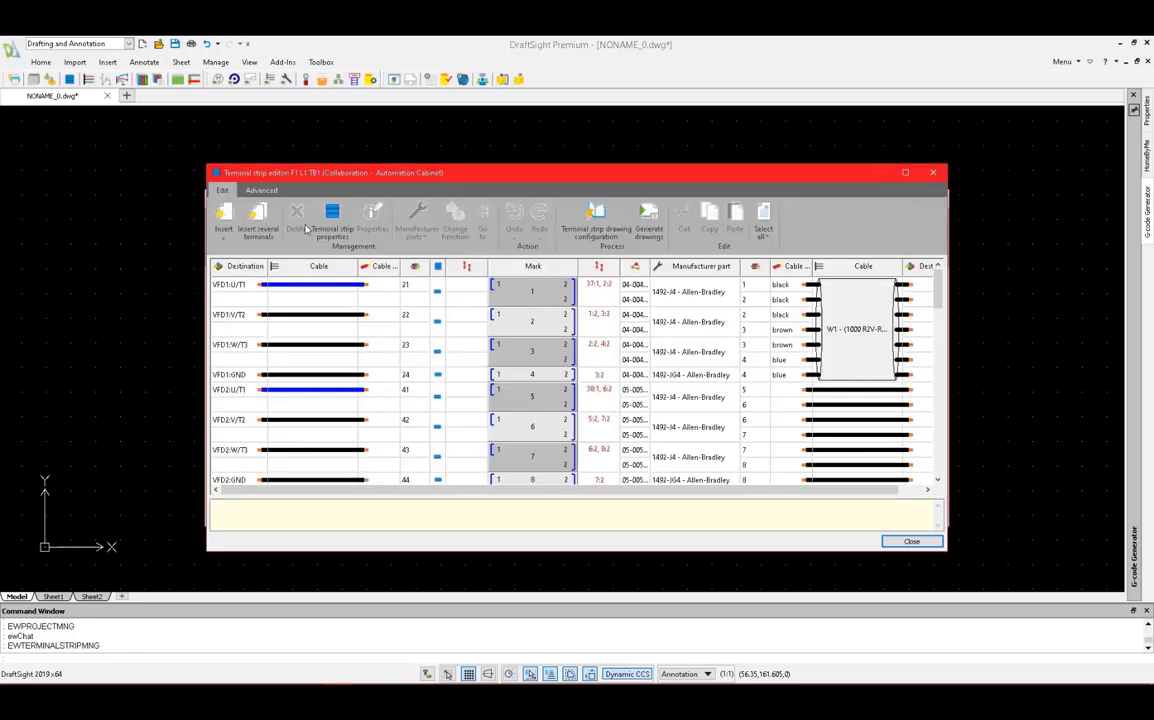
left_click(532, 291)
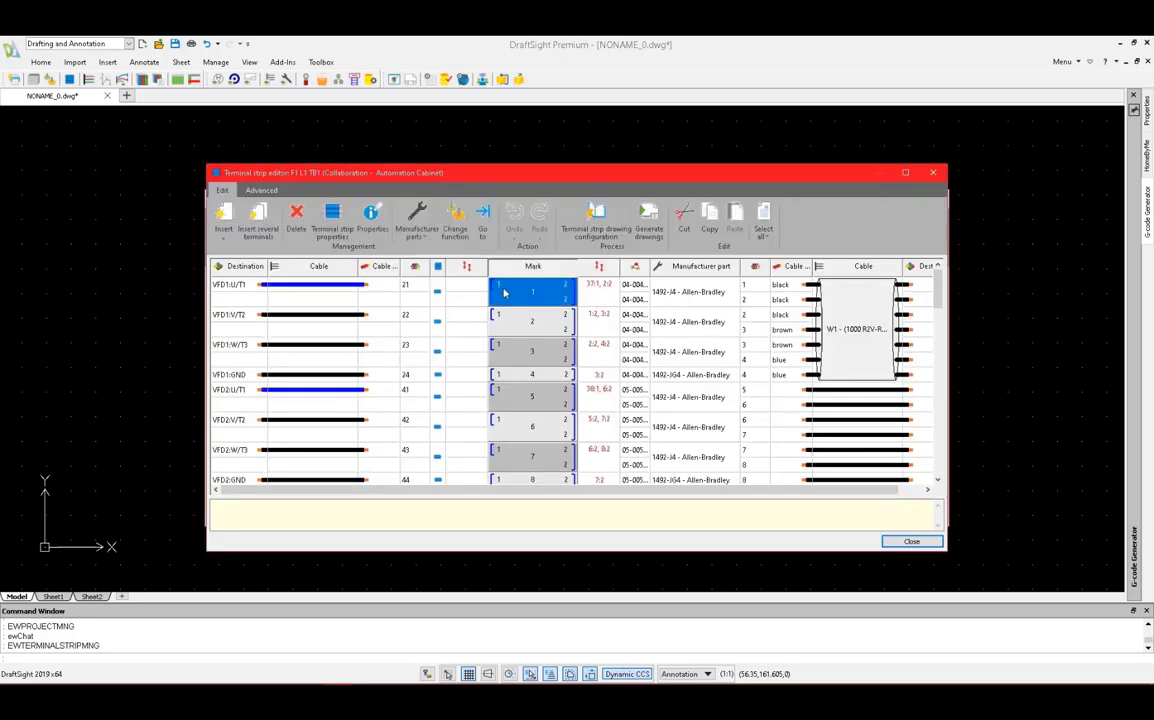
left_click(223, 215)
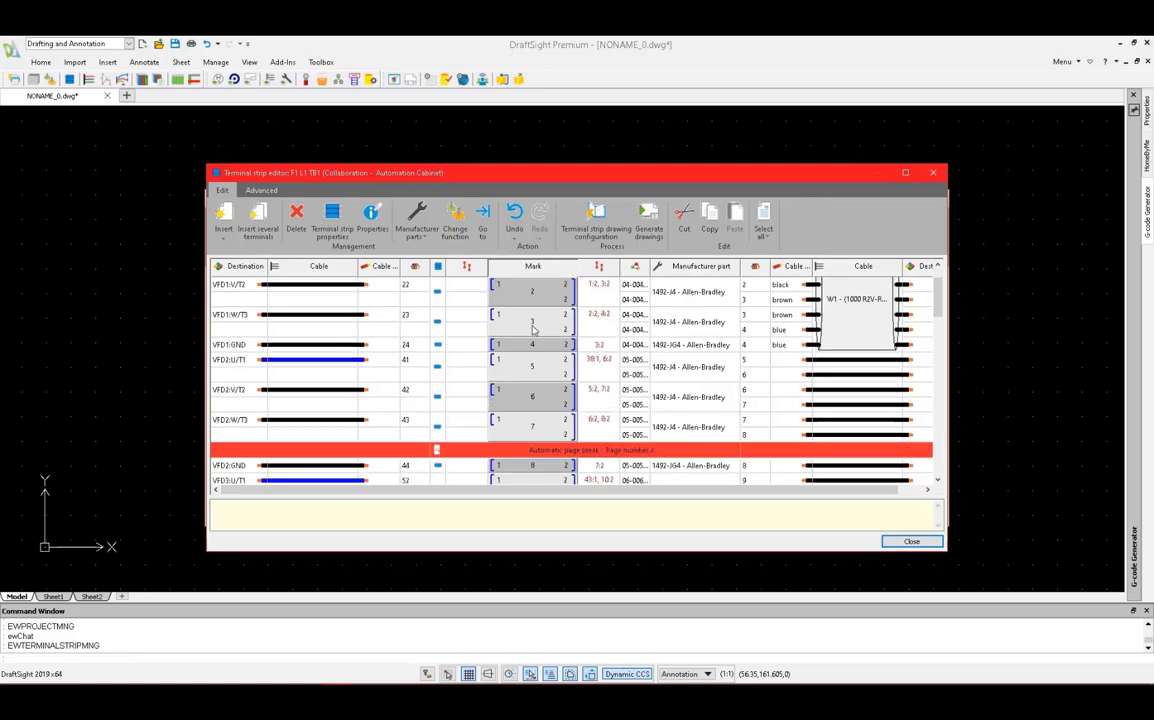
scroll("down", 3)
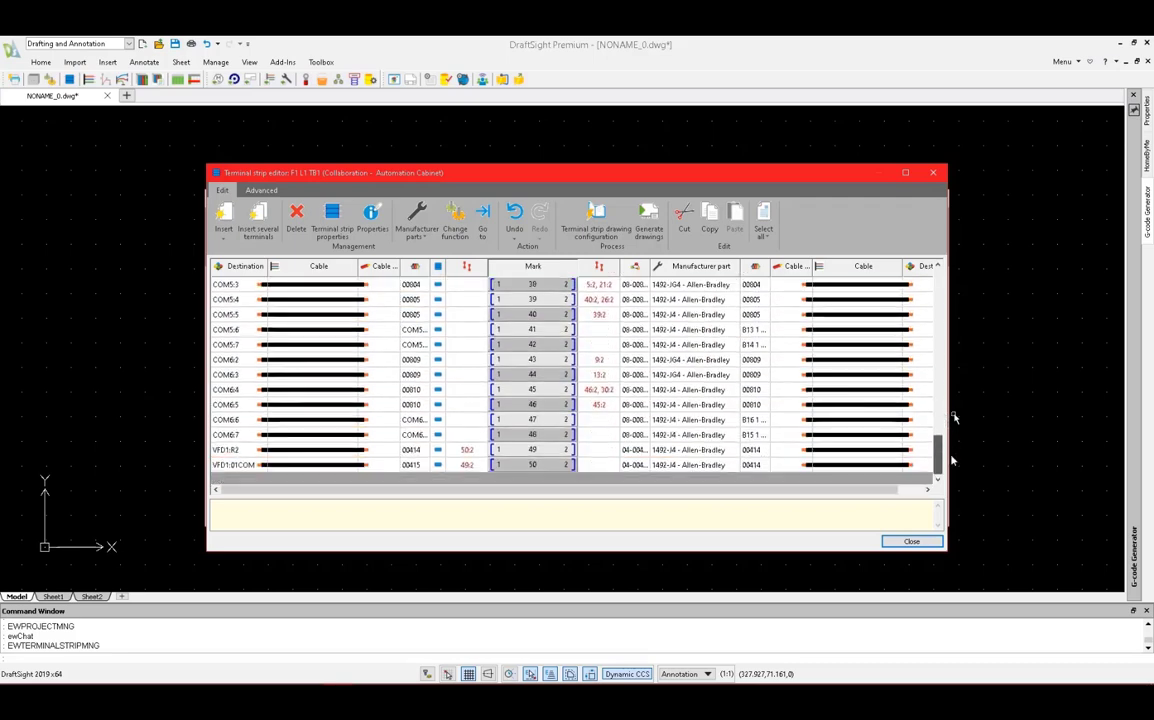
left_click(533, 464)
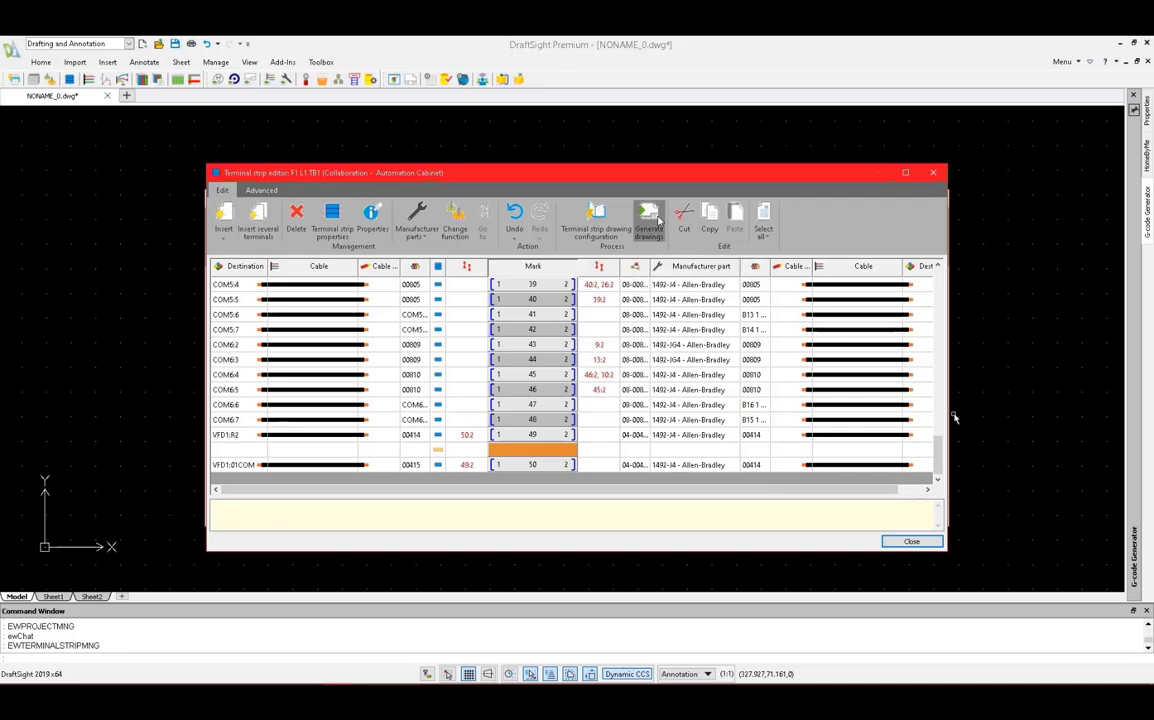
Step: Generate the TB1 strip drawings with 2D Layout as the destination folder
left_click(649, 218)
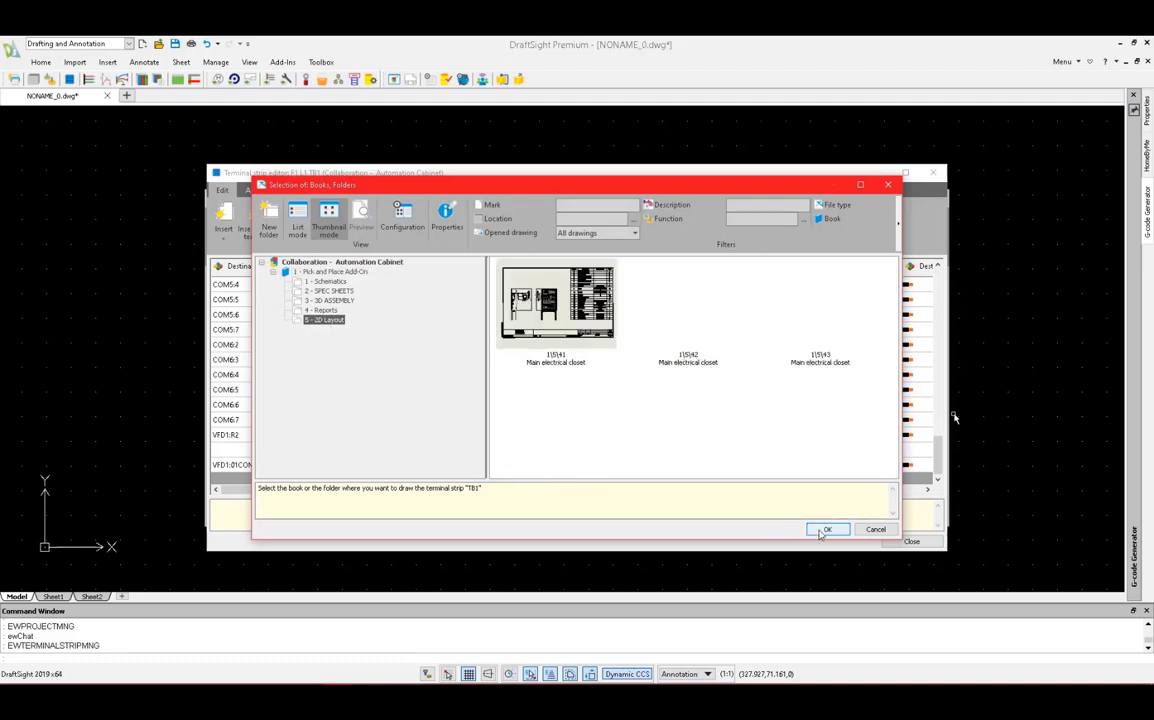
left_click(821, 529)
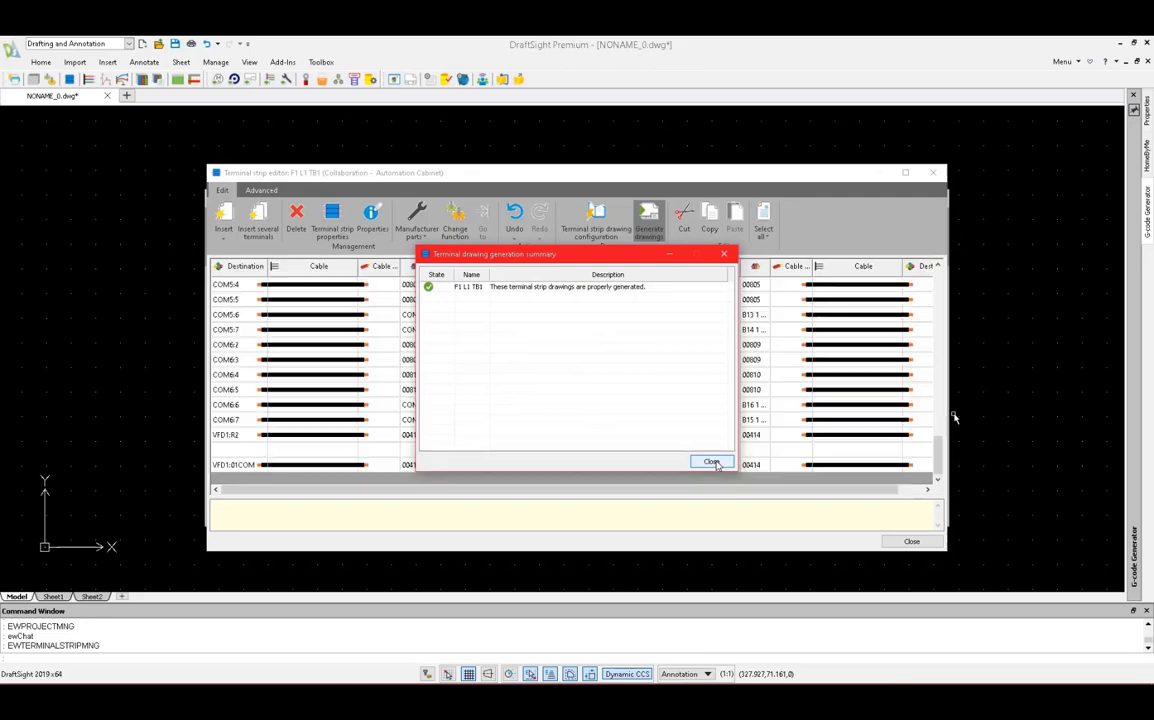
Step: Dismiss the summary and managers, inspect drawing 44 - TB1-(1/5), then close it
left_click(712, 462)
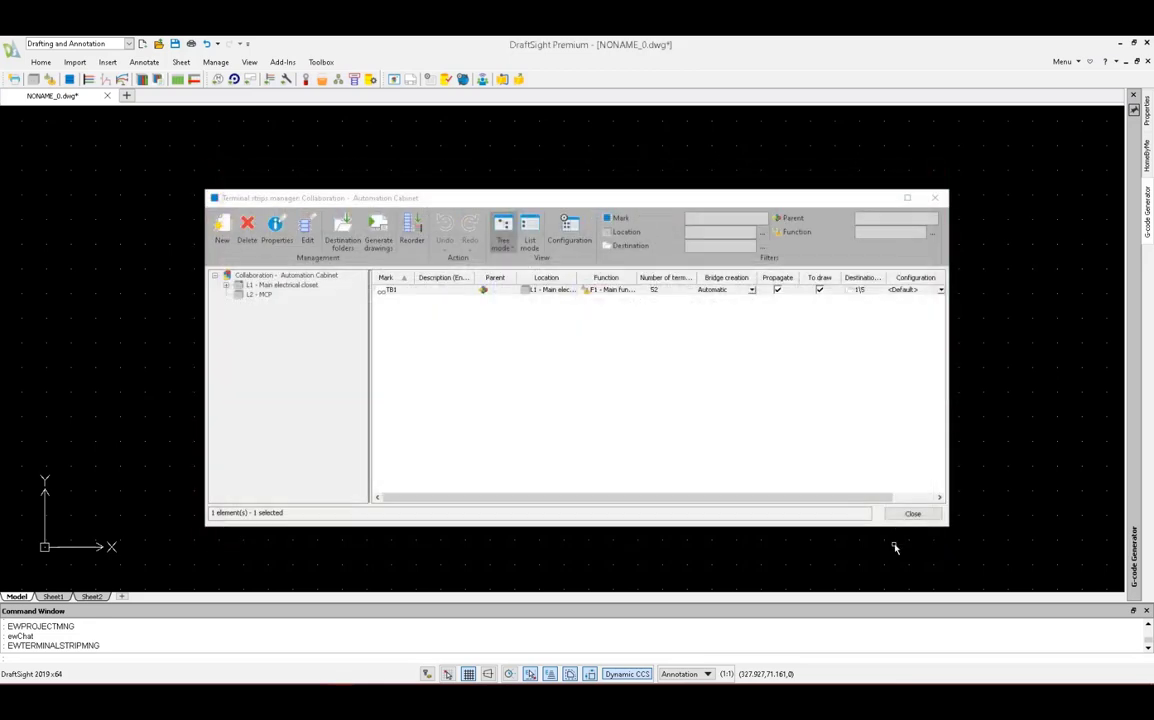
left_click(912, 513)
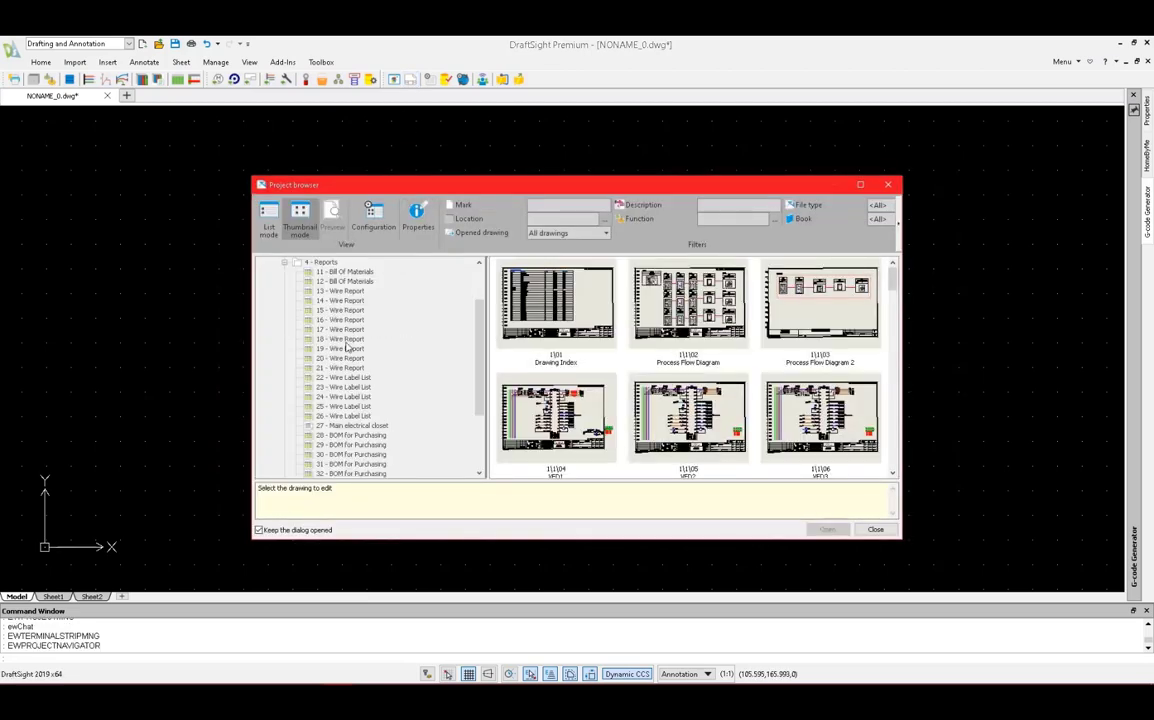
scroll("down", 3)
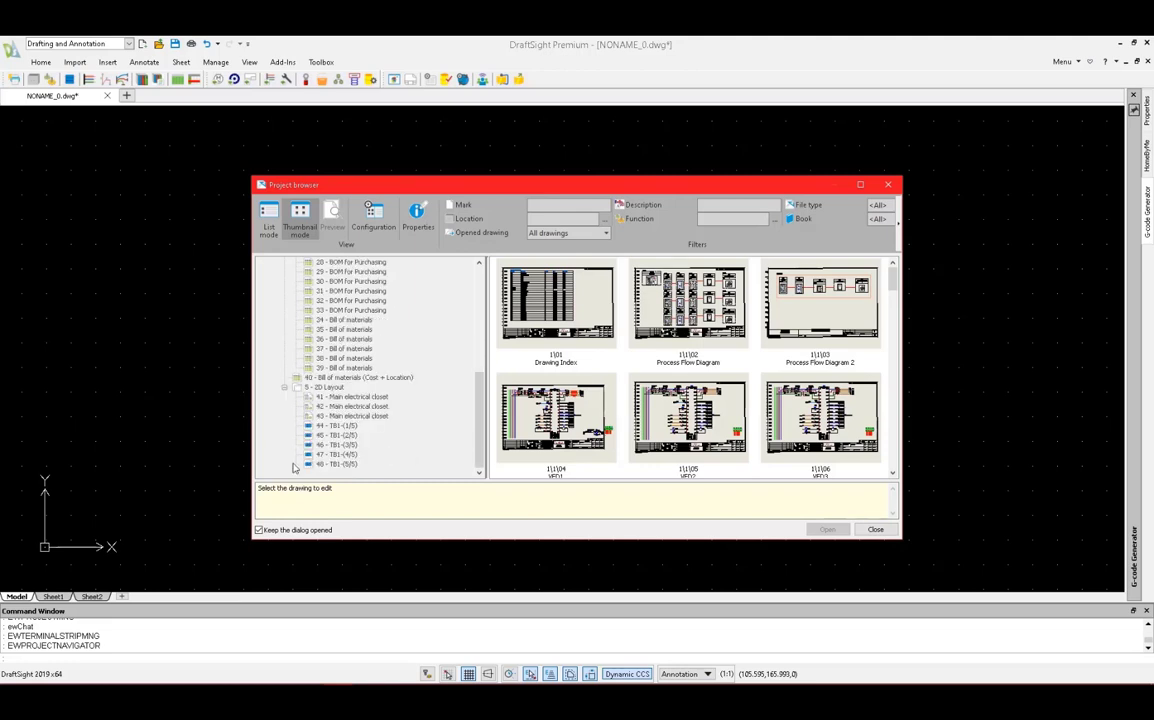
left_click(337, 425)
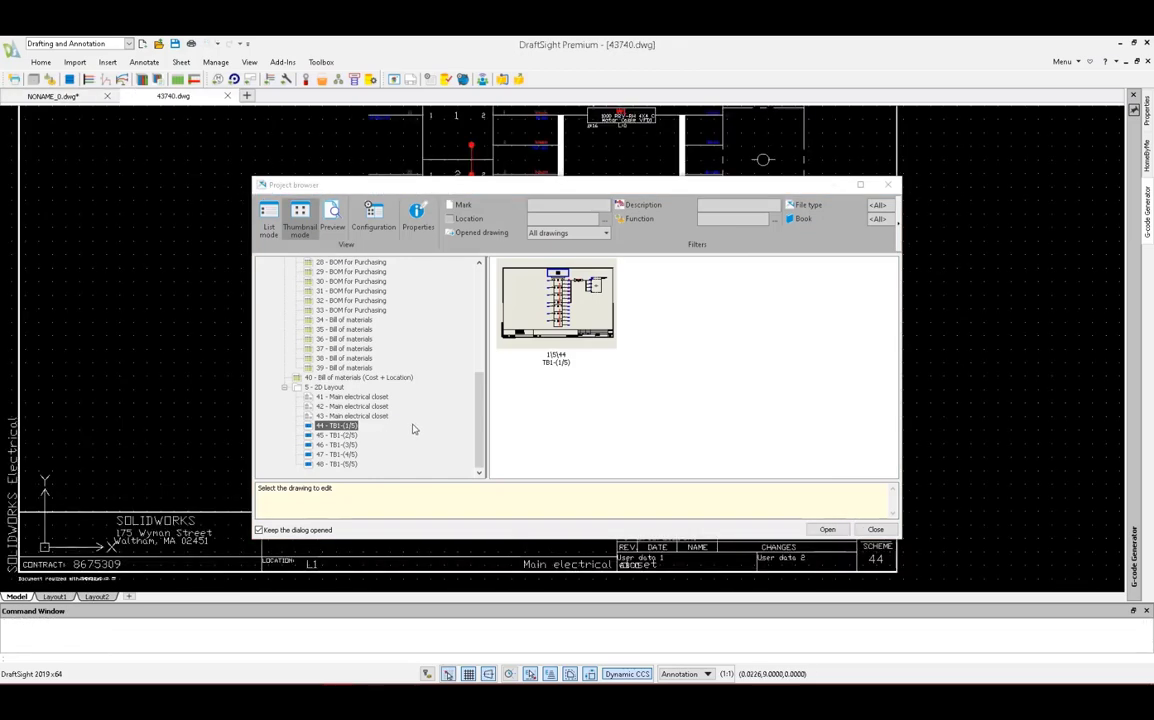
left_click(827, 529)
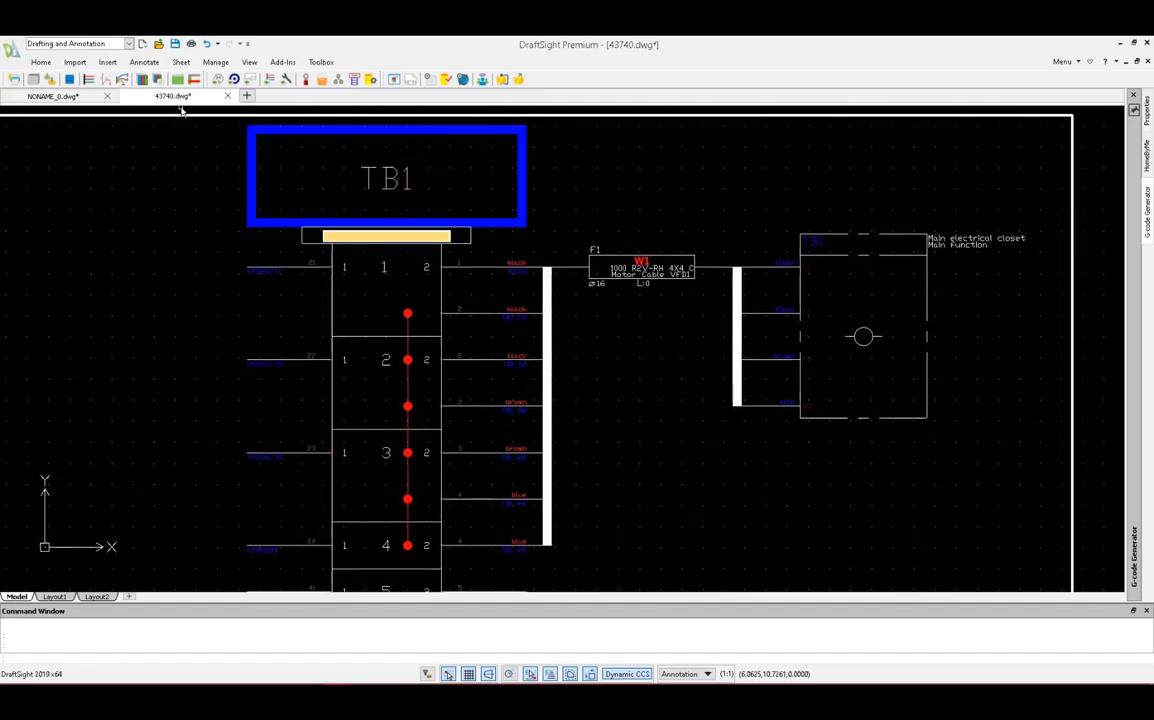
left_click(227, 96)
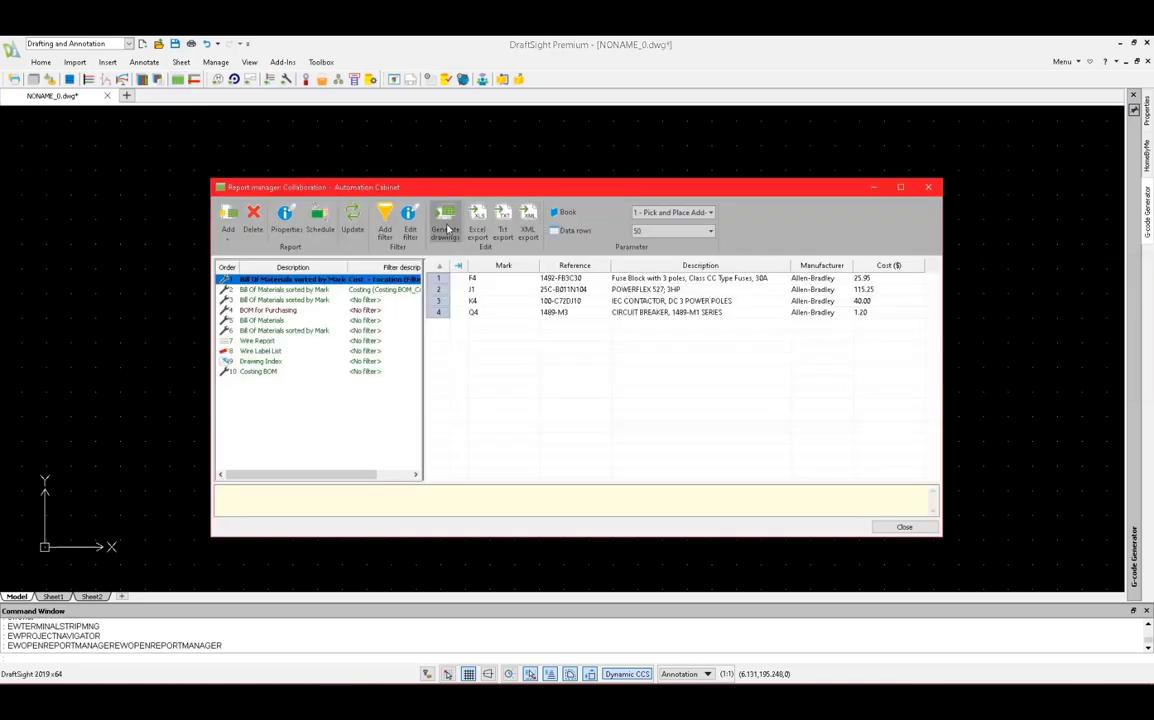
Step: Generate report drawings for the Wire Label List only, excluding the Drawing Index and others
left_click(445, 218)
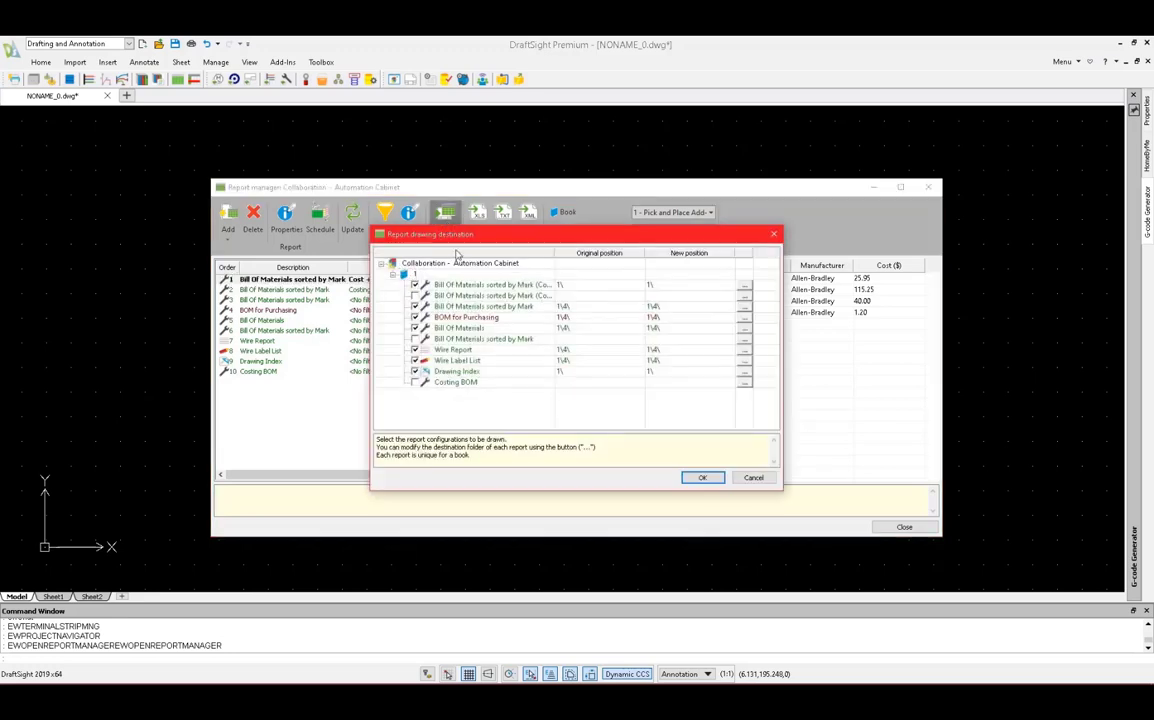
left_click(465, 317)
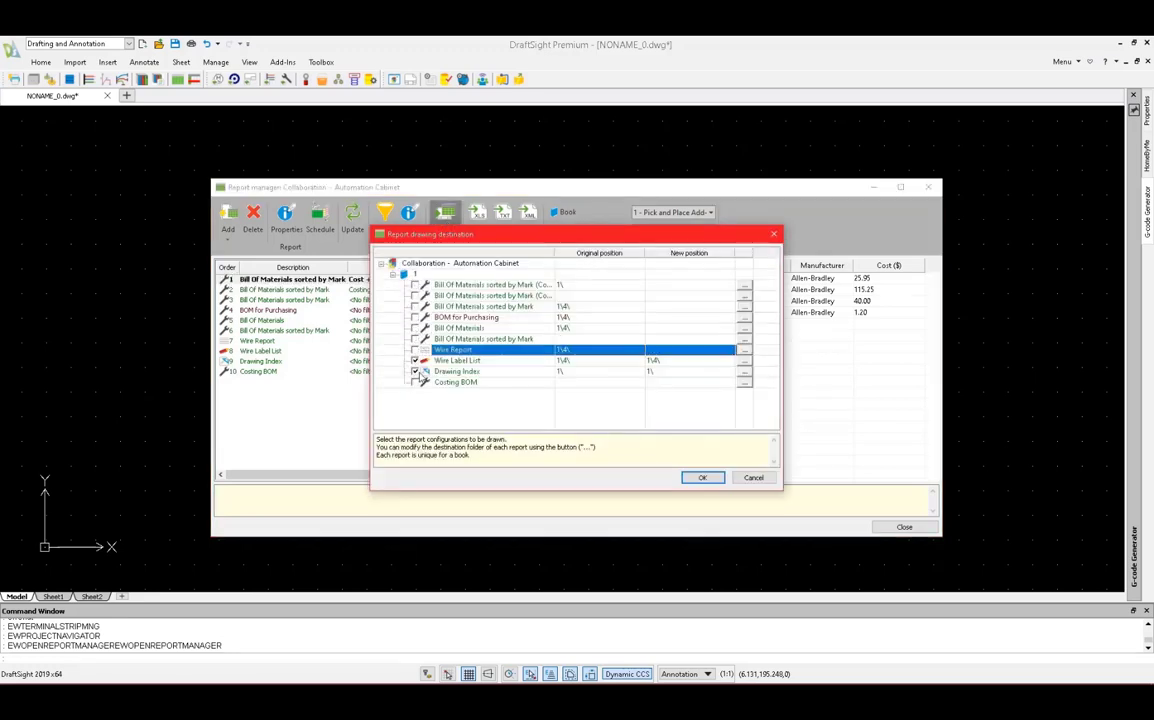
left_click(456, 371)
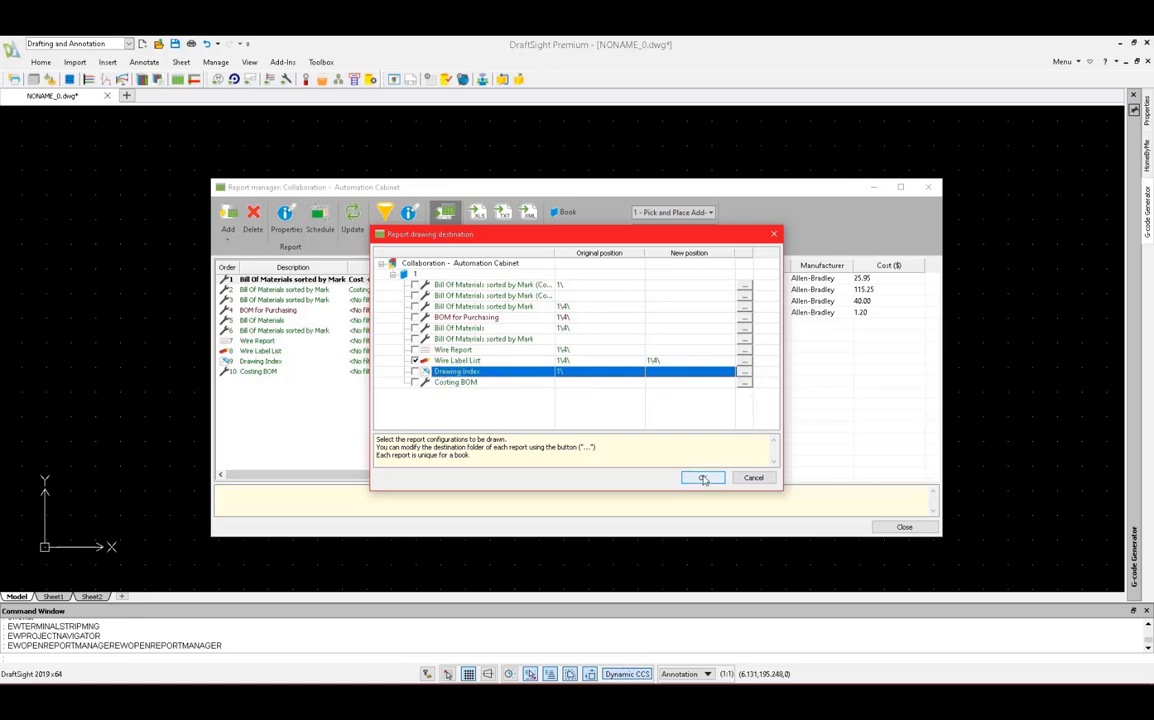
left_click(702, 477)
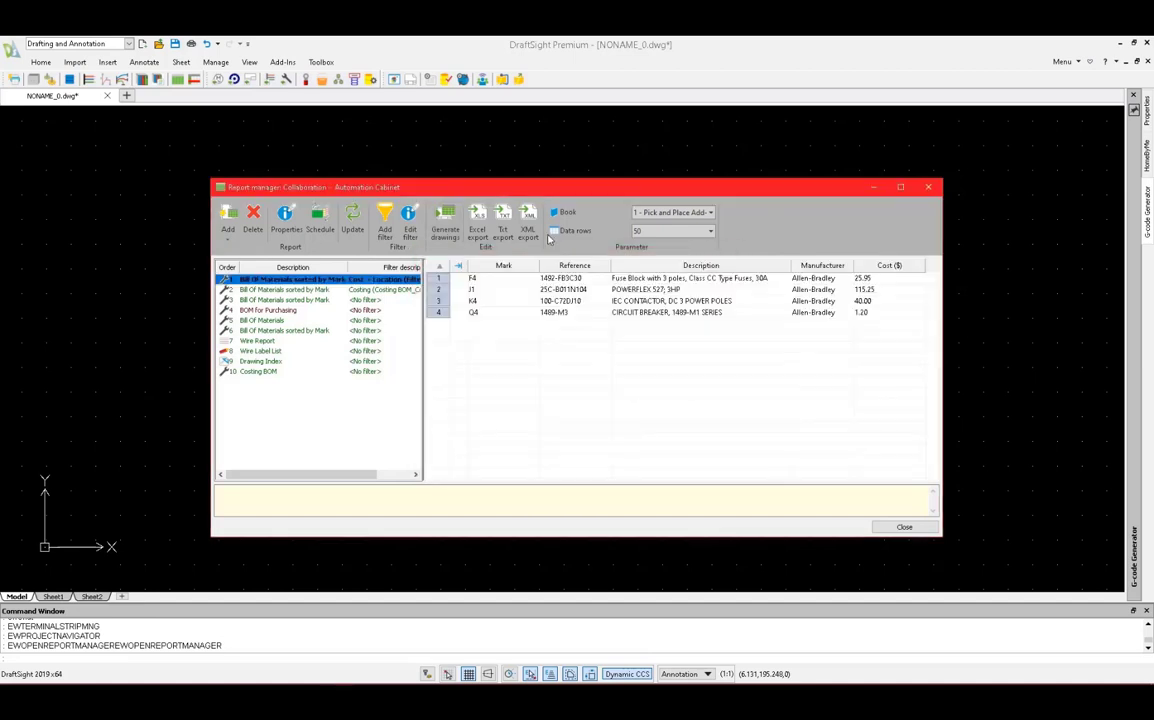
Step: Set up an XML export of the Wire Label List targeting the 4 - Reports folder
left_click(527, 217)
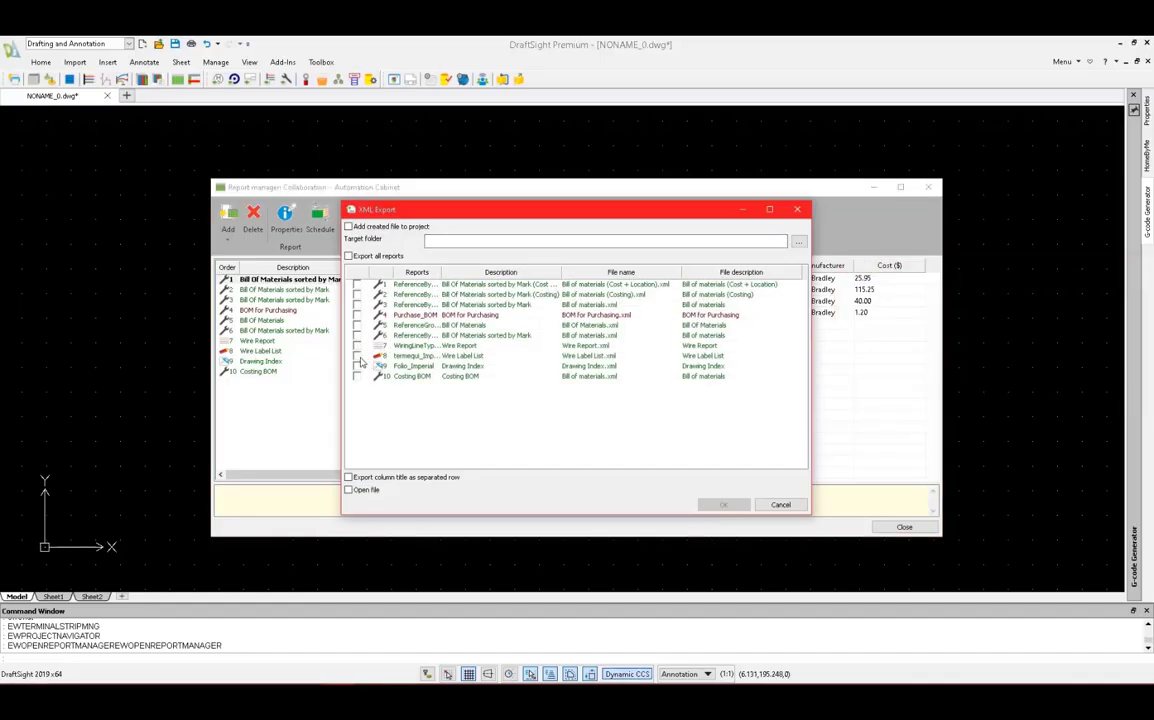
left_click(357, 356)
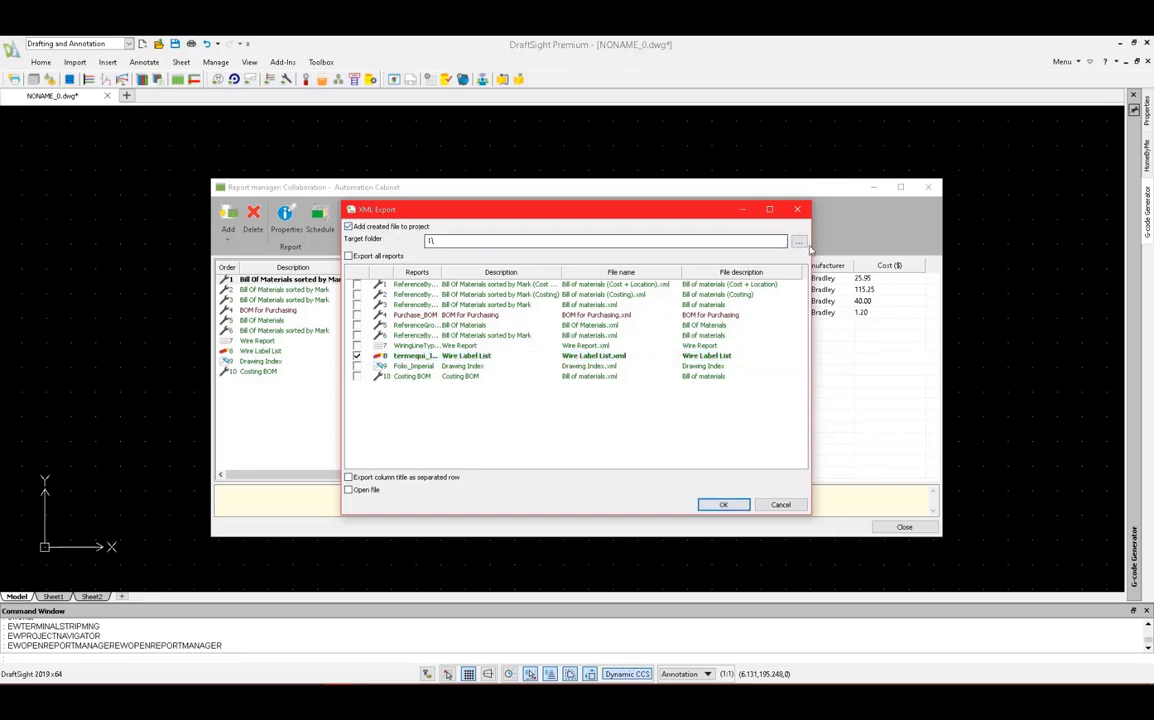
left_click(799, 240)
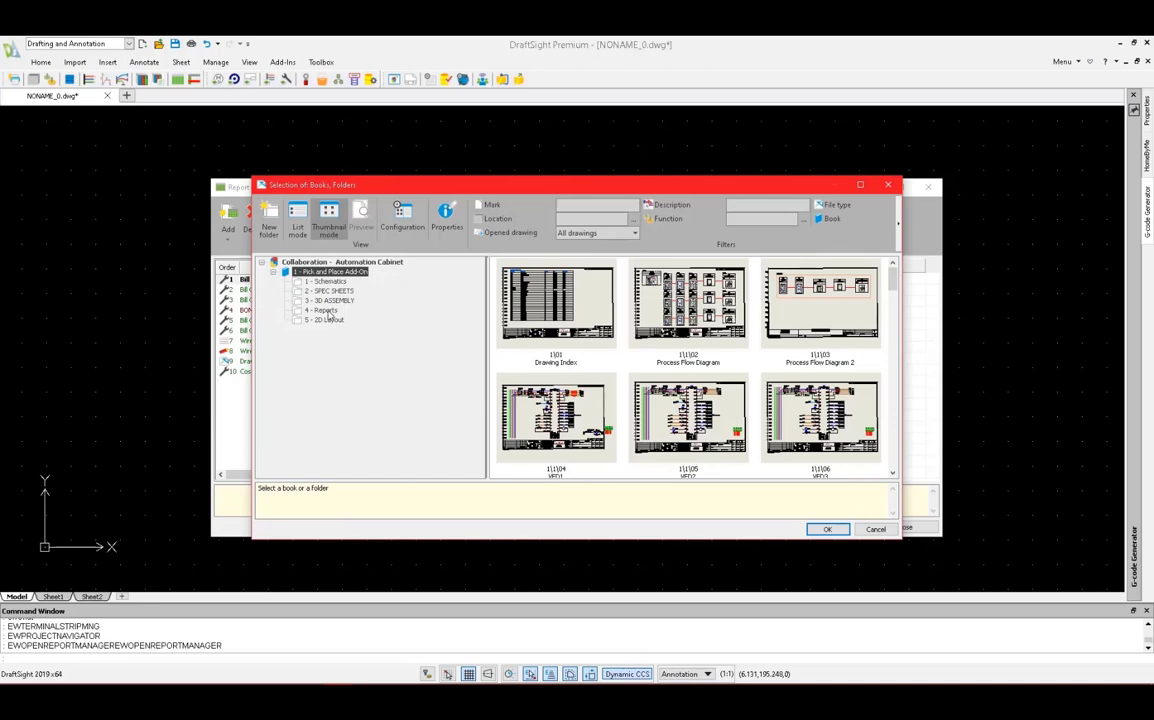
left_click(324, 310)
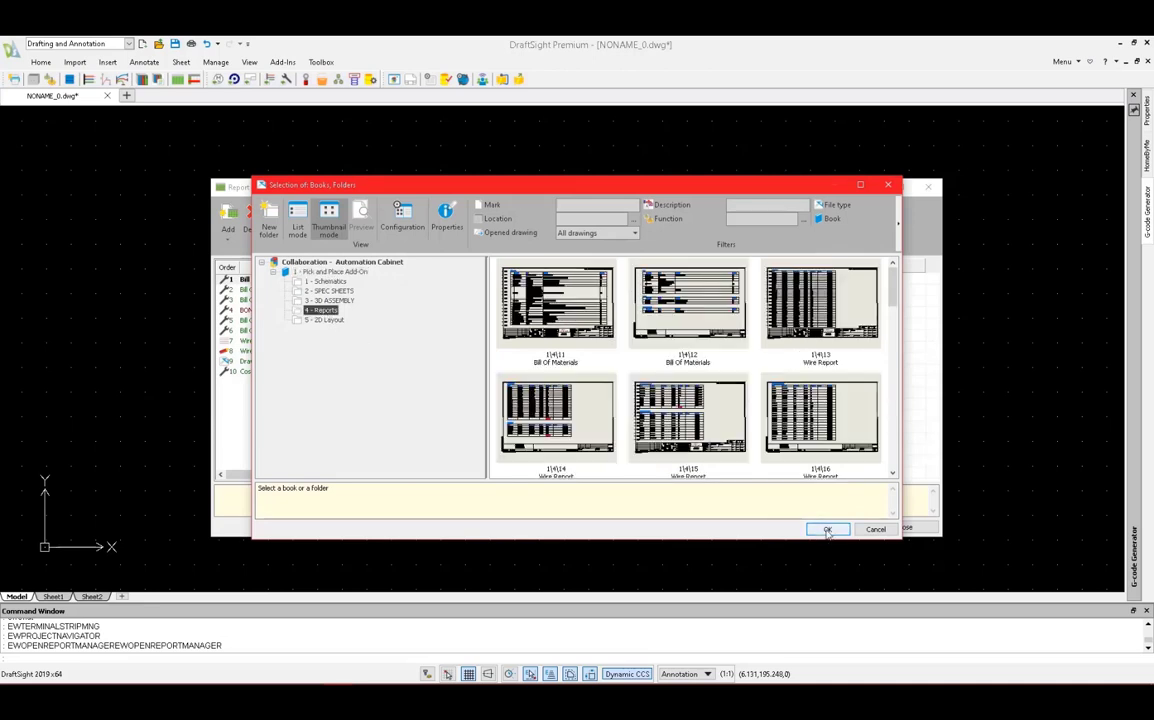
left_click(827, 529)
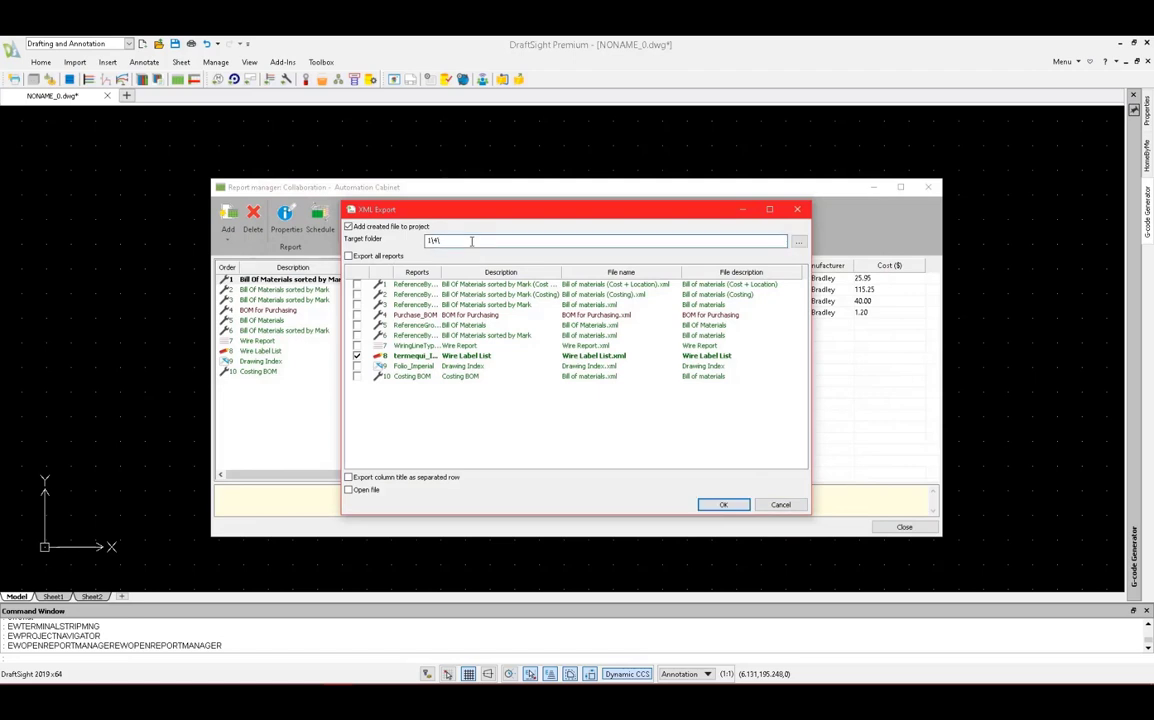
Step: Name the target Wire List, run the XML export and close the report manager
type("Wire List")
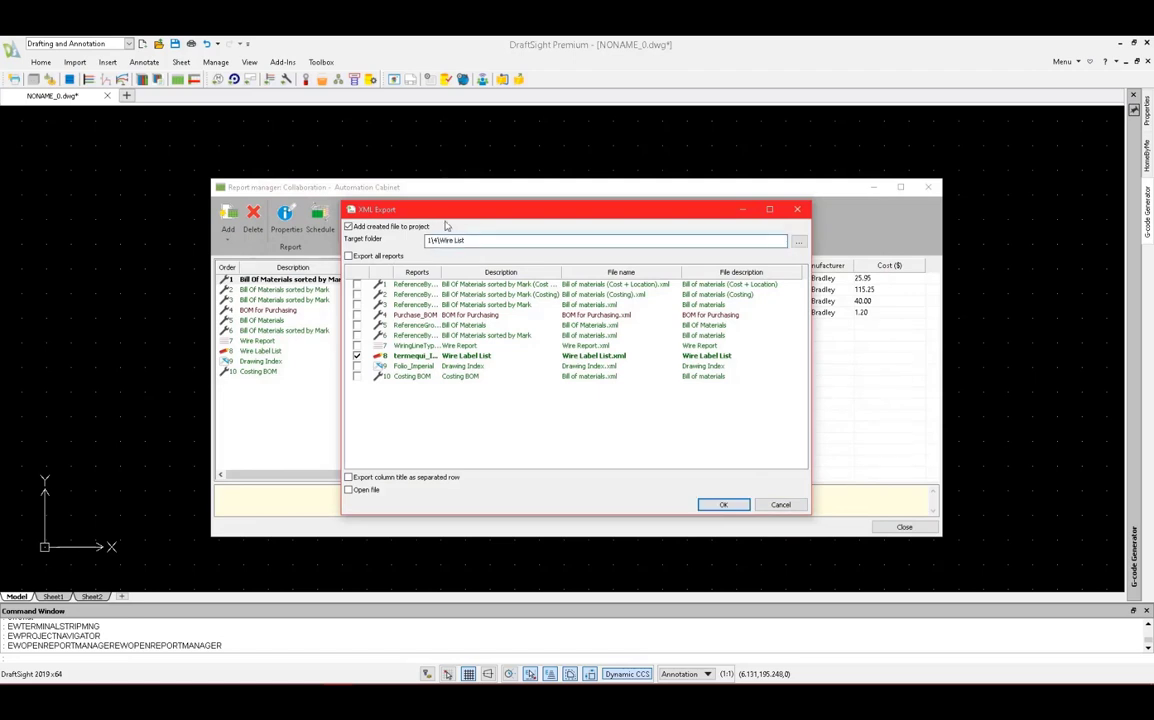
left_click(723, 504)
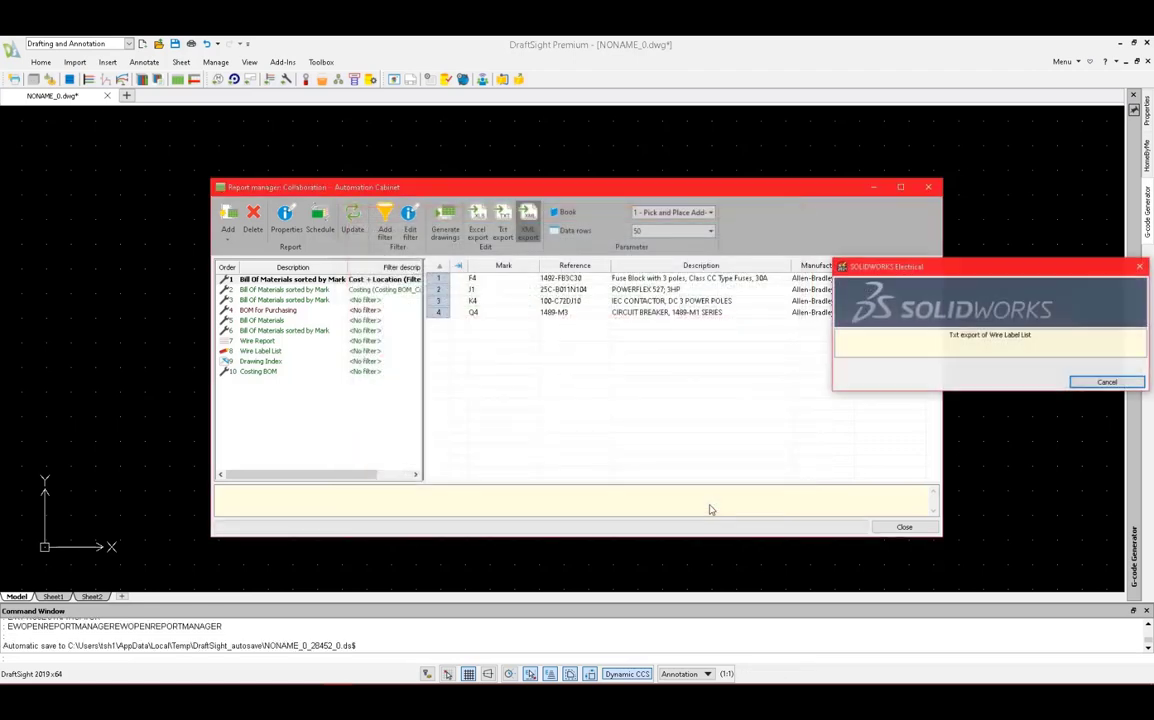
left_click(1107, 382)
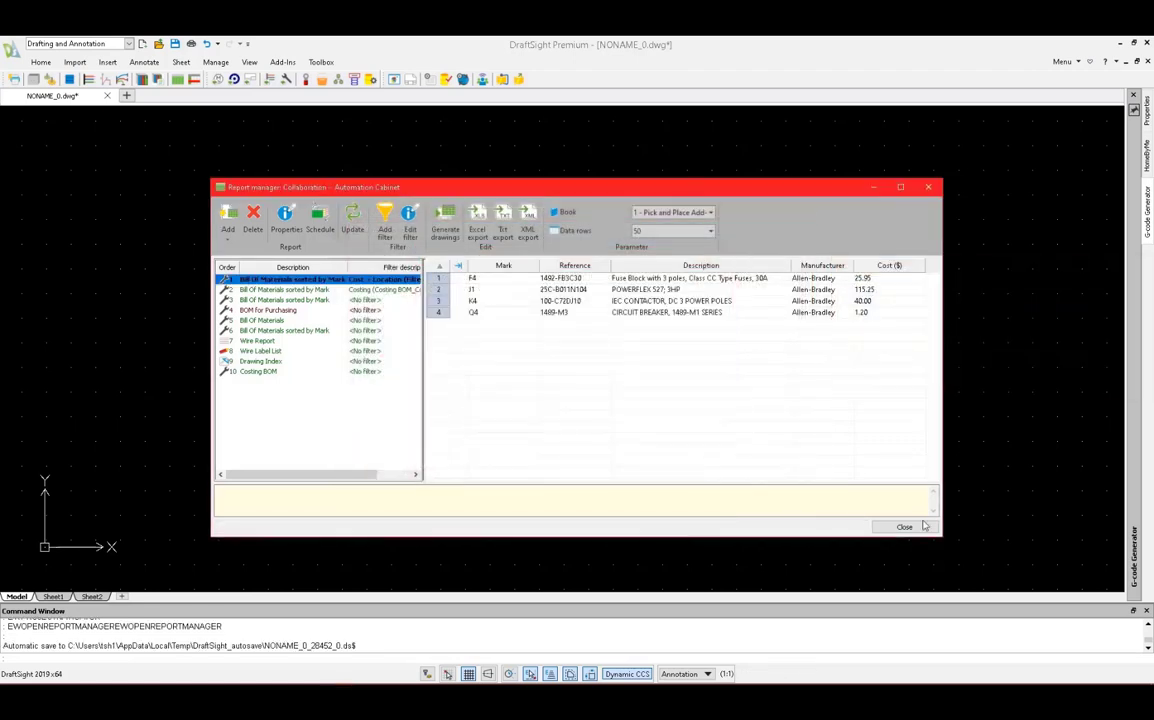
left_click(904, 526)
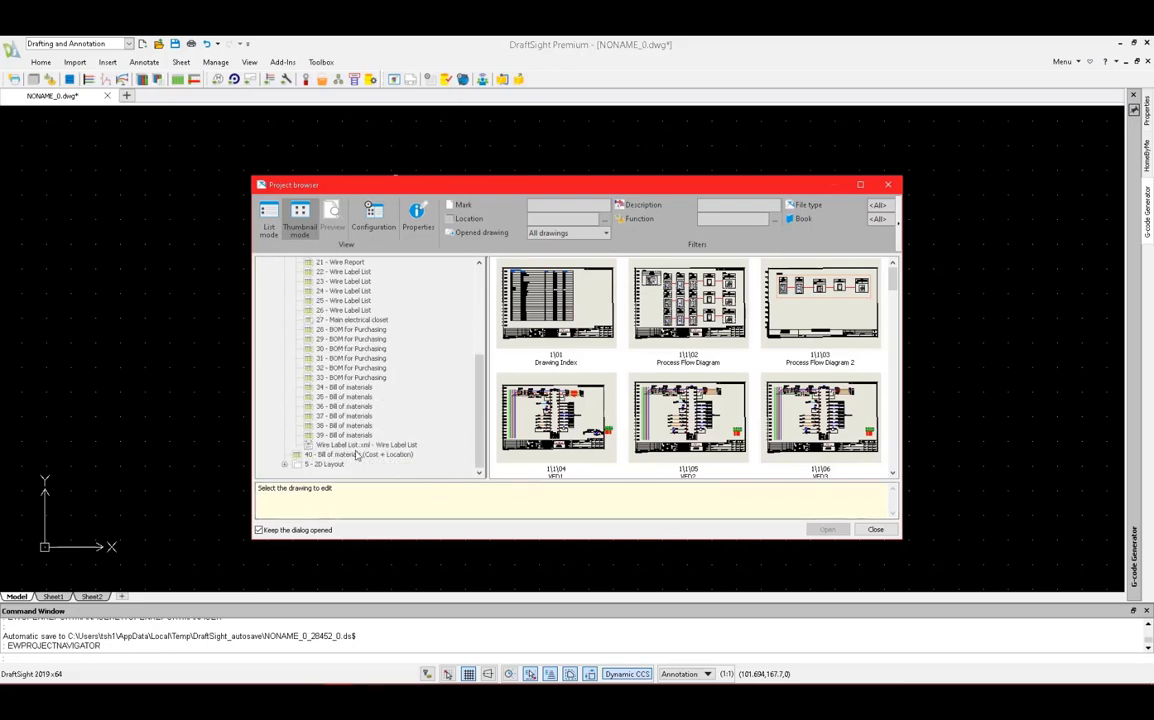
Step: Preview Wire Label List.xml in the project's 4 - Reports folder
left_click(365, 444)
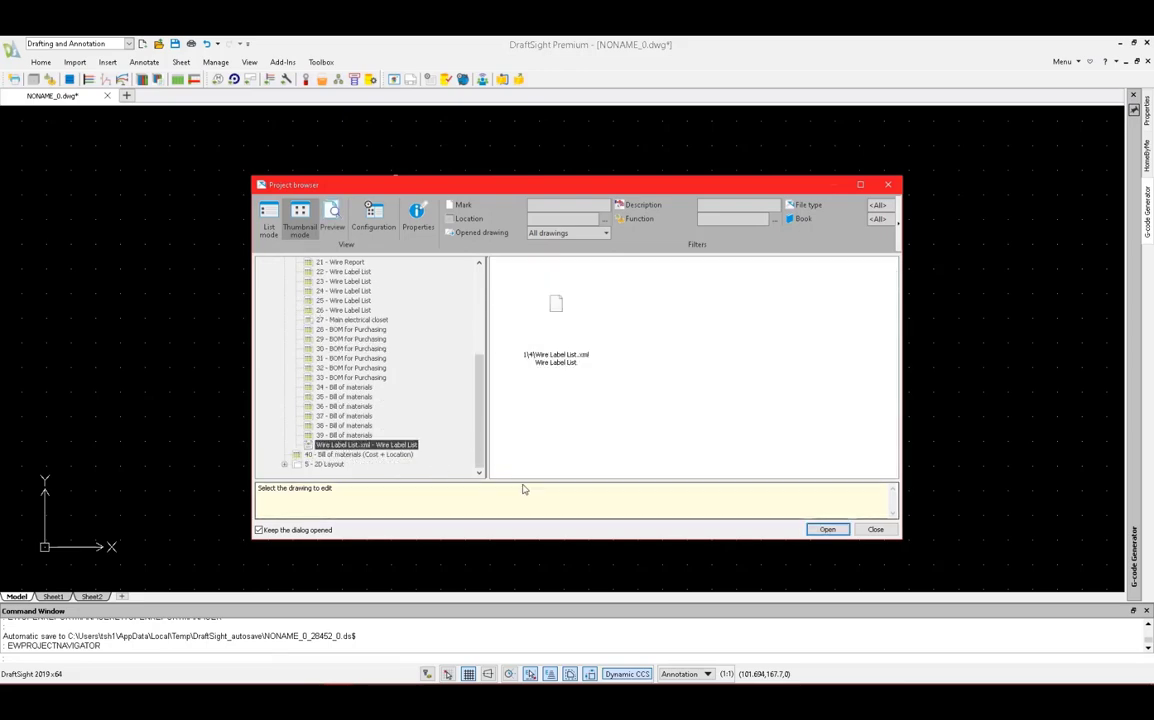